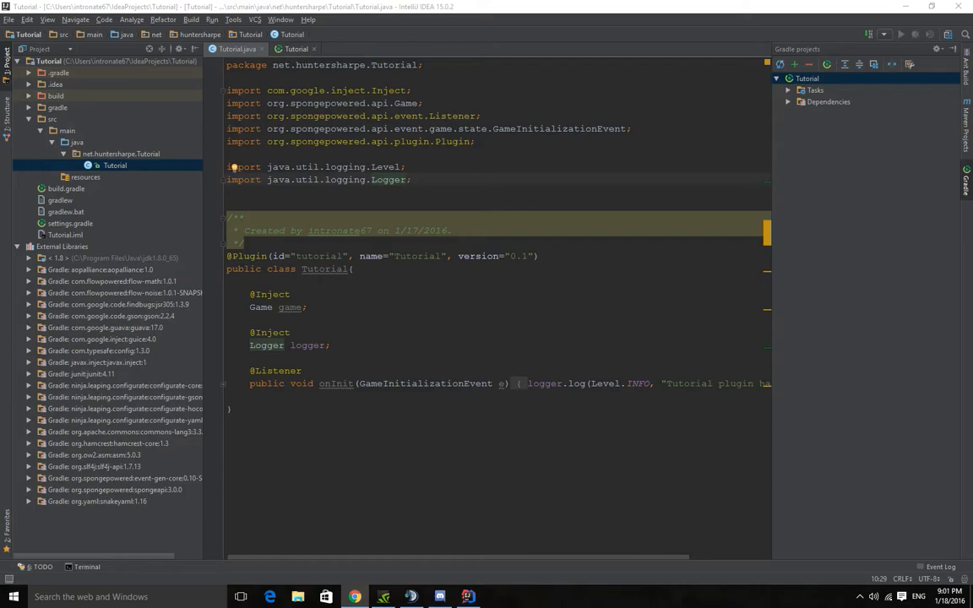
mouse_move(675, 178)
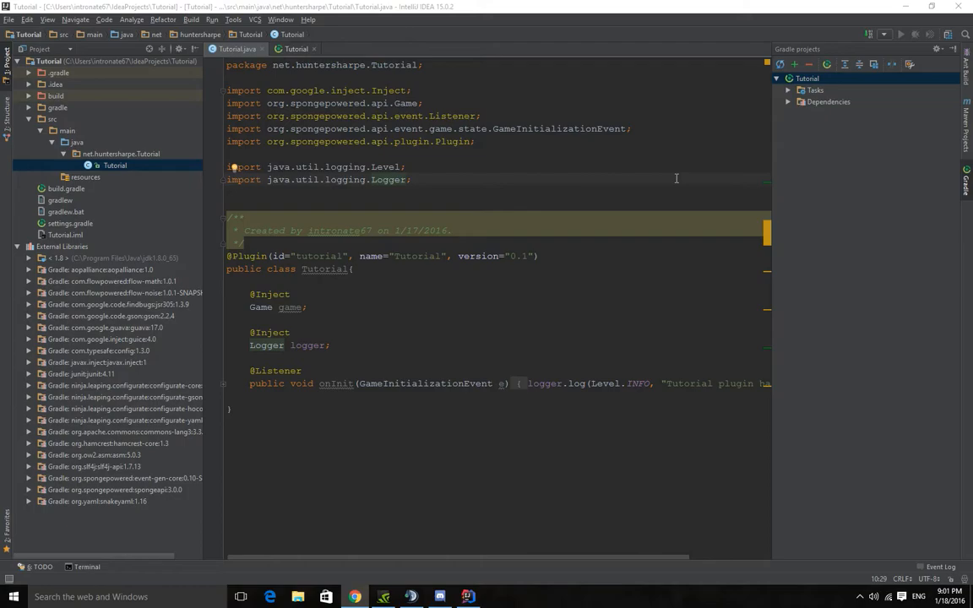
mouse_move(296, 400)
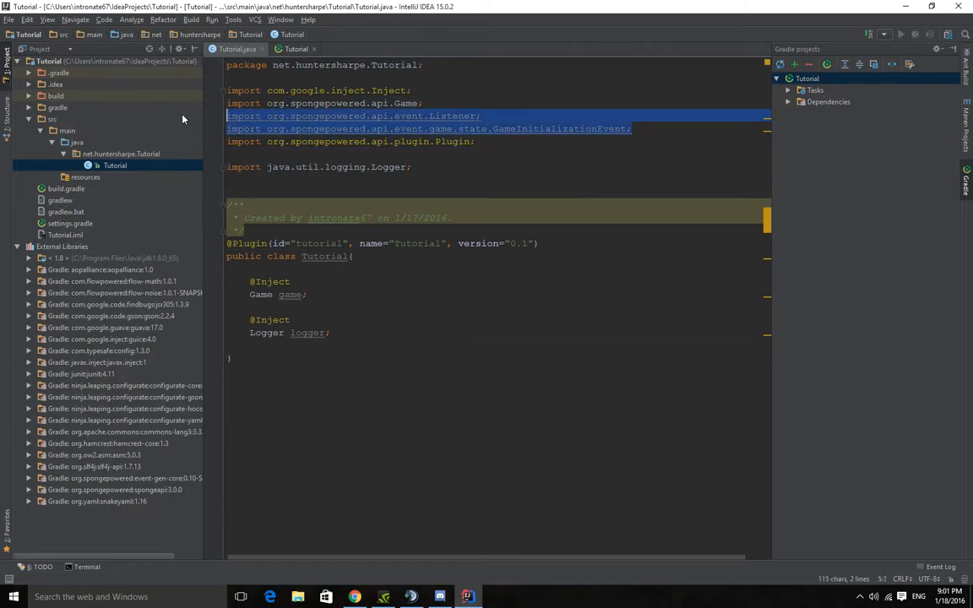
Remove the unused Listener and GameInitializationEvent imports from Tutorial
key(Delete)
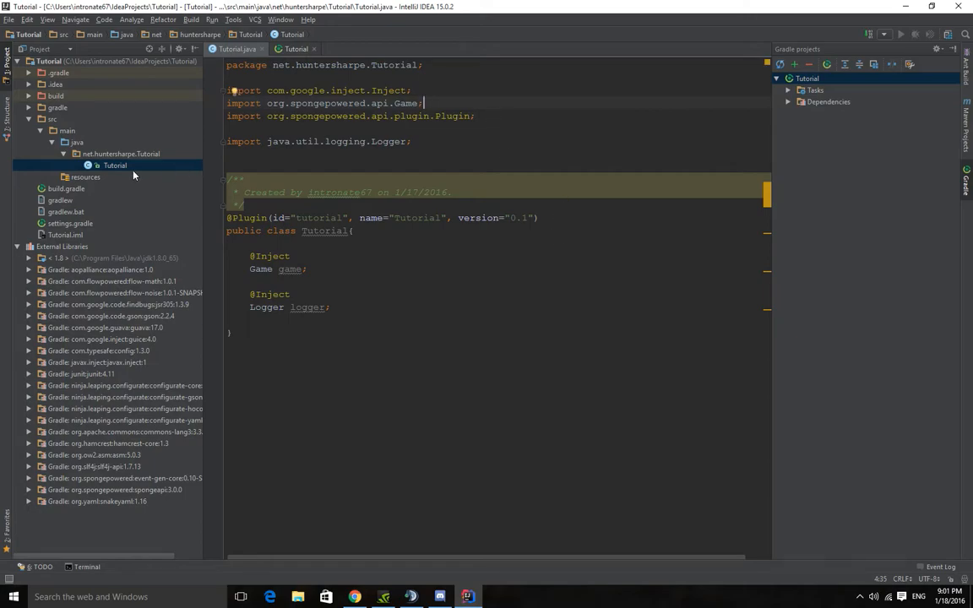
mouse_move(129, 169)
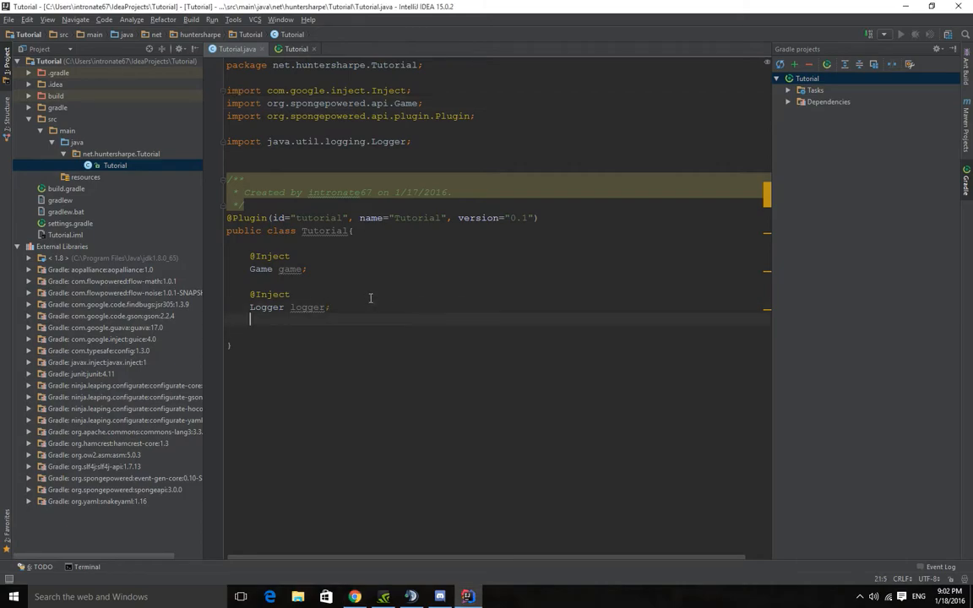
text(@Listener)
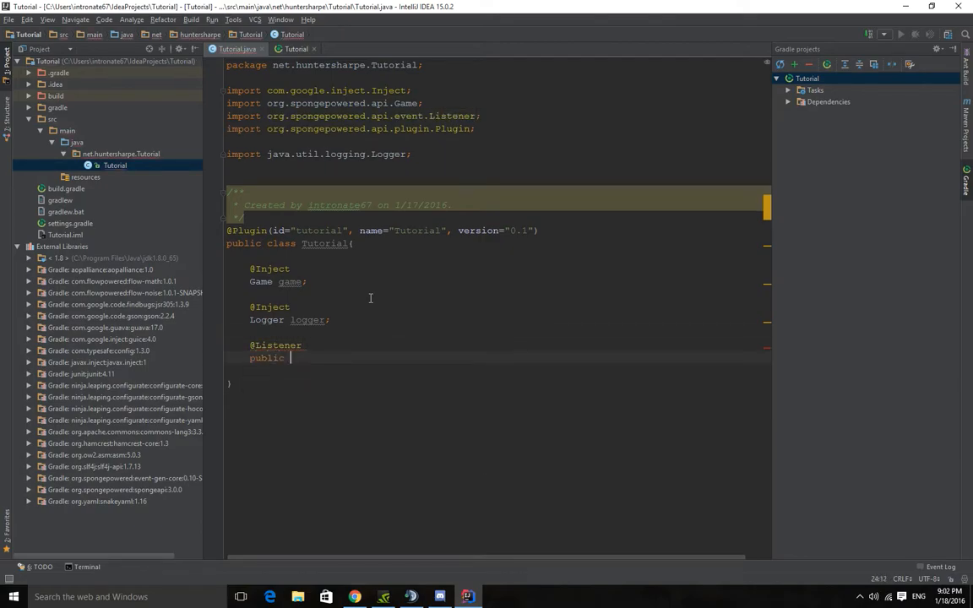
text(void on)
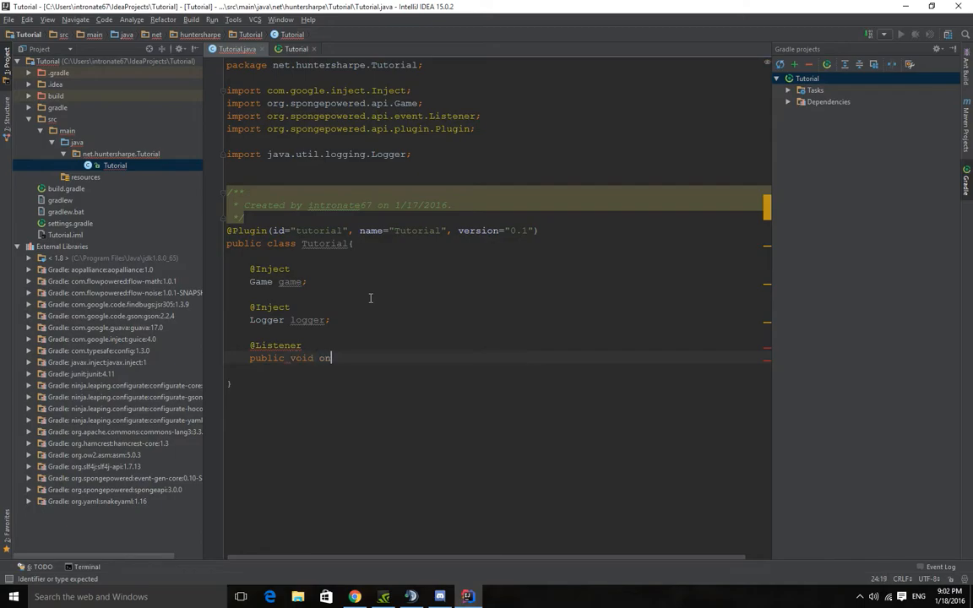
text(Initia)
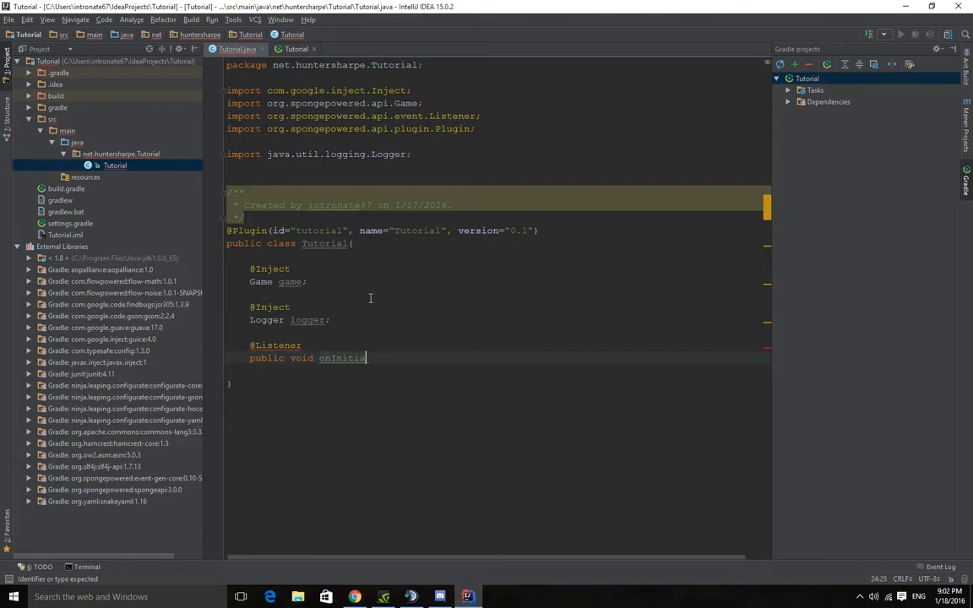
text(onInit())
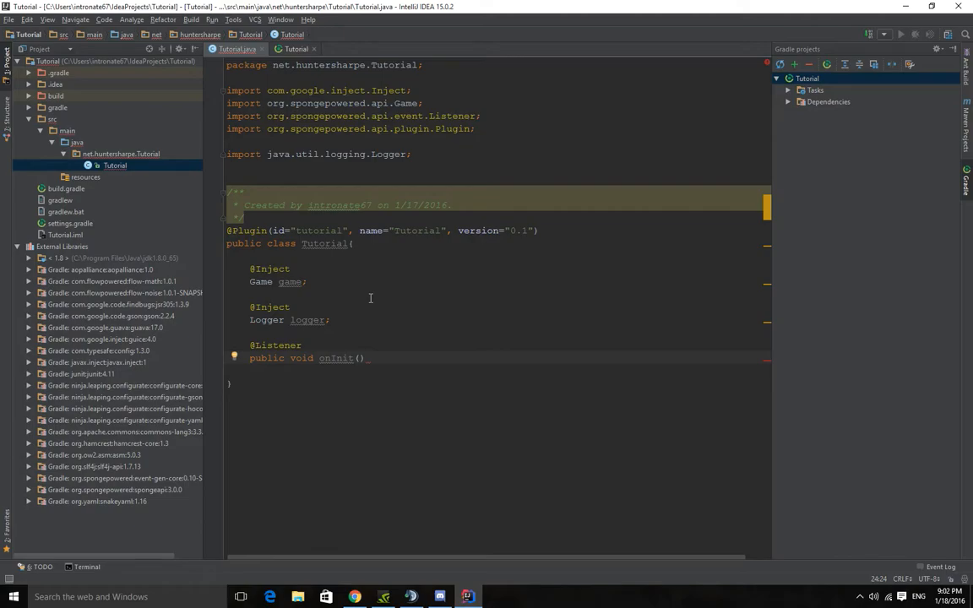
text(GameInitializationEvent e)
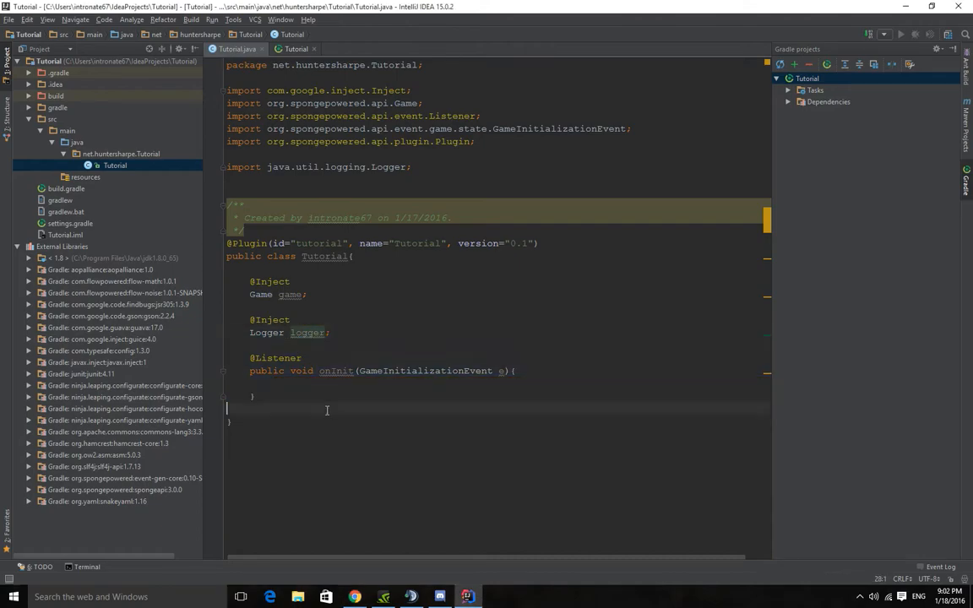
mouse_move(443, 356)
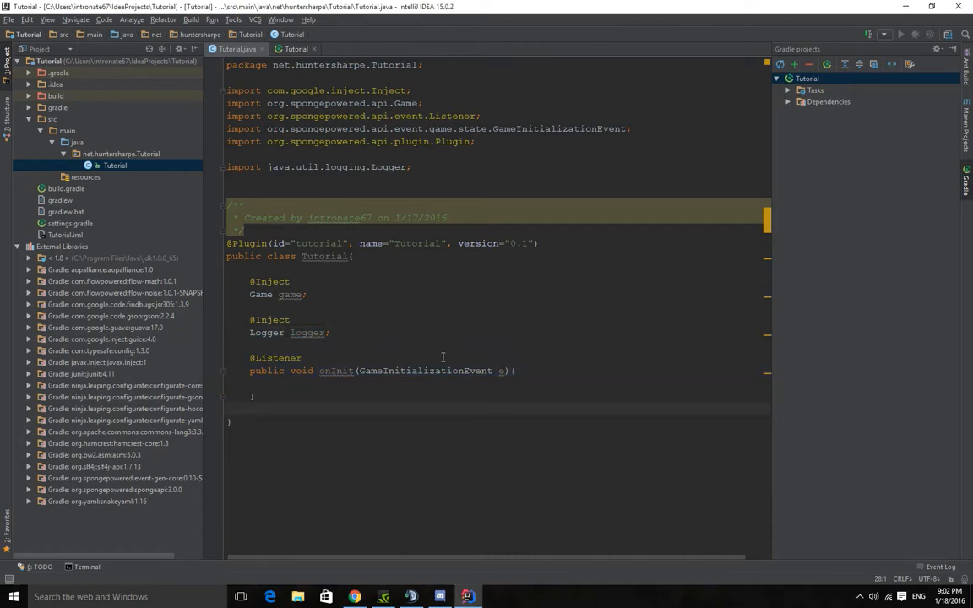
mouse_move(450, 340)
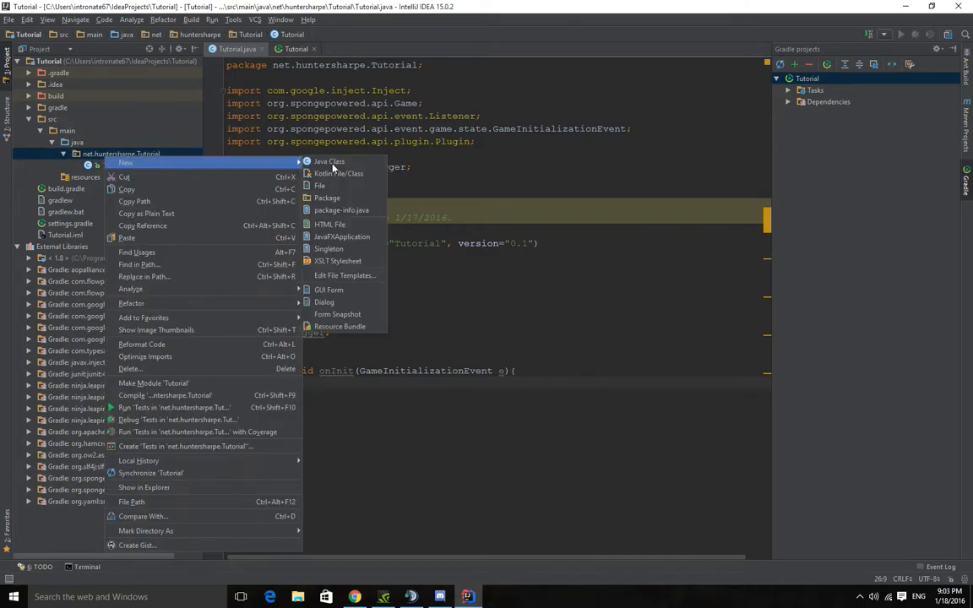
Create a new Java class named TutorialExecutor in the net.huntersharpe.Tutorial package
click(329, 161)
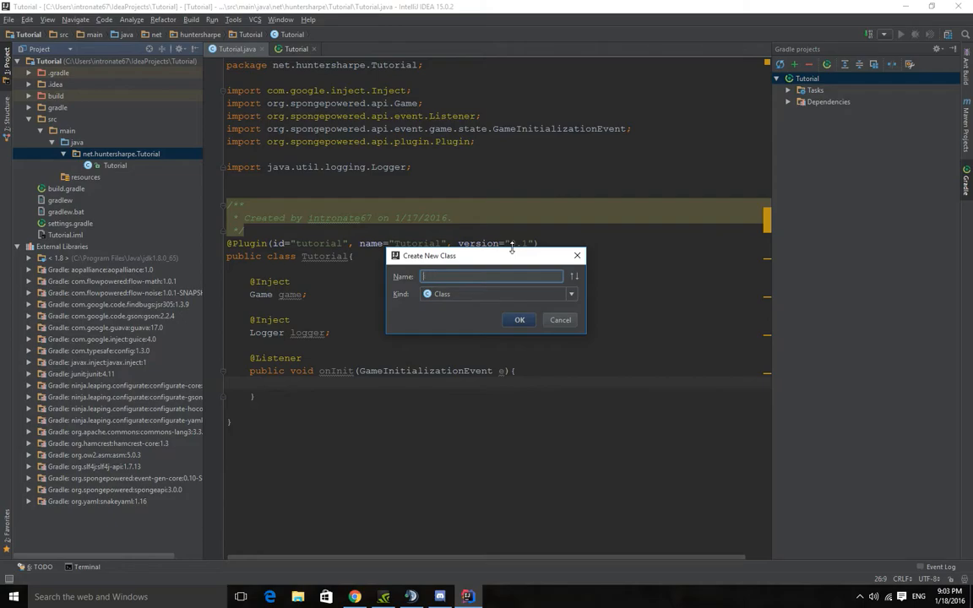
text(TutorialCo)
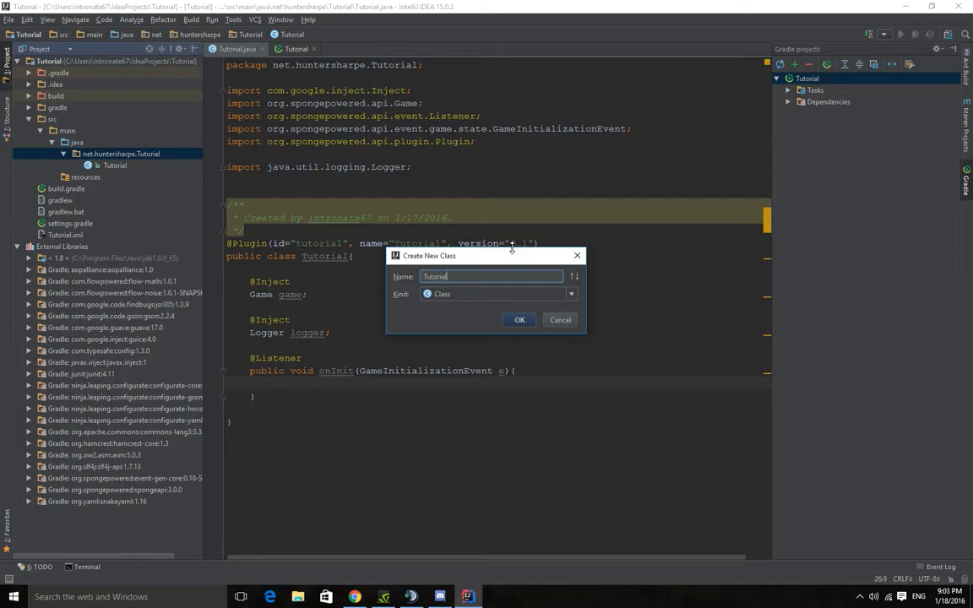
text(Executor)
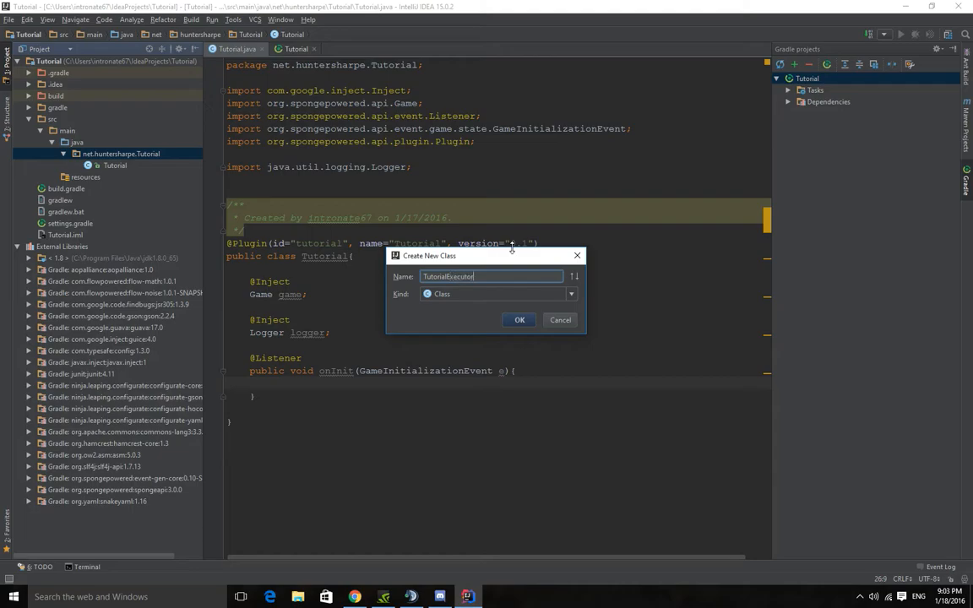
click(519, 319)
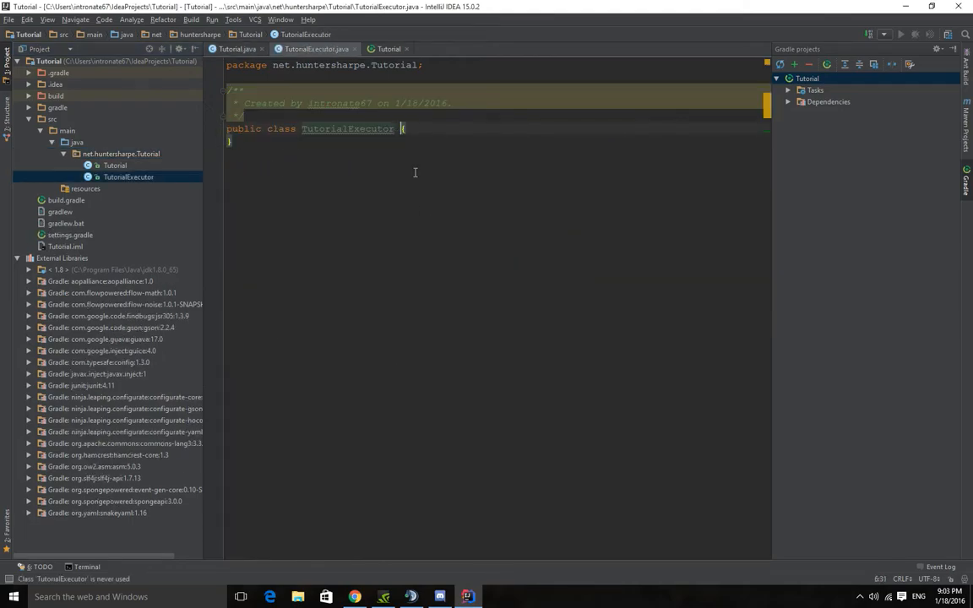
key(Enter)
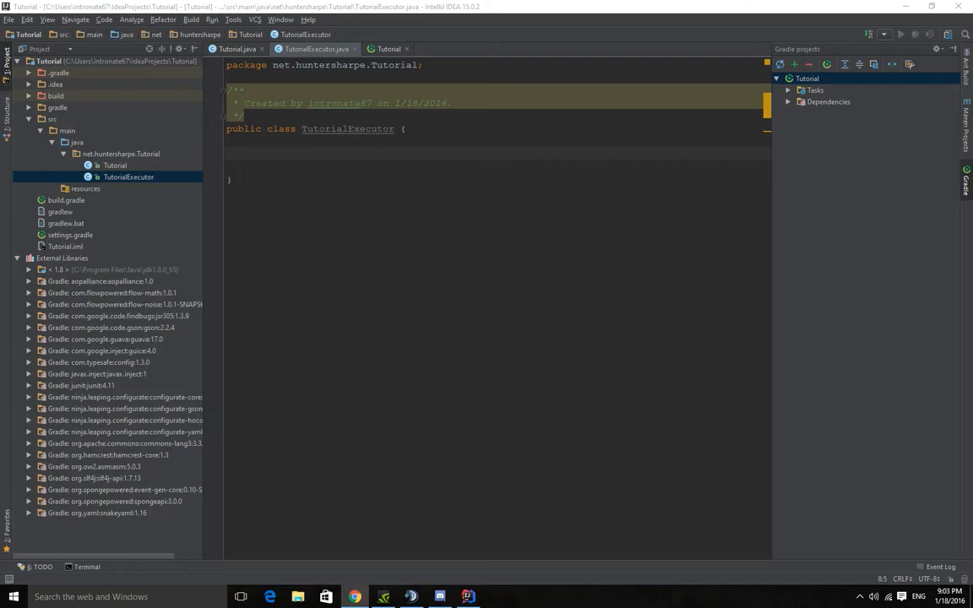
click(404, 128)
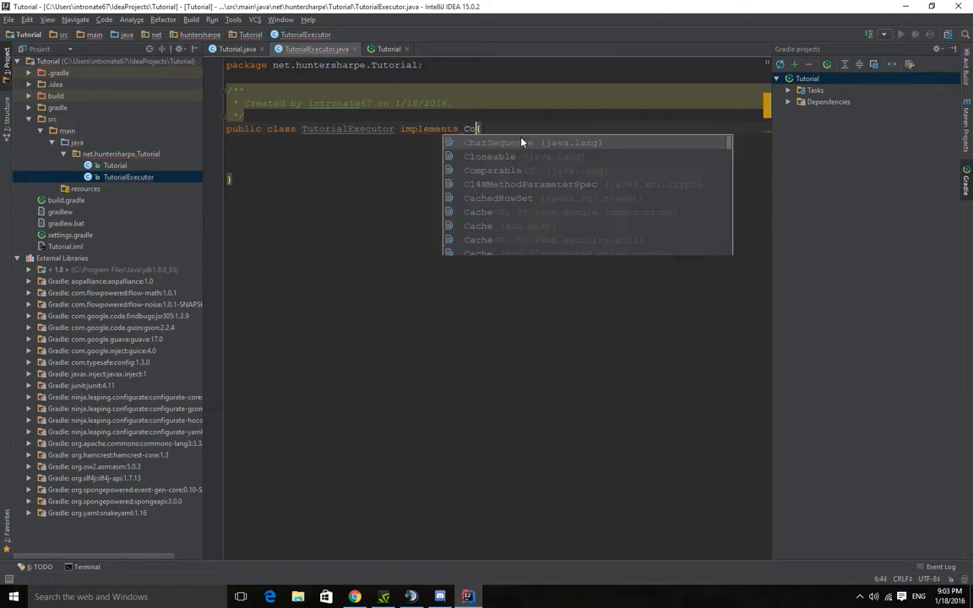
click(506, 154)
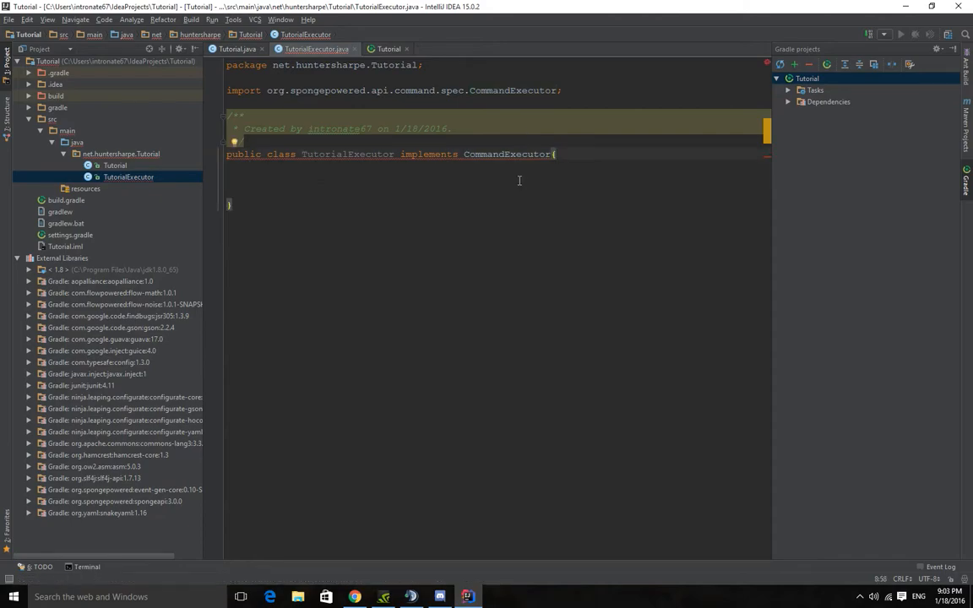
text(@O)
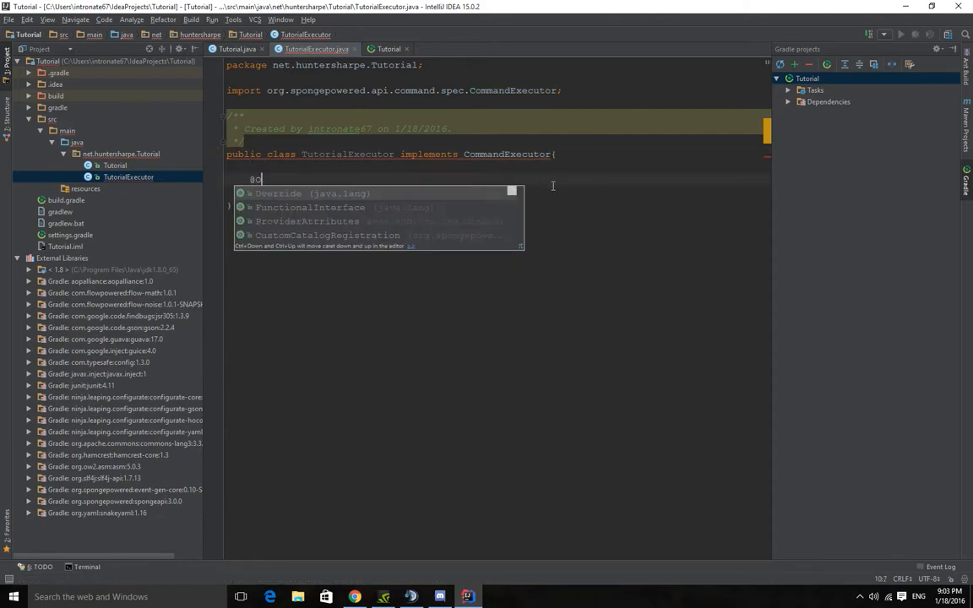
text(Override)
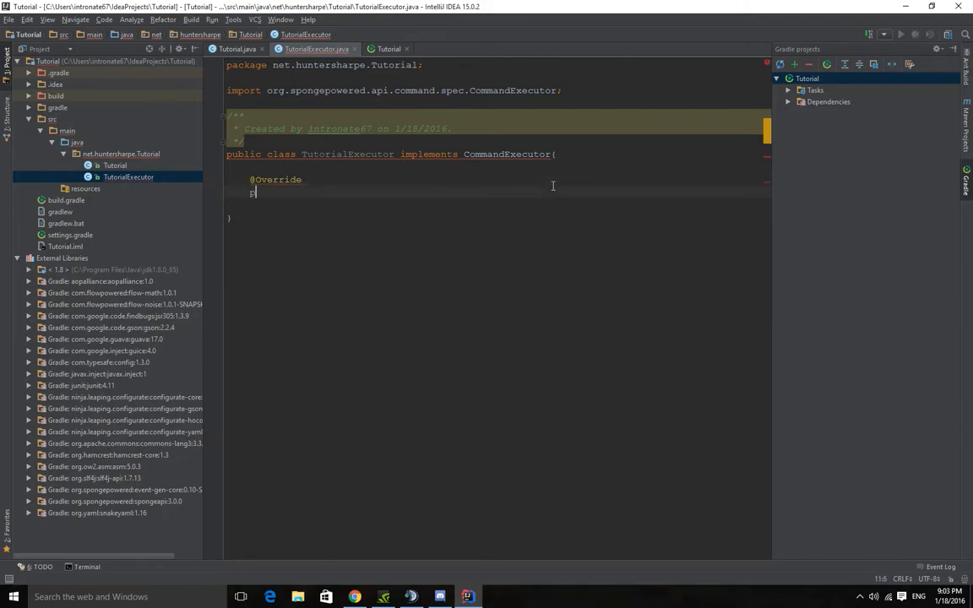
text(public CommandResult)
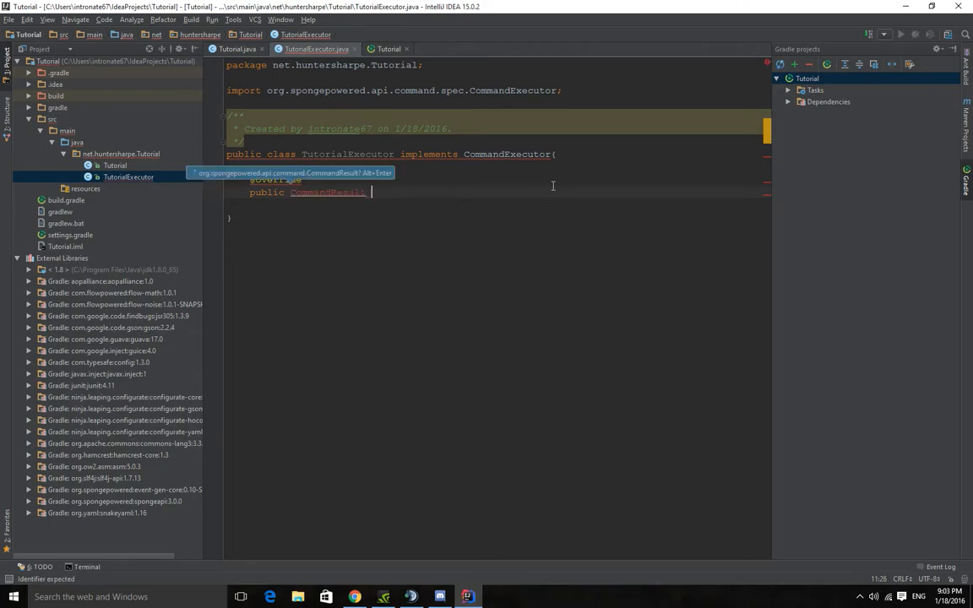
text(execut()
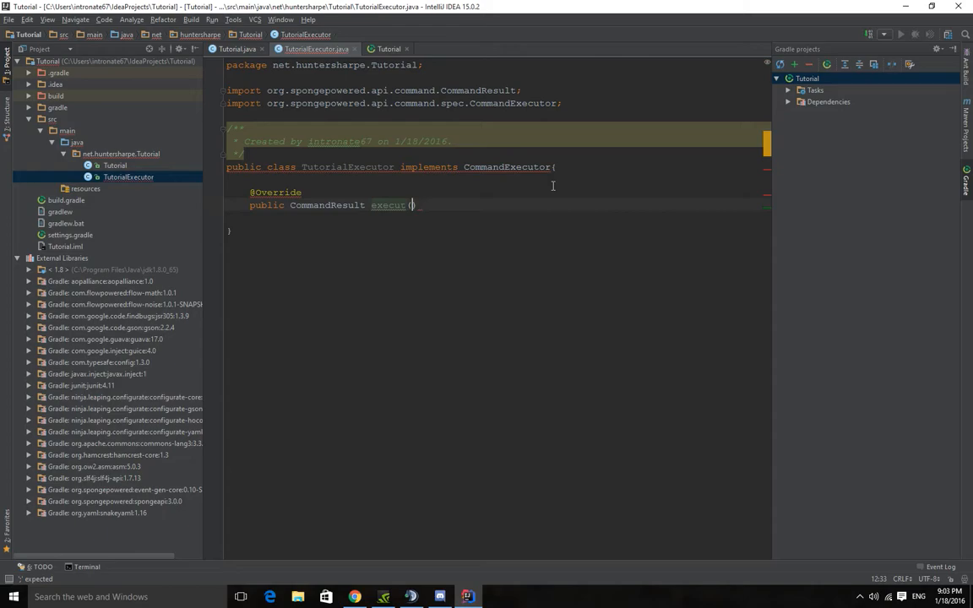
text(CommandSource src, Command)
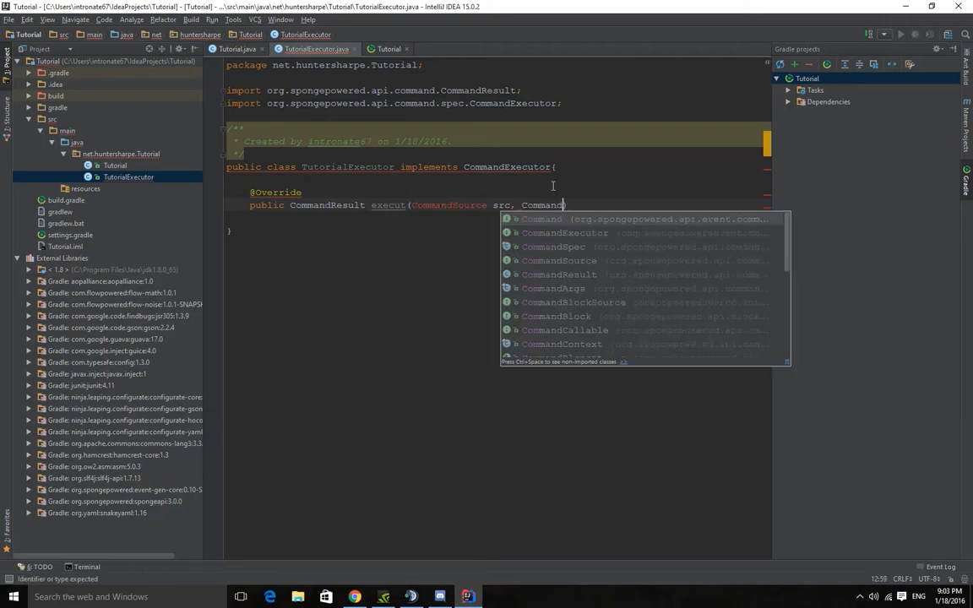
text(Context a)
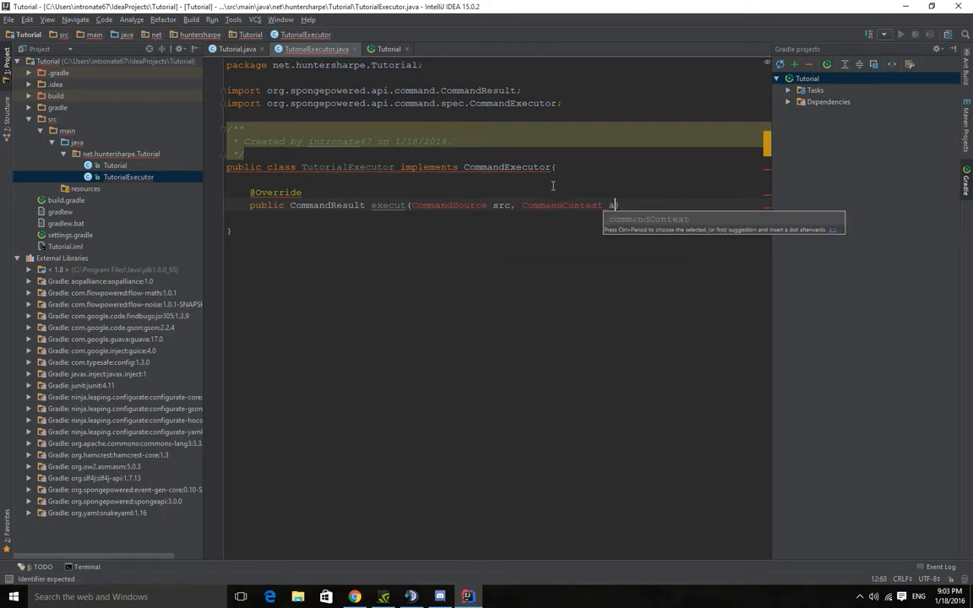
text(rgs) t)
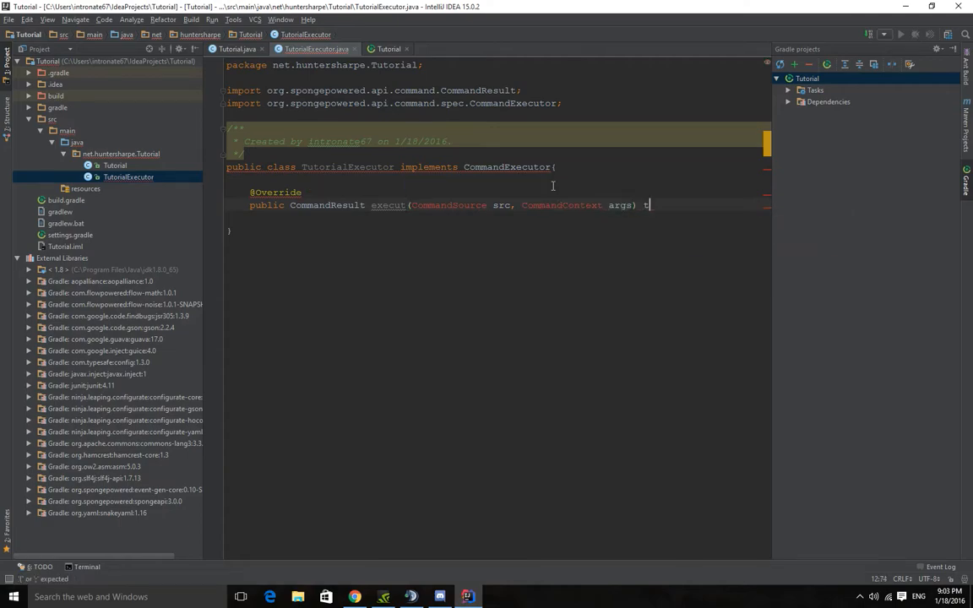
text(hrows)
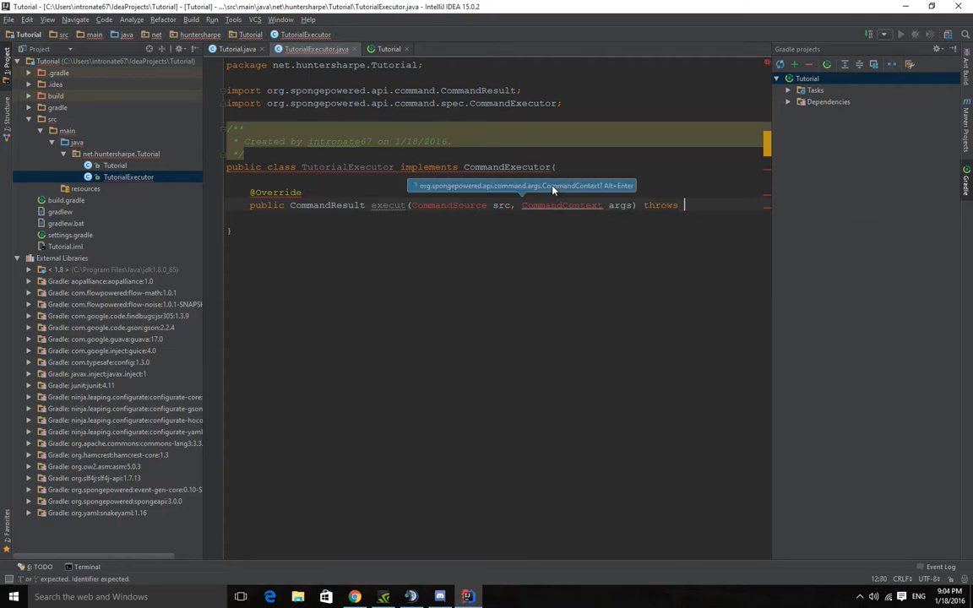
text(CommandException{)
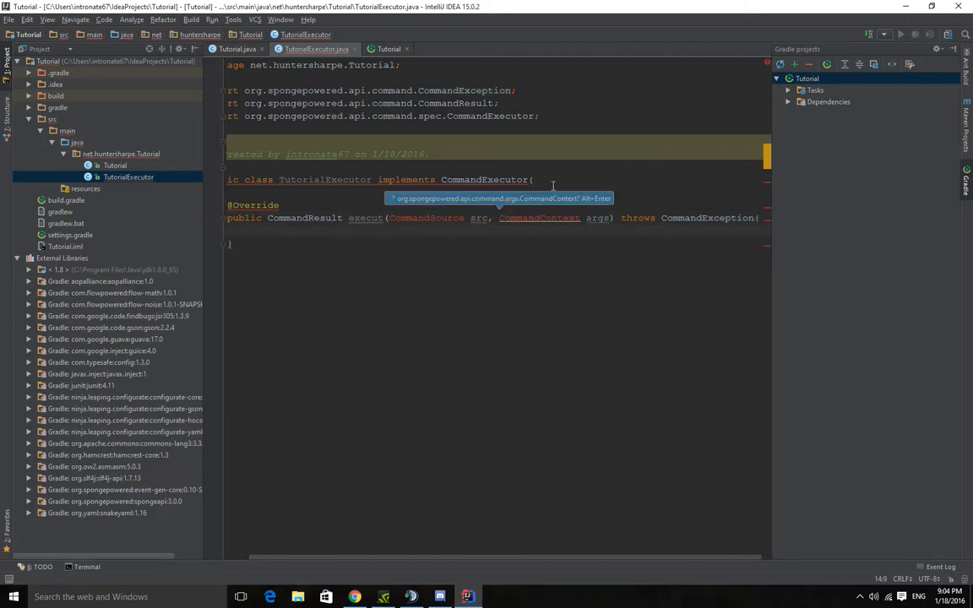
Have execute return CommandResult.success()
text(reut)
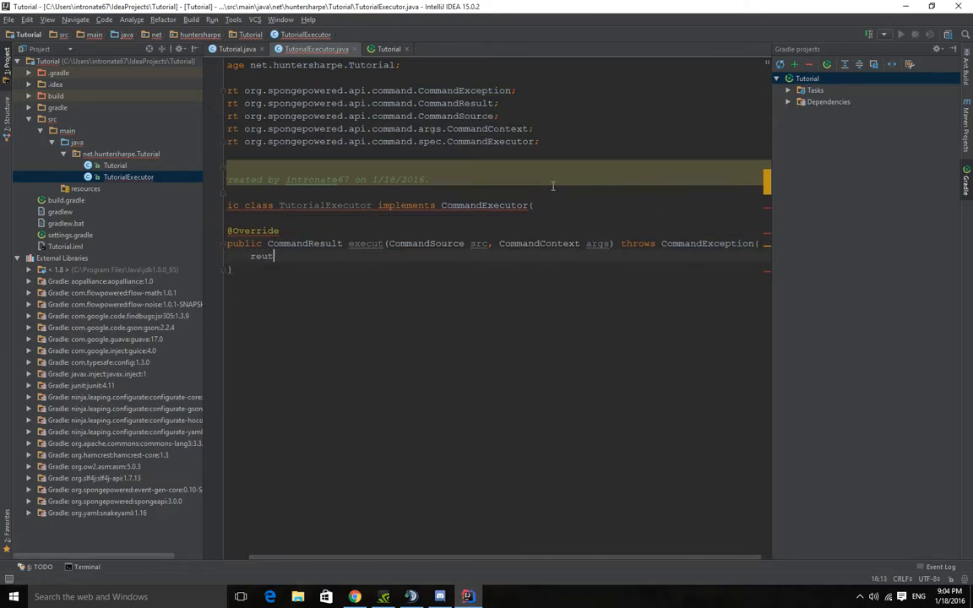
text(return C)
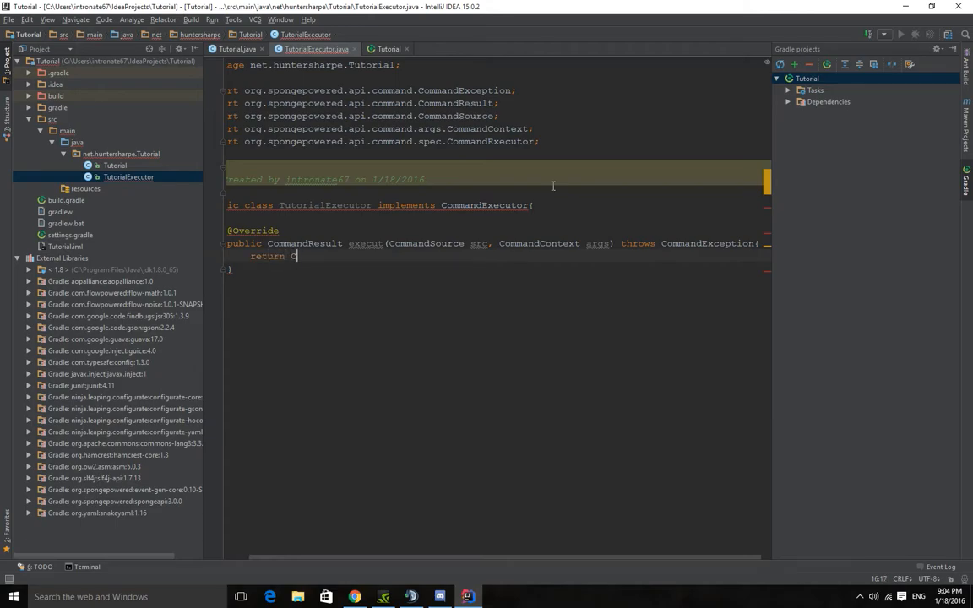
text(ommandResult.success();)
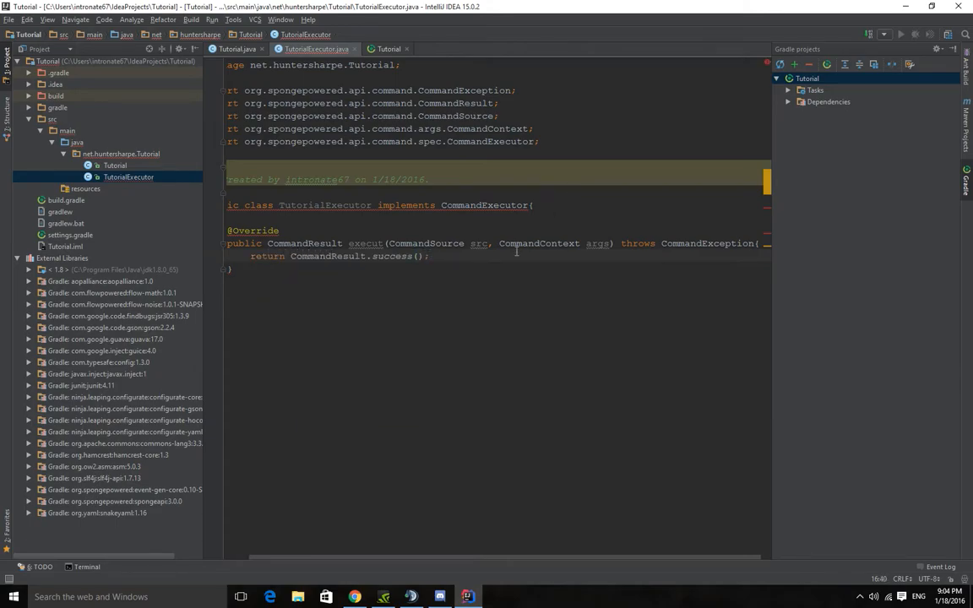
mouse_move(689, 543)
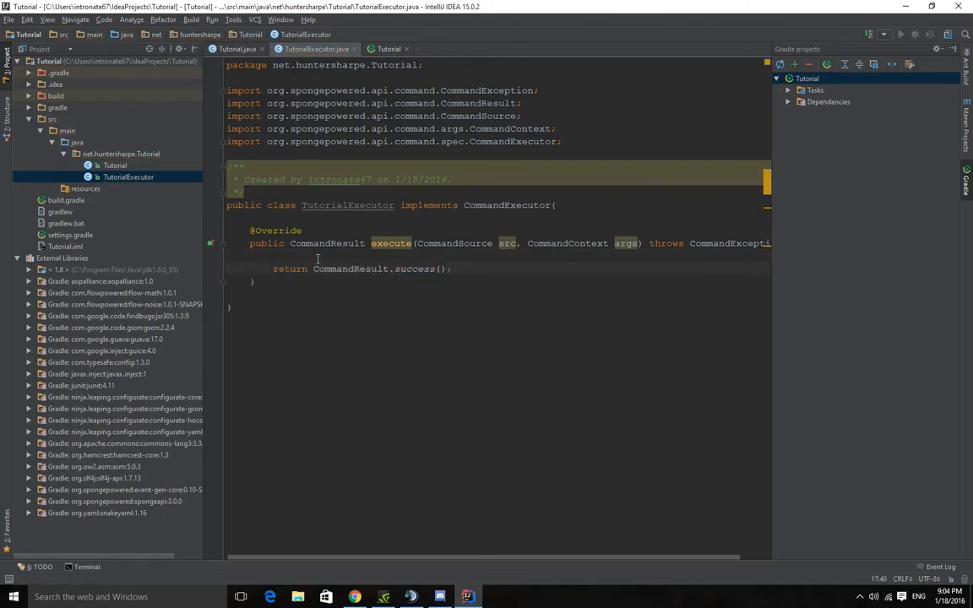
click(452, 268)
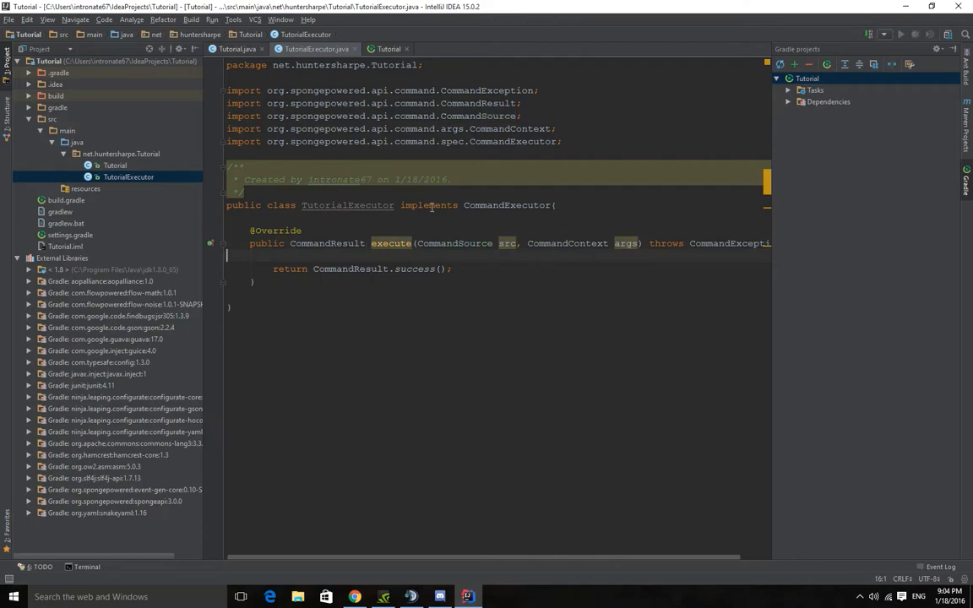
click(536, 205)
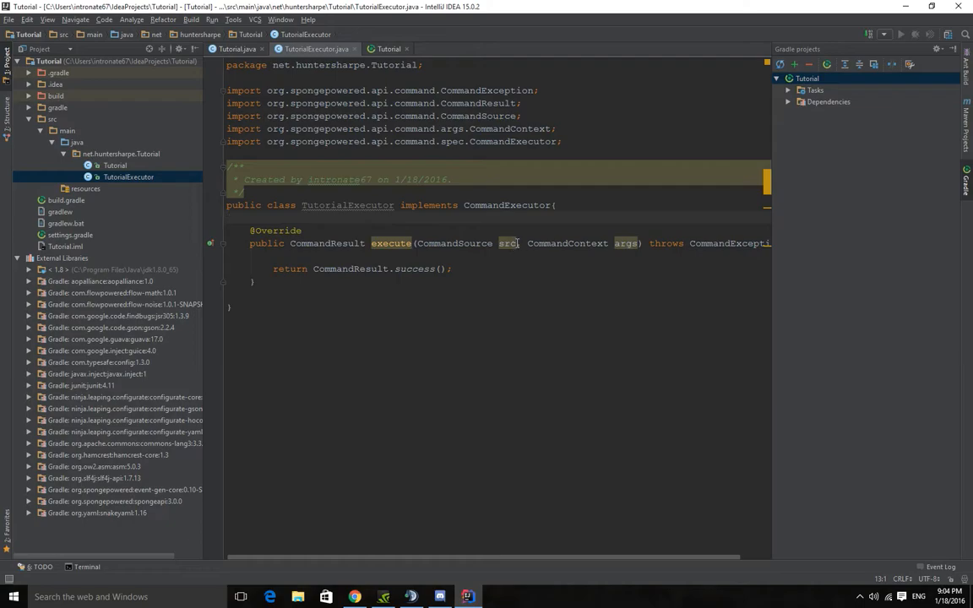
double_click(454, 243)
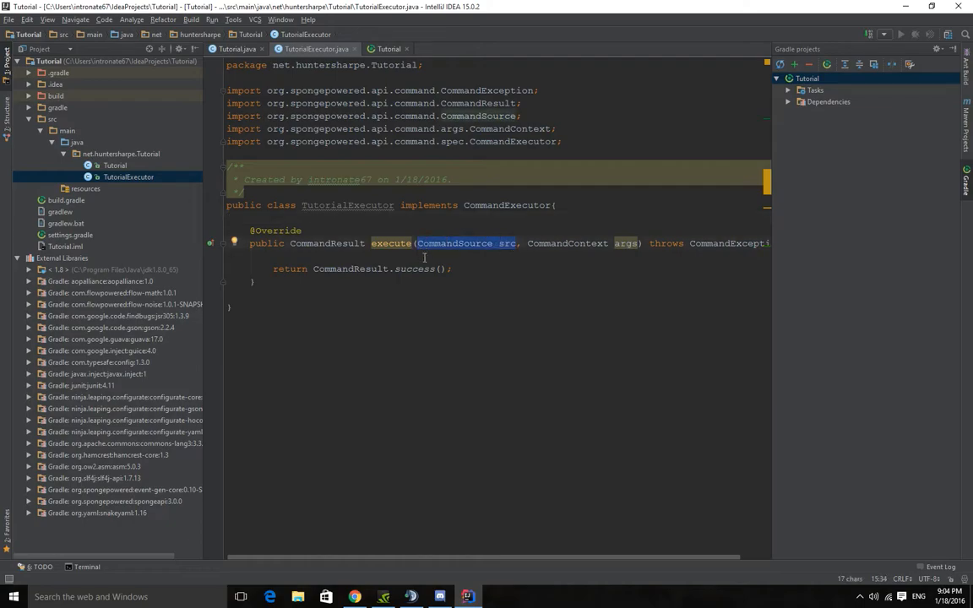
mouse_move(515, 287)
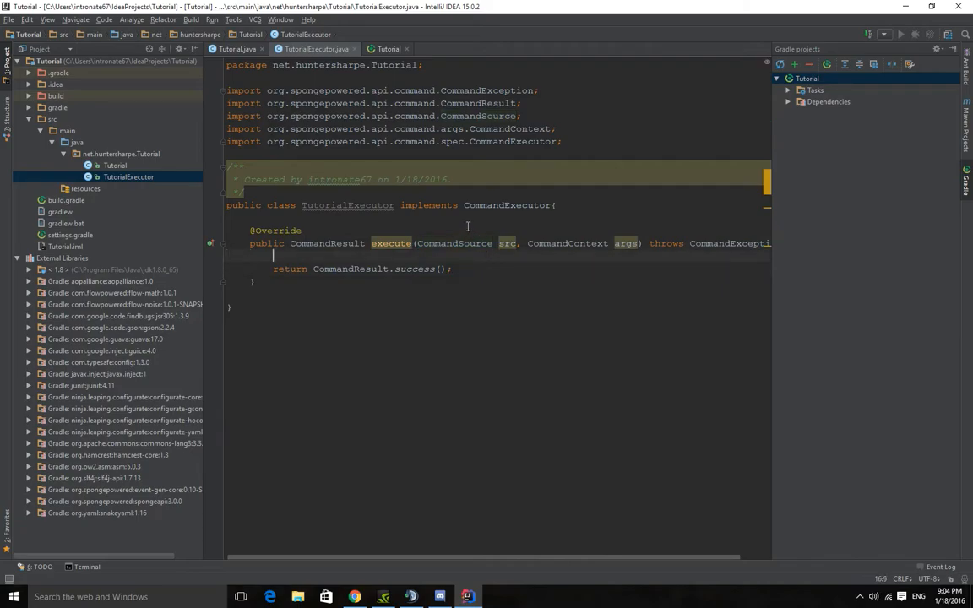
mouse_move(598, 226)
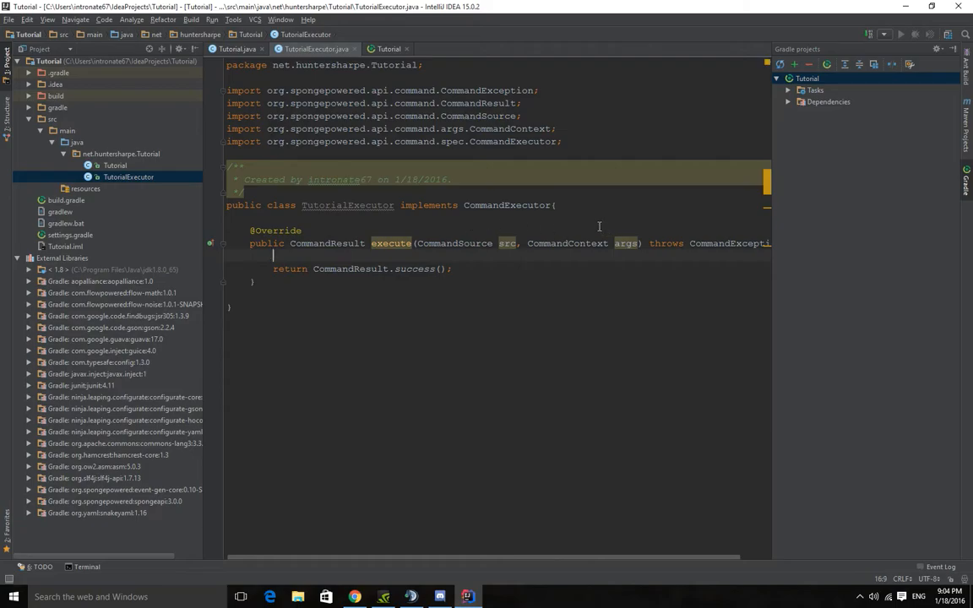
mouse_move(547, 247)
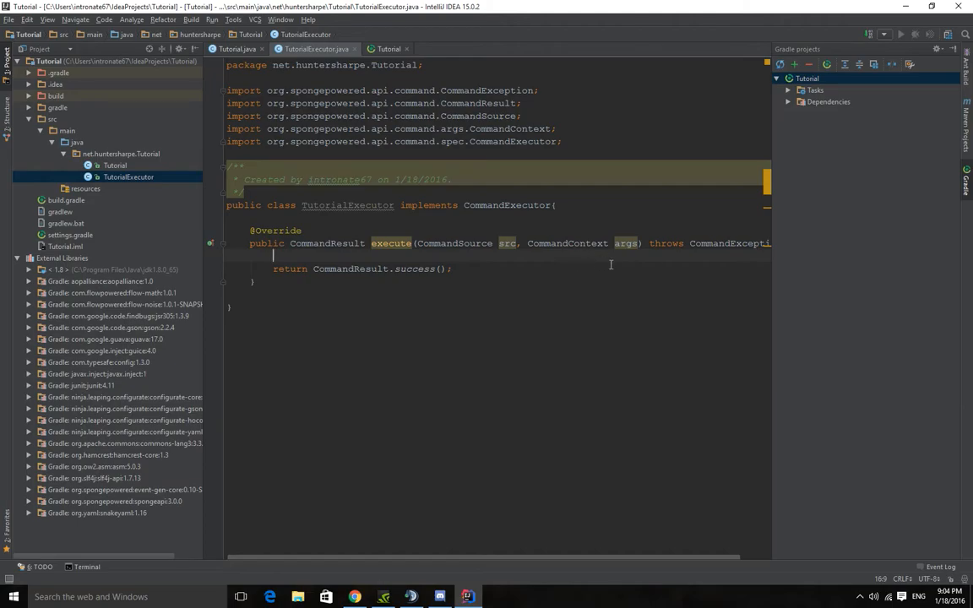
mouse_move(464, 239)
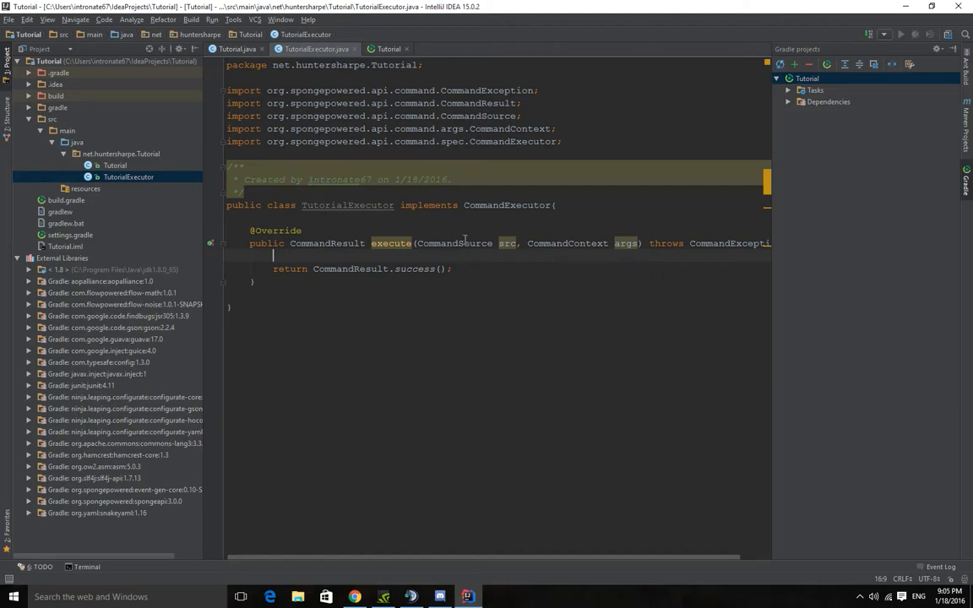
text(Player player = ()
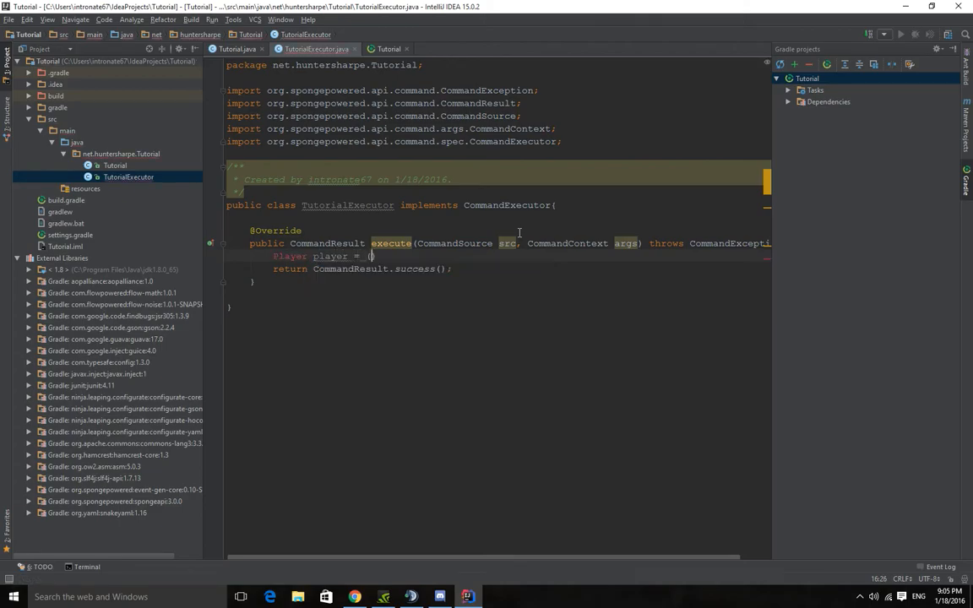
text(Player)
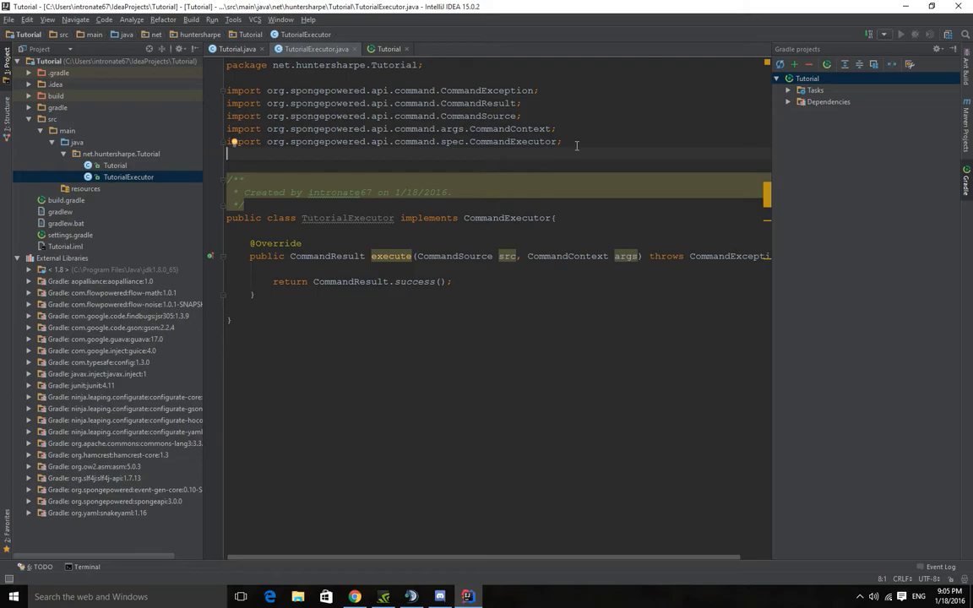
Add an if(!(src instanceof Player)) block sending a Text.of(TextColors.GREEN, …) message and returning
click(451, 268)
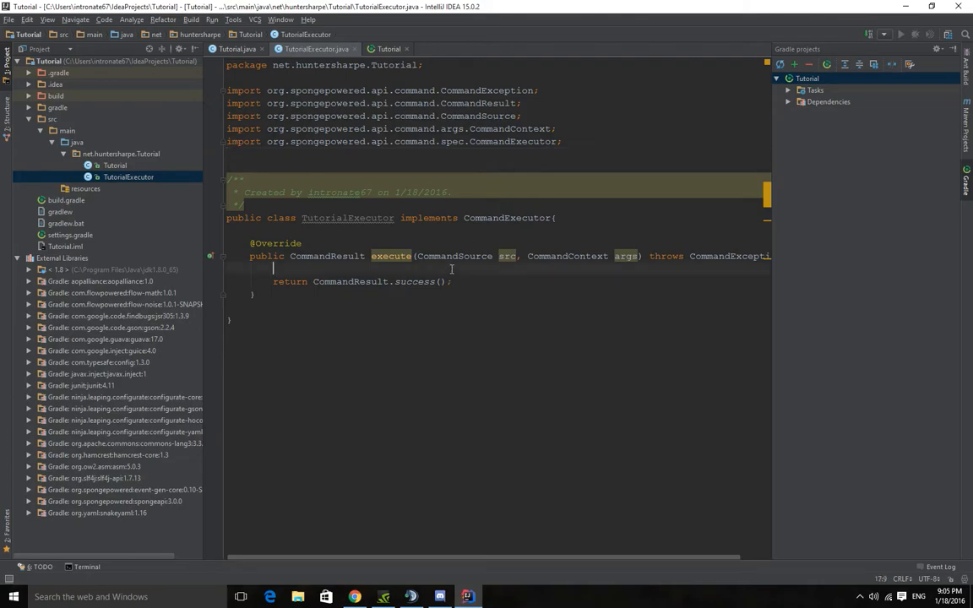
text(if(1)
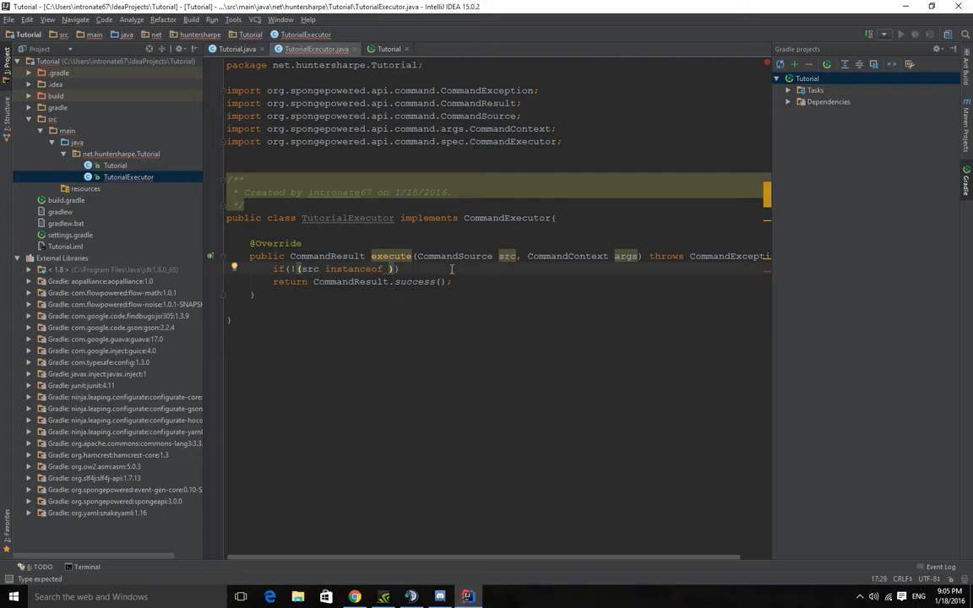
text(Player)
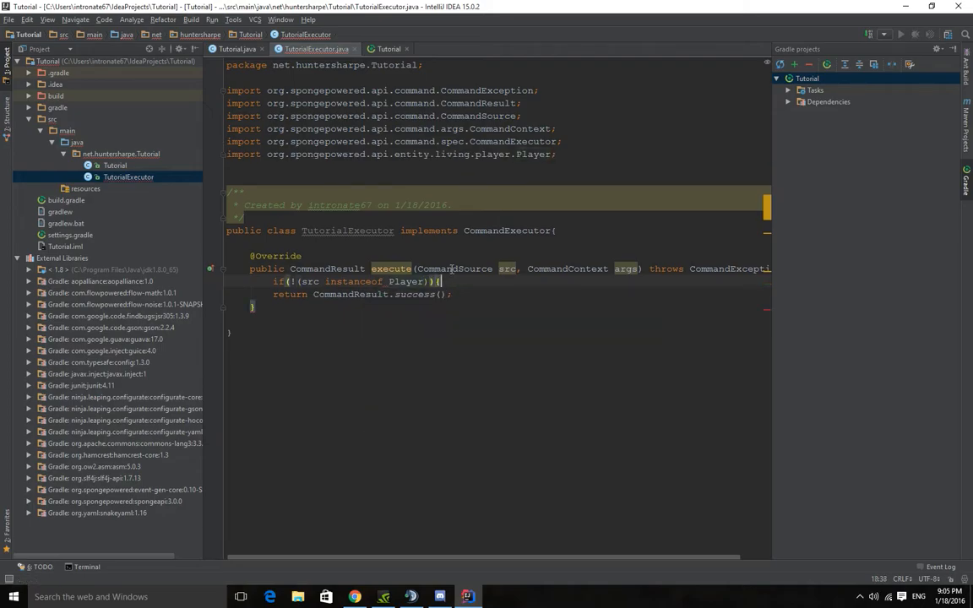
text(reutrn)
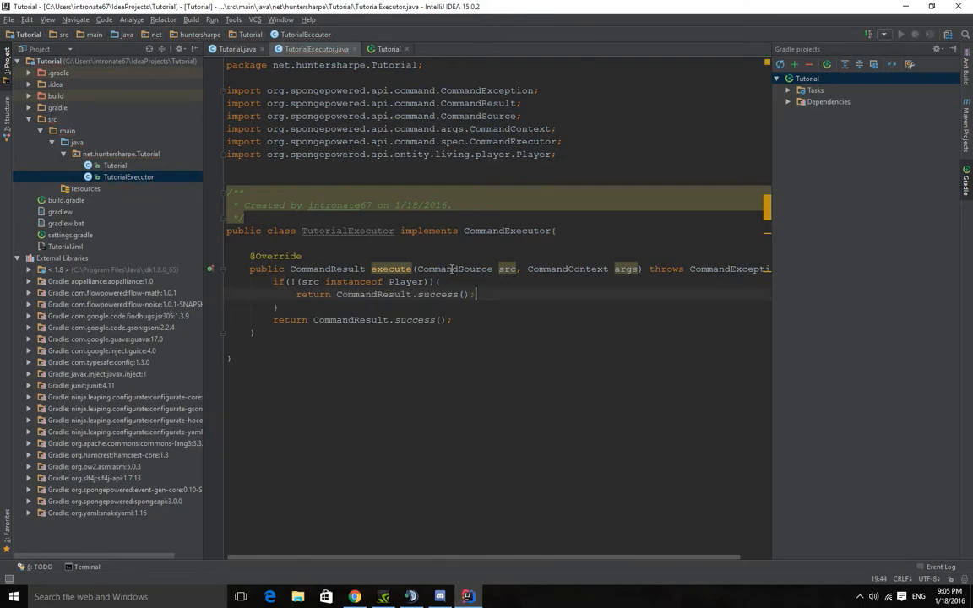
text(src.sendMessage();)
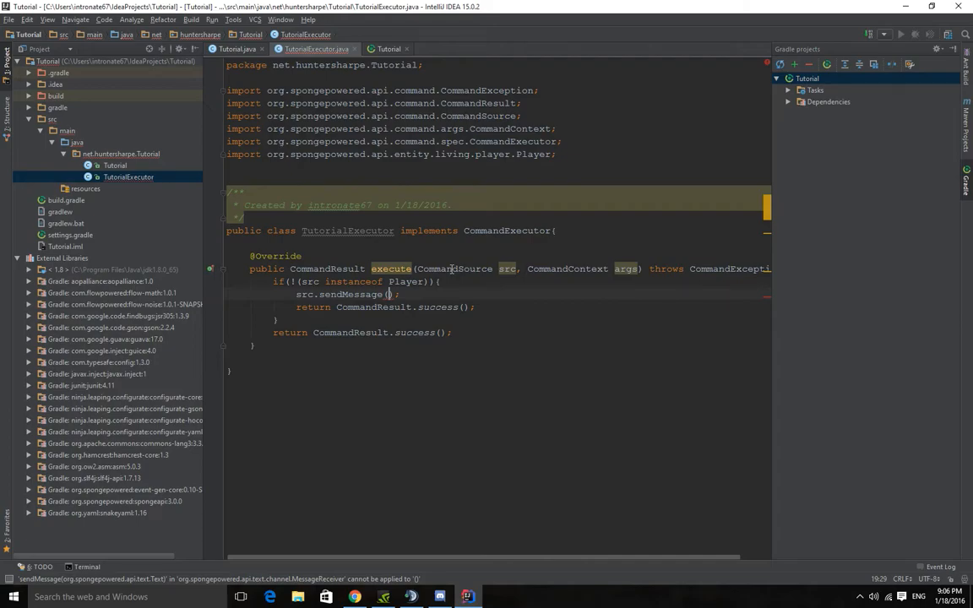
text(Text.of()
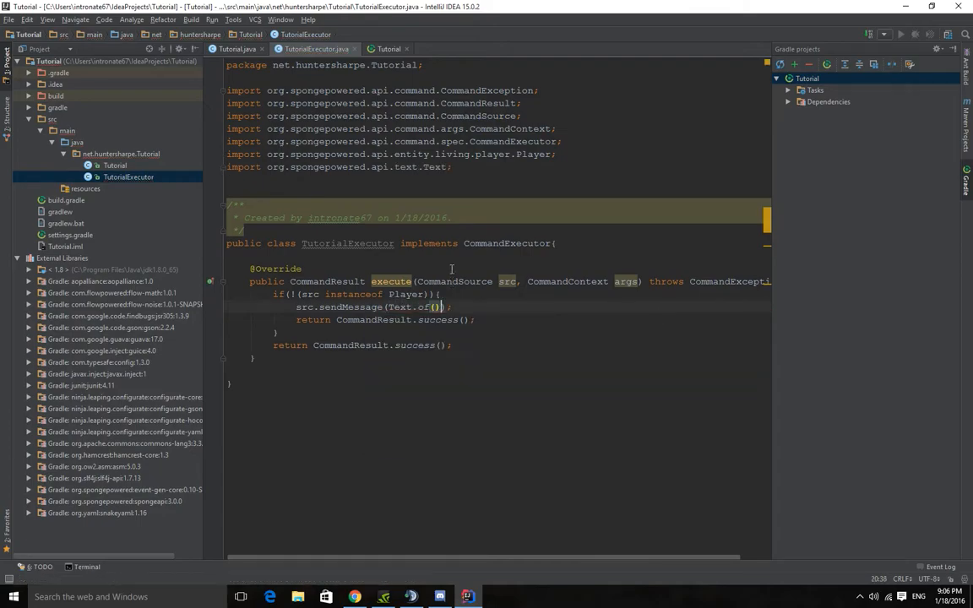
text(TextColors.GREEN,)
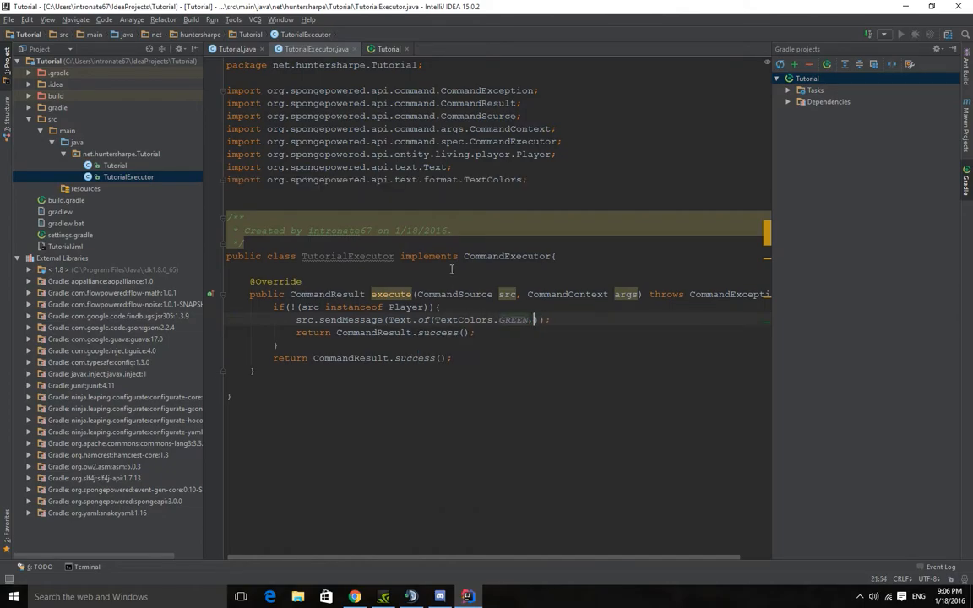
Finish the non-player message as "Hello Console!"
text("Hello Co)
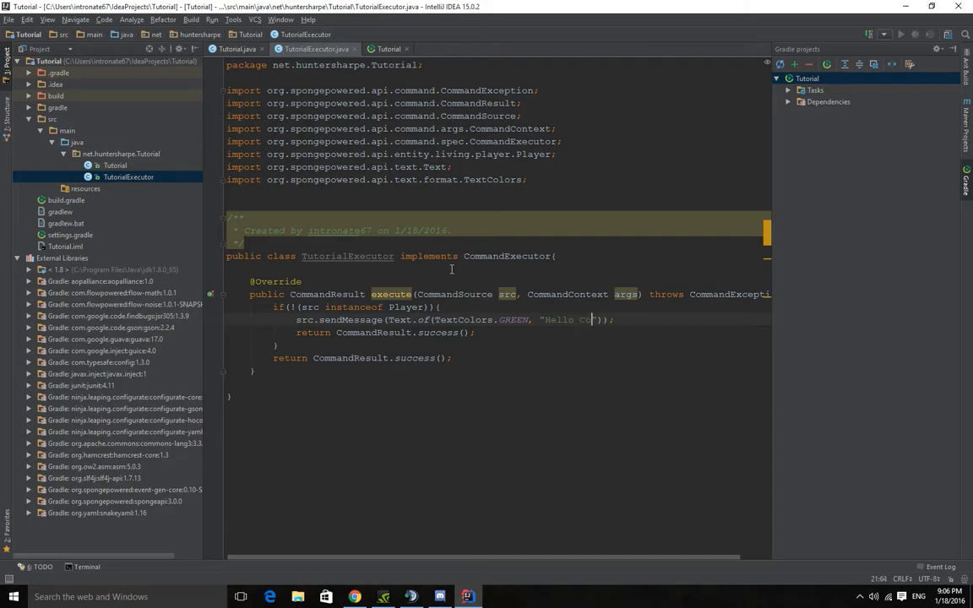
text(nsole!)
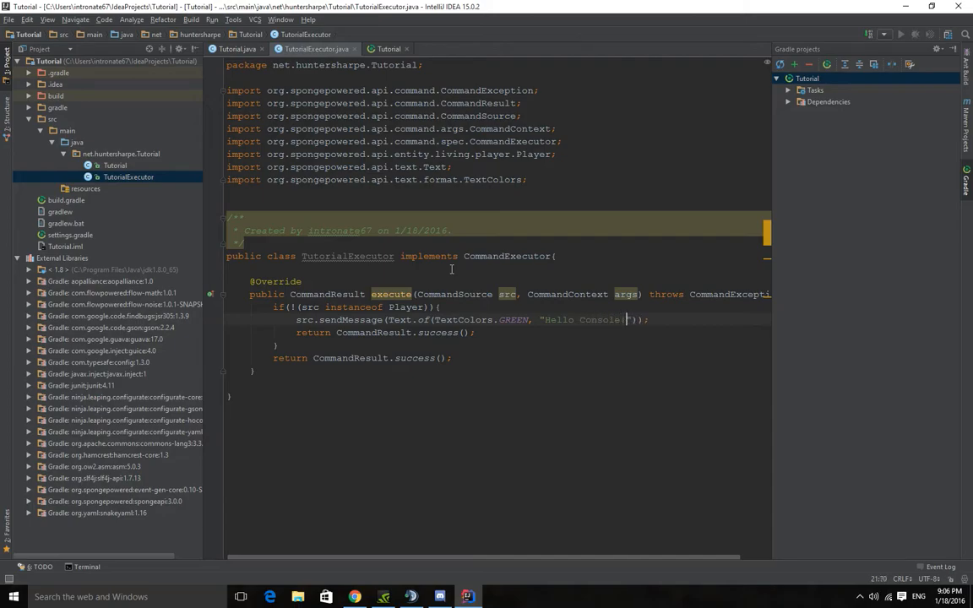
key(enter)
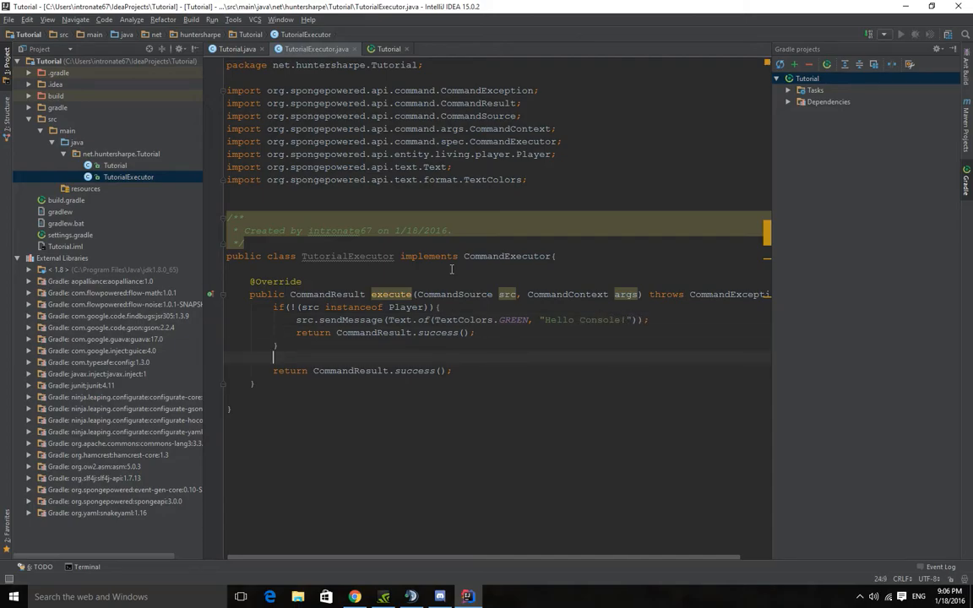
Cast src to a Player and send that player a green "Hello, " + player name greeting
text(Player player)
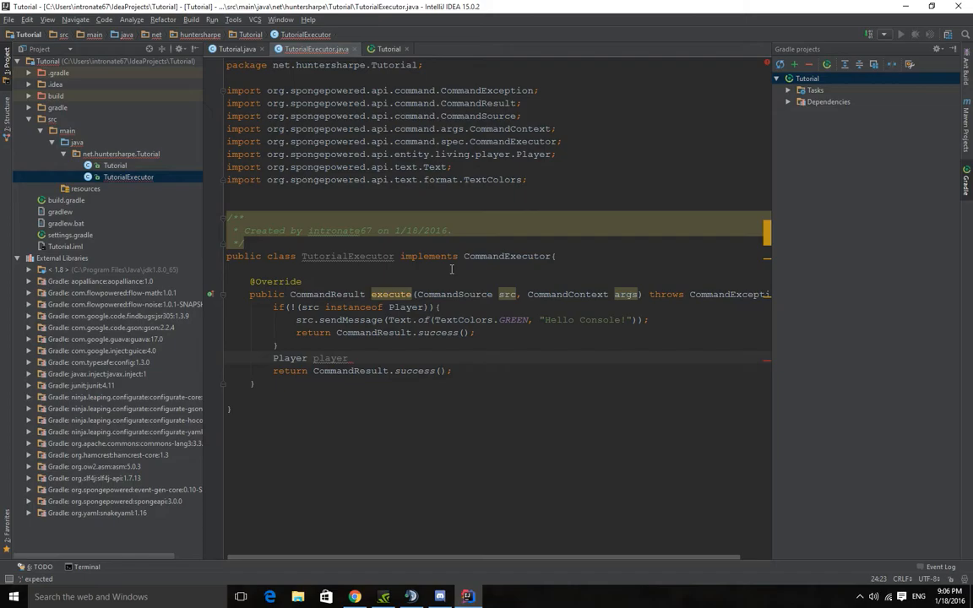
text(= (Player)src;)
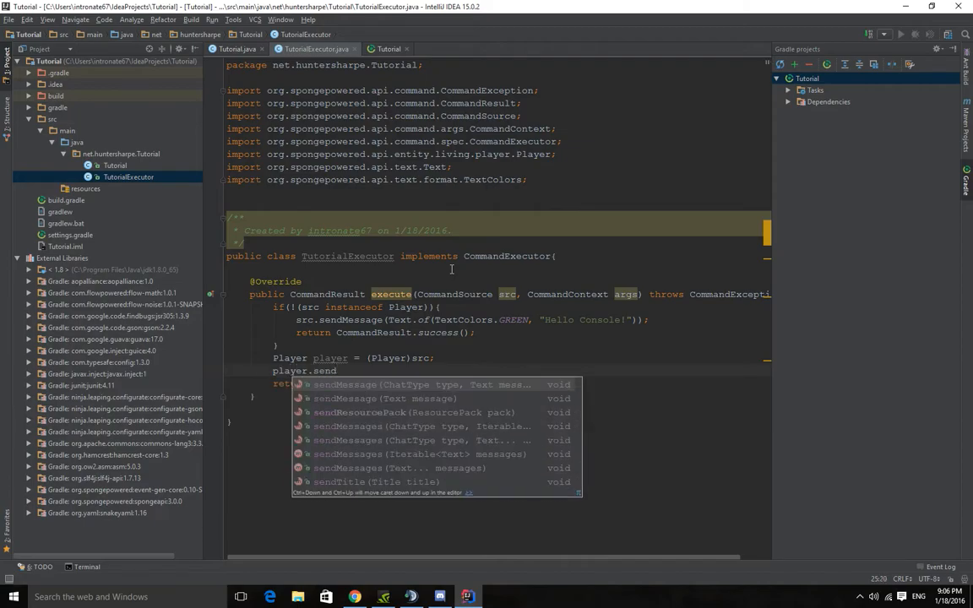
mouse_move(422, 384)
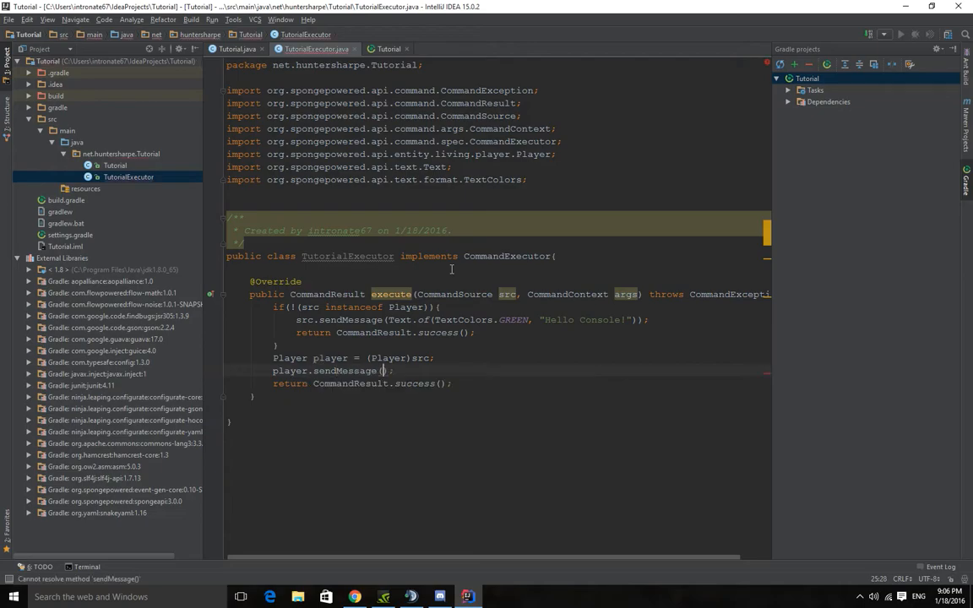
text(Text.of(TextColors.GREEN, "H)
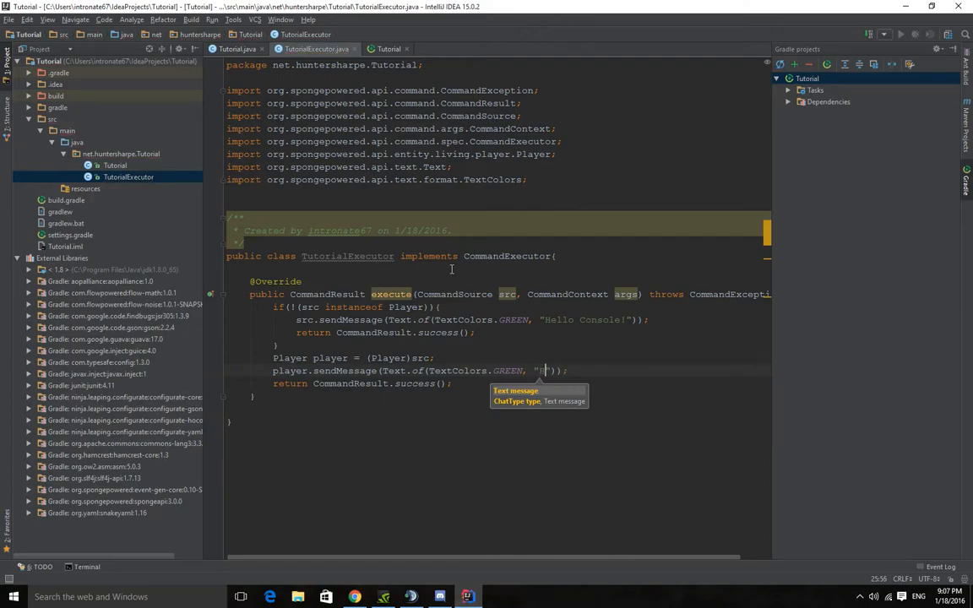
text(ello,)
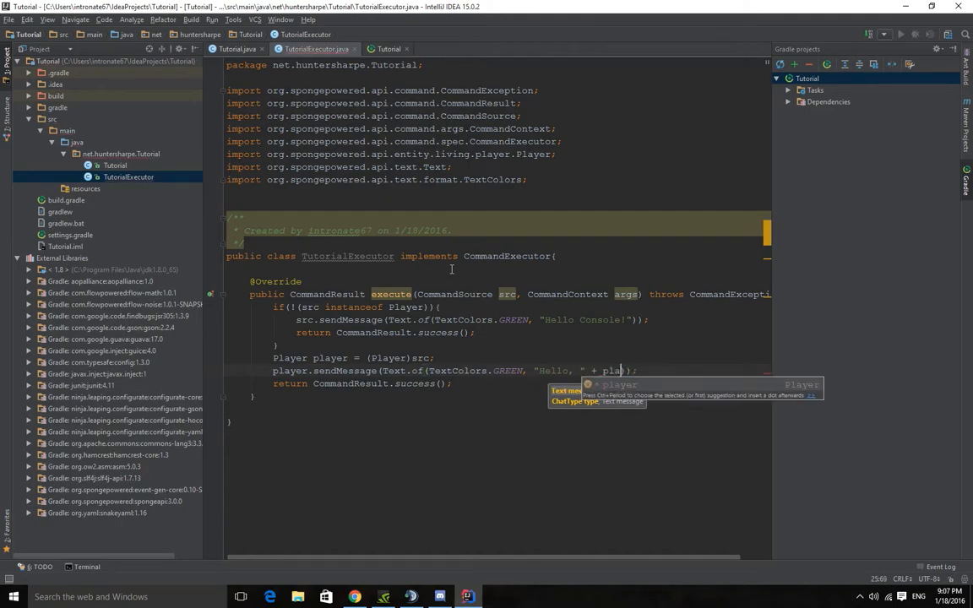
text(.g)
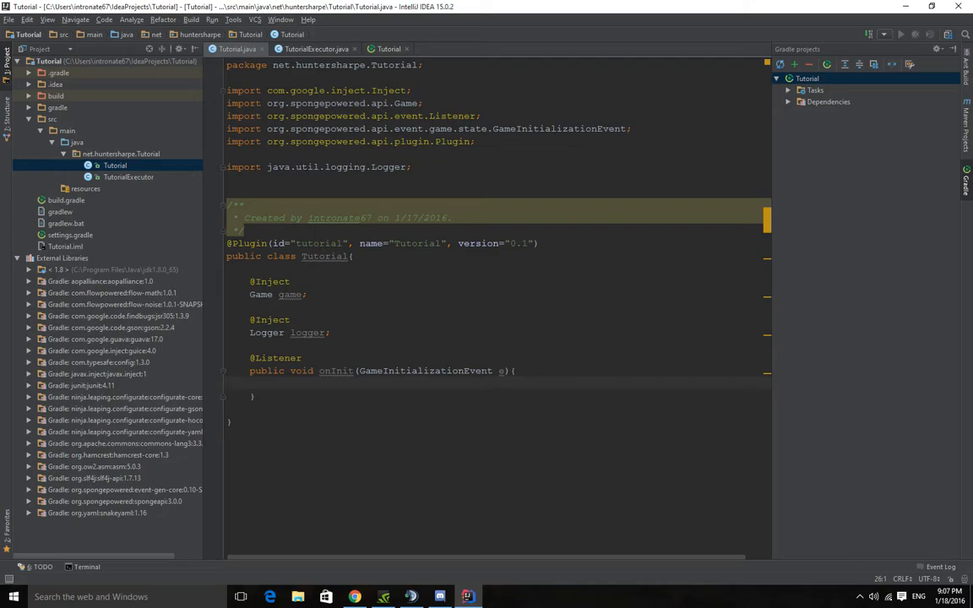
mouse_move(533, 344)
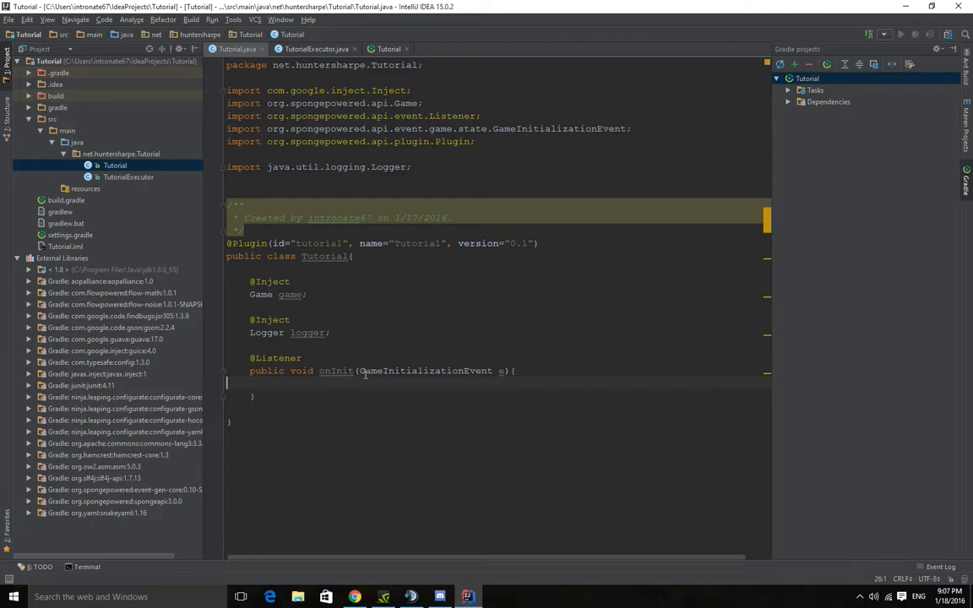
mouse_move(375, 382)
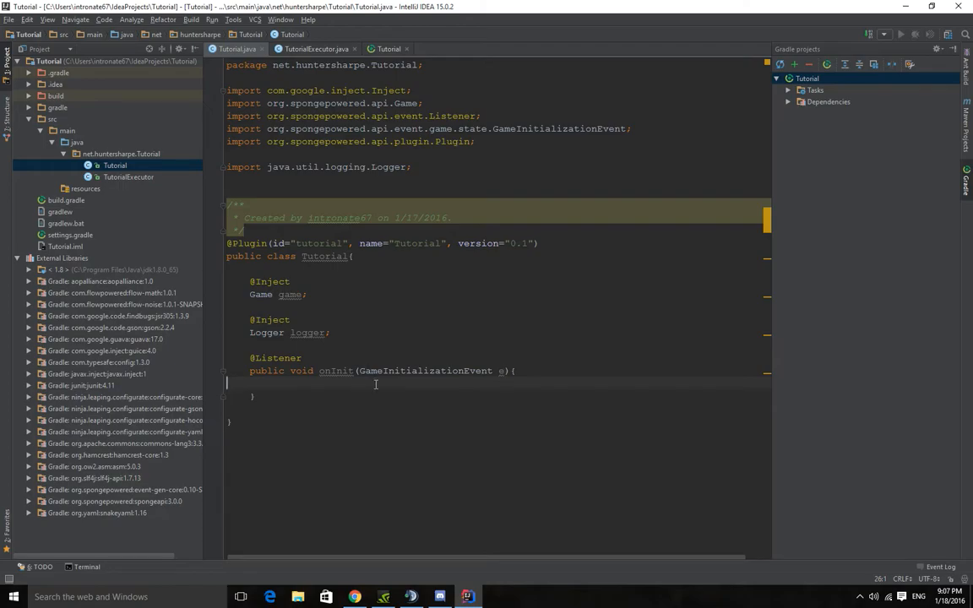
Build CommandSpec tutorialCmd with description "Tutorial Command" and a new TutorialExecutor as executor
text(c tutorialCmd =)
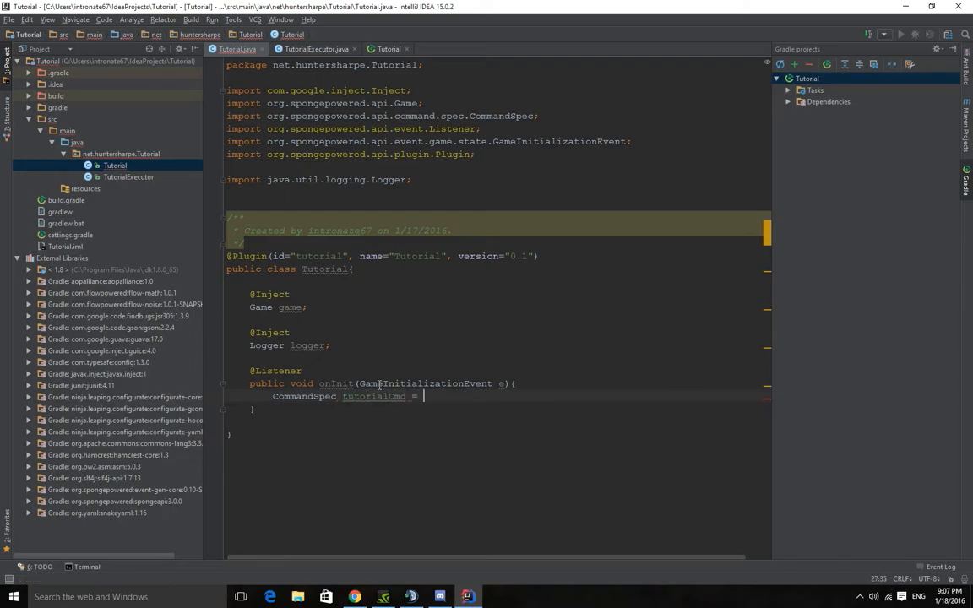
text(CommandSpec.builder()
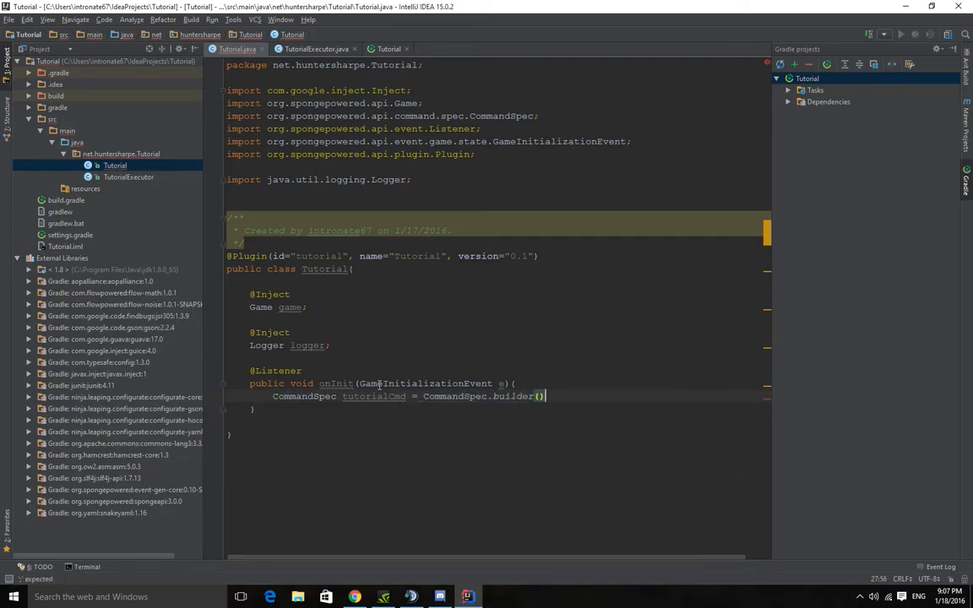
text(.description(Texts.of()
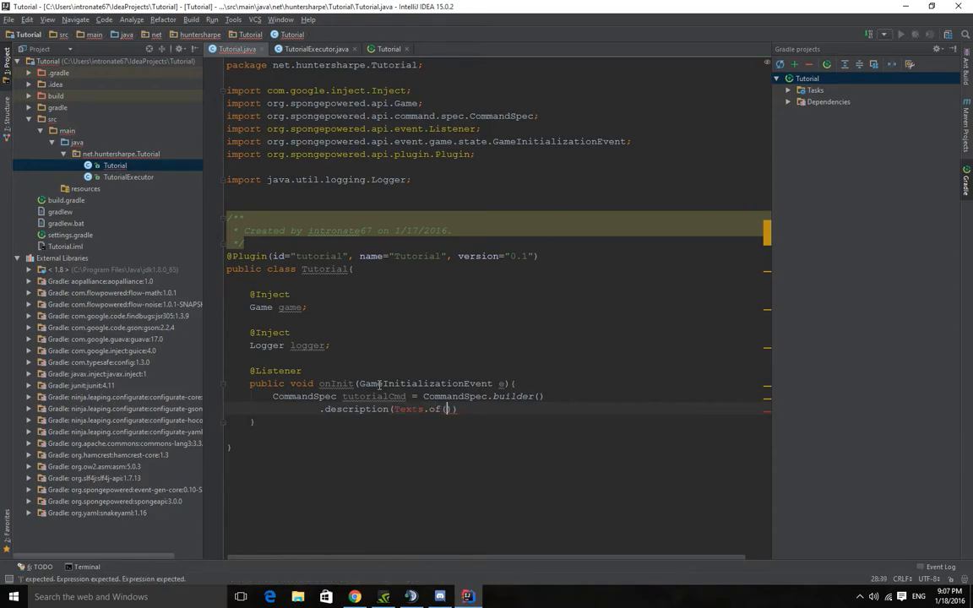
text("")
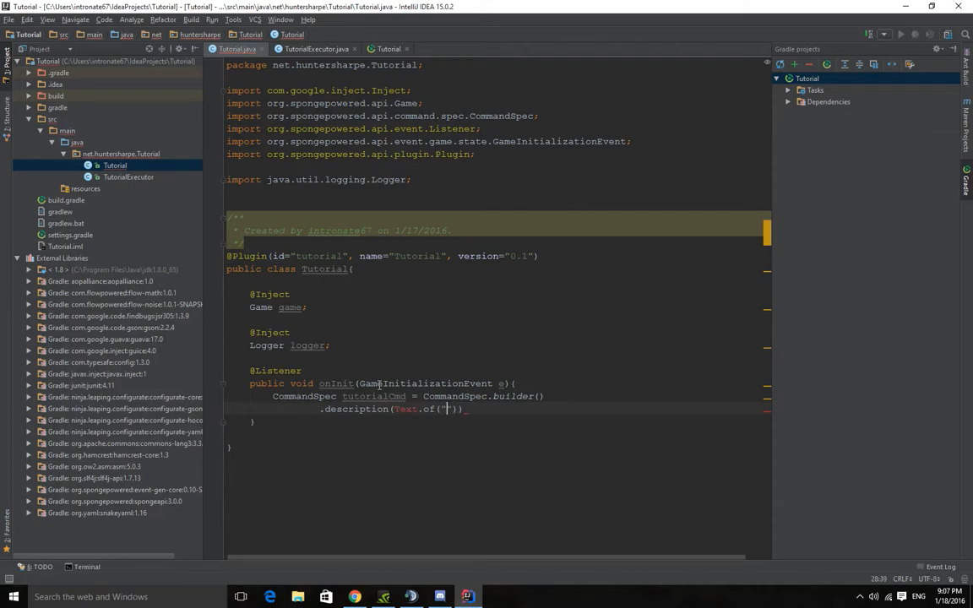
text(Tutorial Command)
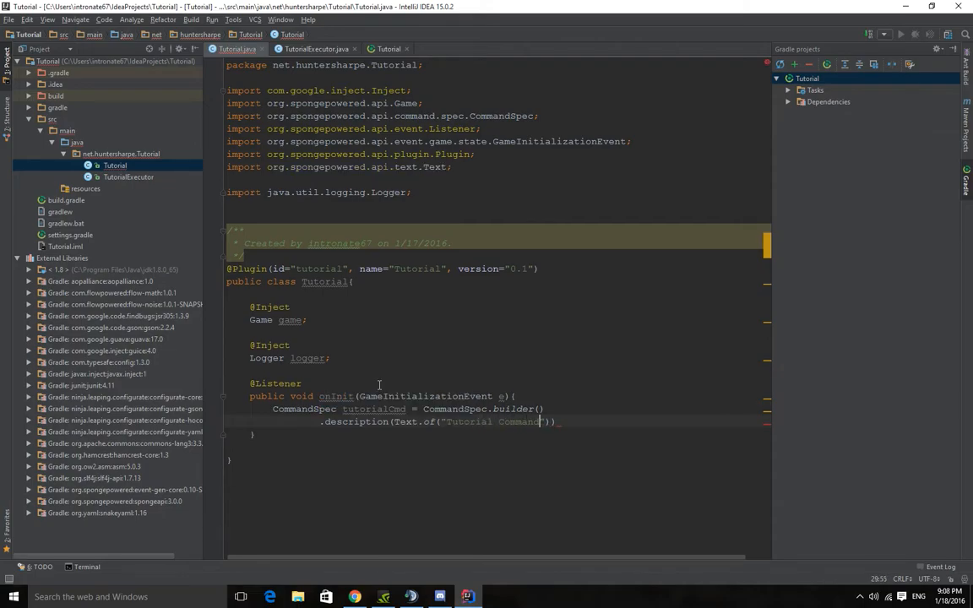
text(.p)
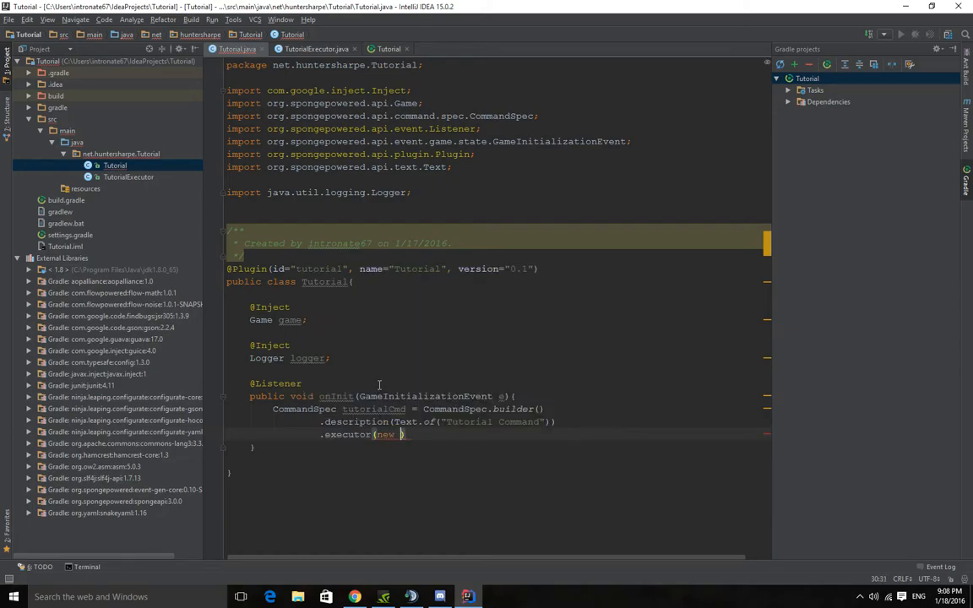
text(TutorialExecutor()
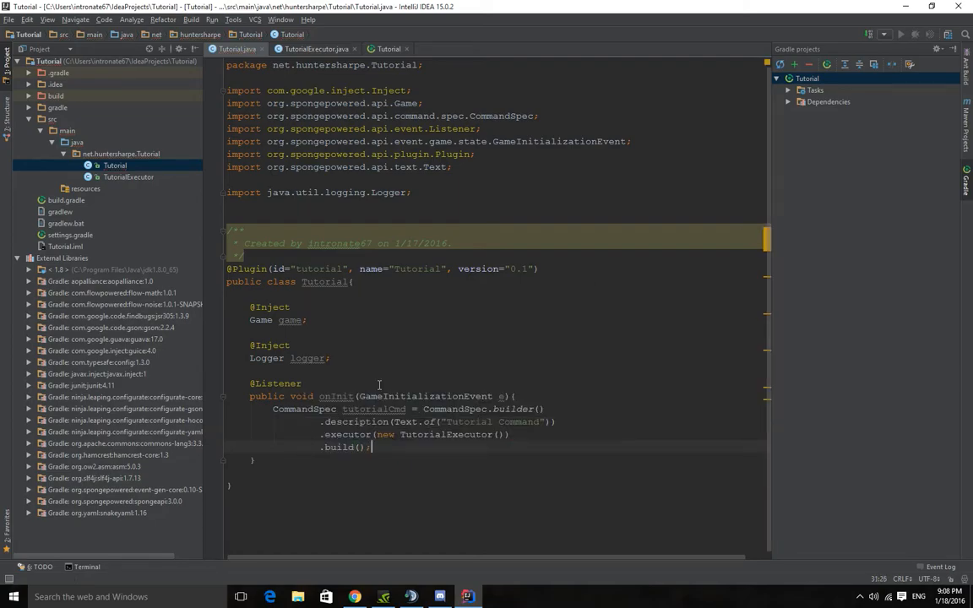
Add game.getCommandManager().register(this, tutorialCmd, "tut", "test") in onInit
text(game.getPluginManager()
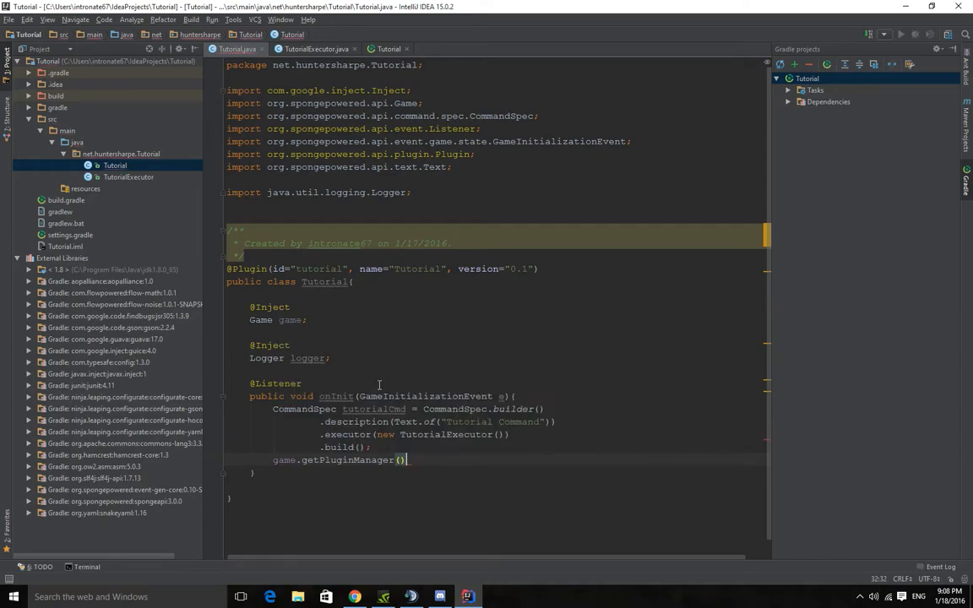
text(.)
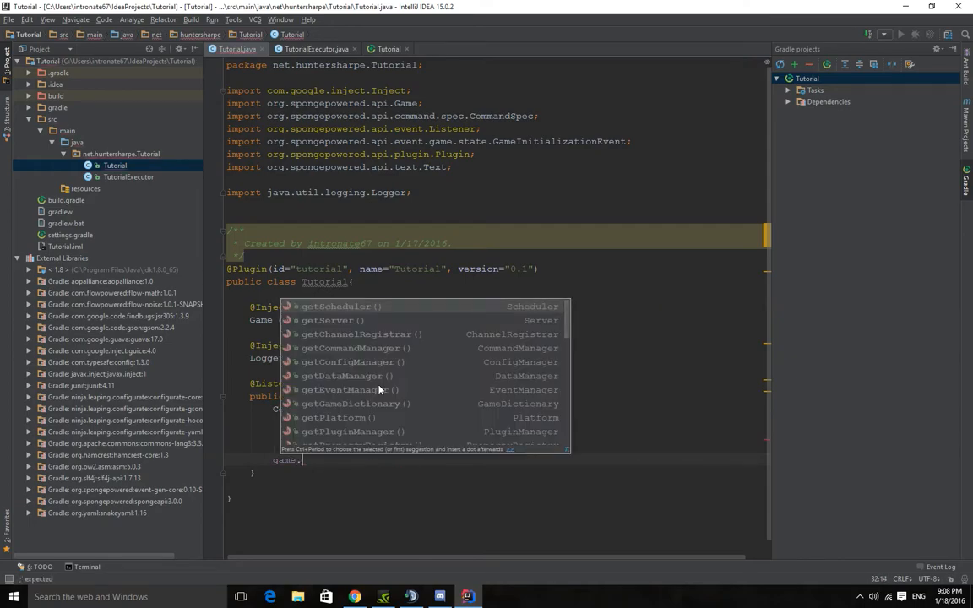
text(g)
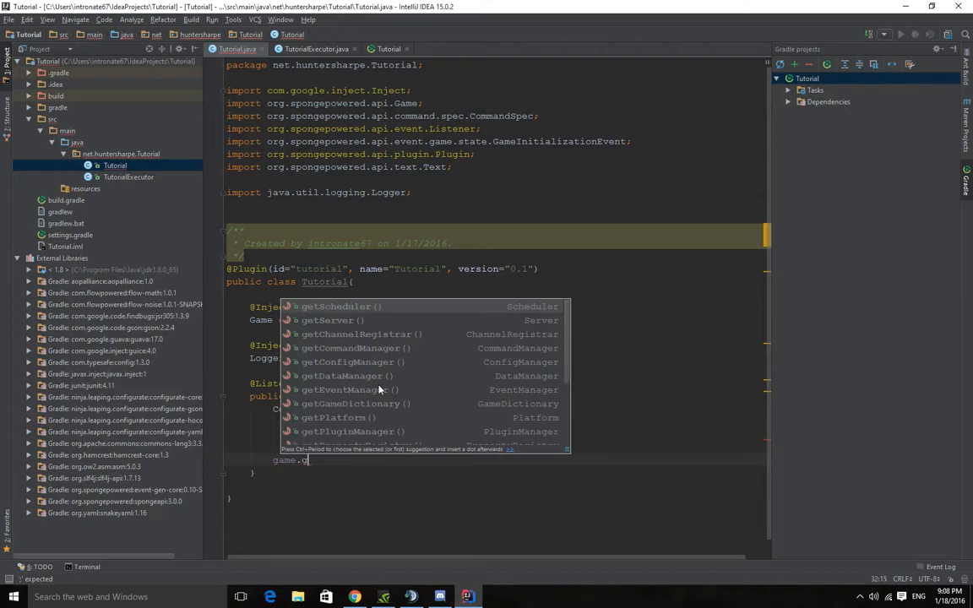
text(eTC)
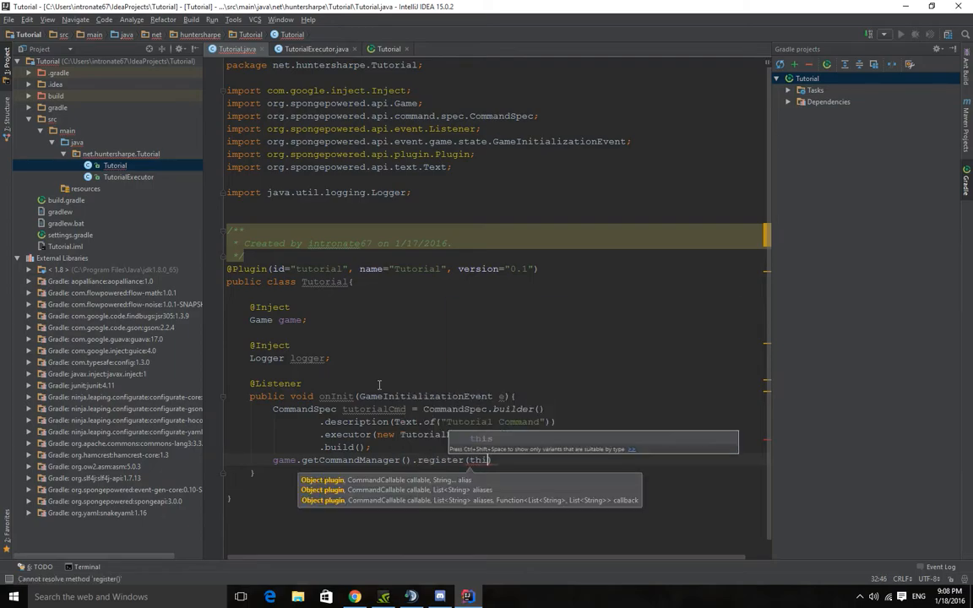
text(s,)
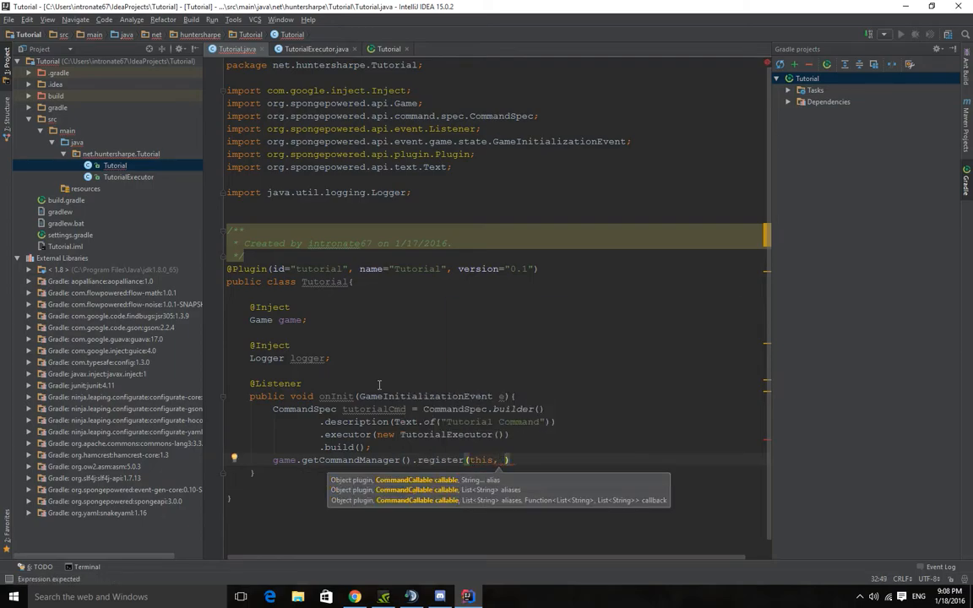
text(tutorialCmd, ")
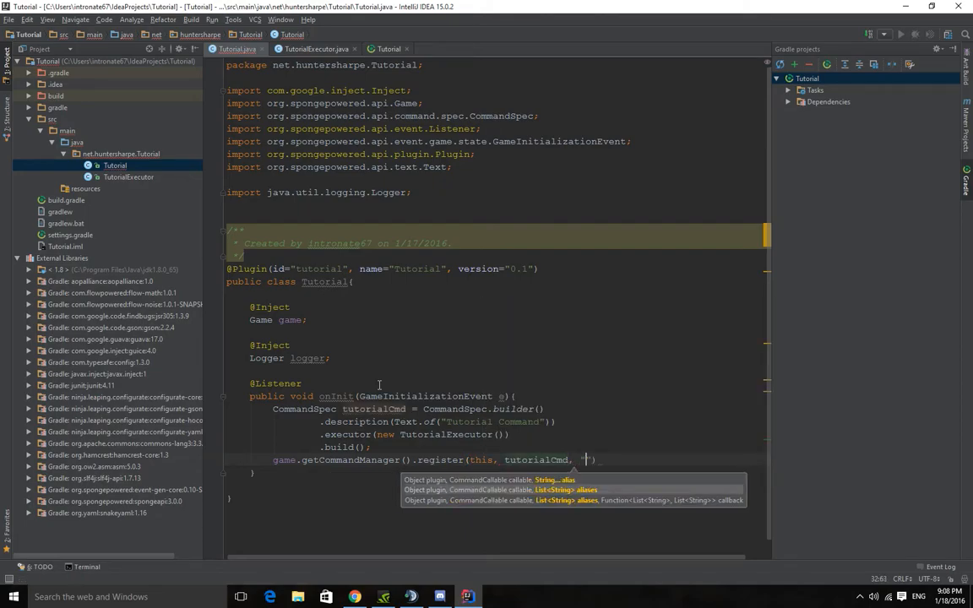
text(tut",)
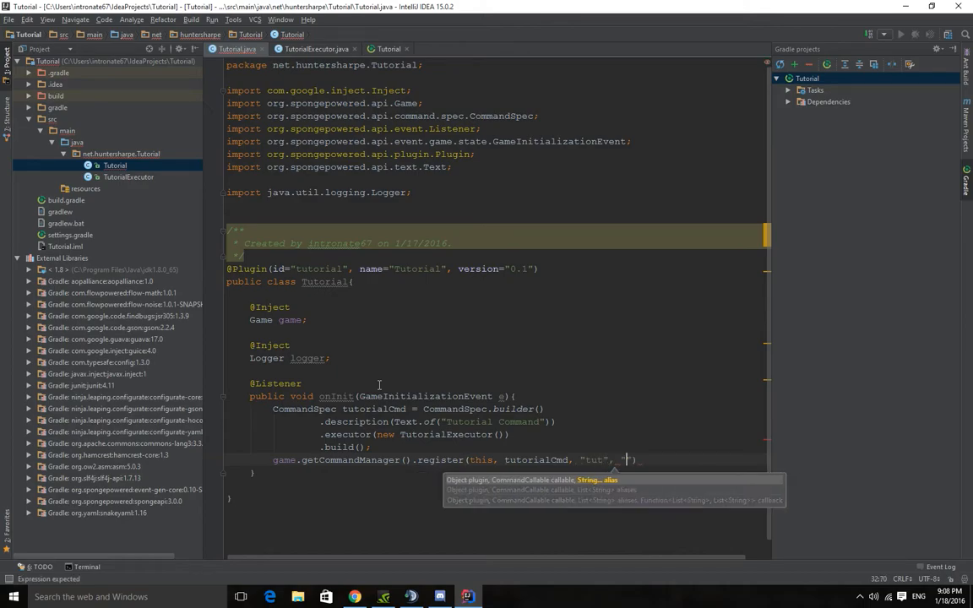
text(test)
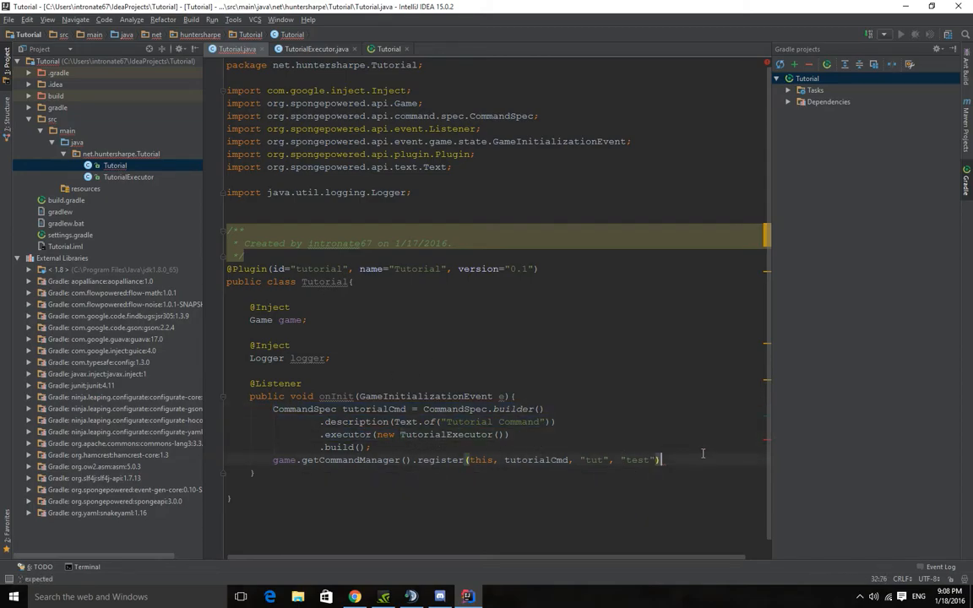
text(.)
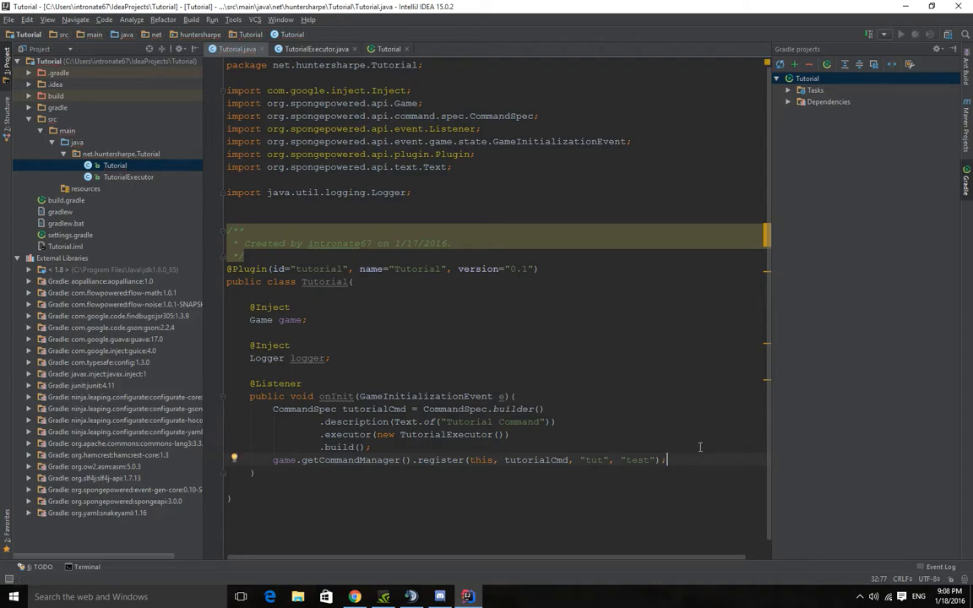
mouse_move(439, 465)
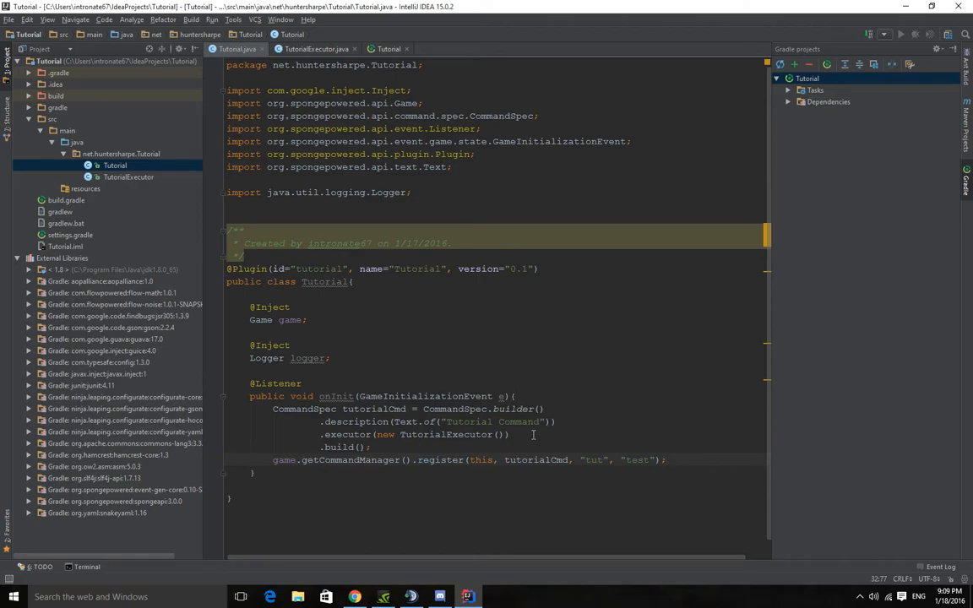
mouse_move(582, 350)
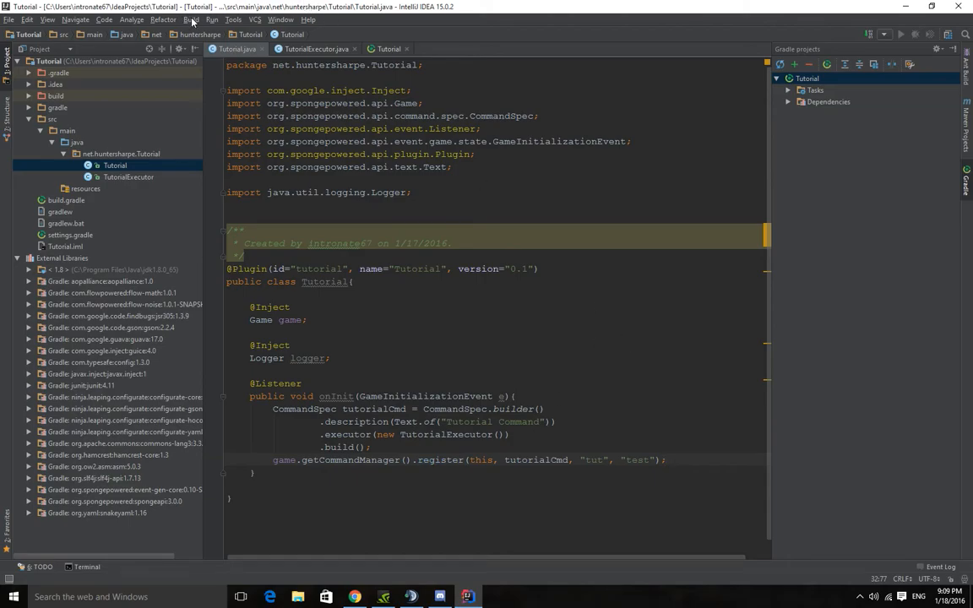
Build the plugin jar, then start the local Sponge server via run.bat in the Tutorial Server folder
click(190, 19)
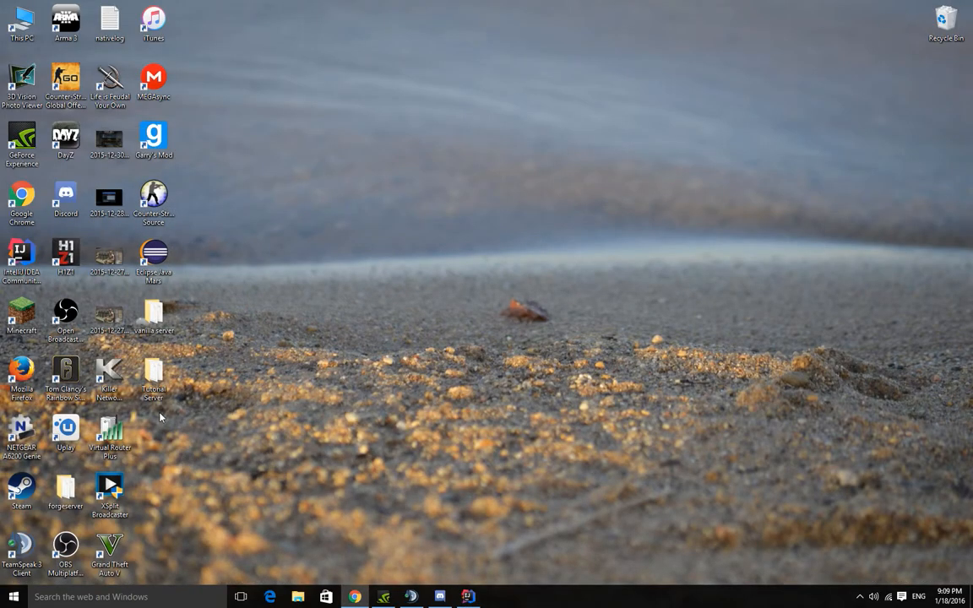
double_click(154, 376)
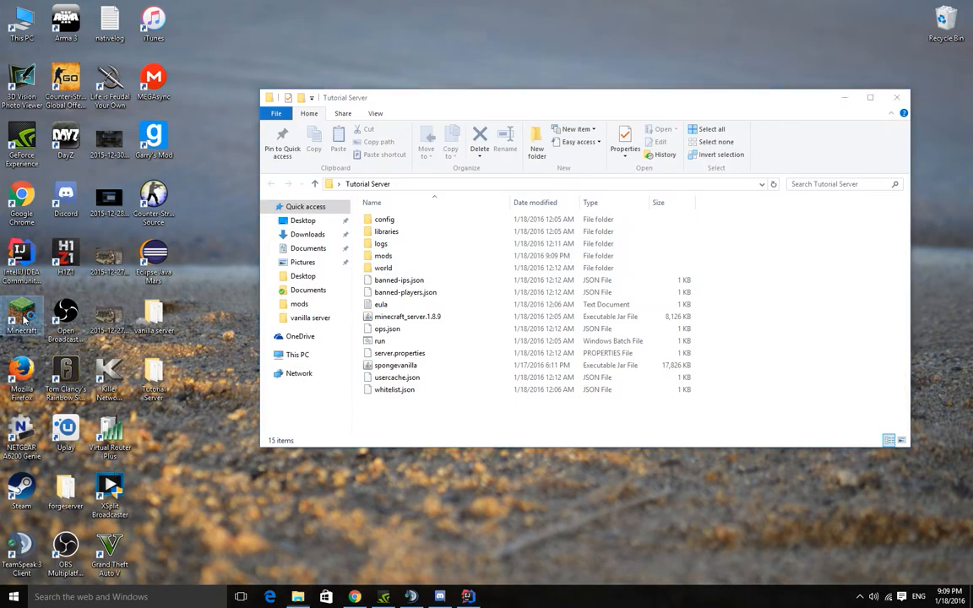
drag(581, 97, 488, 87)
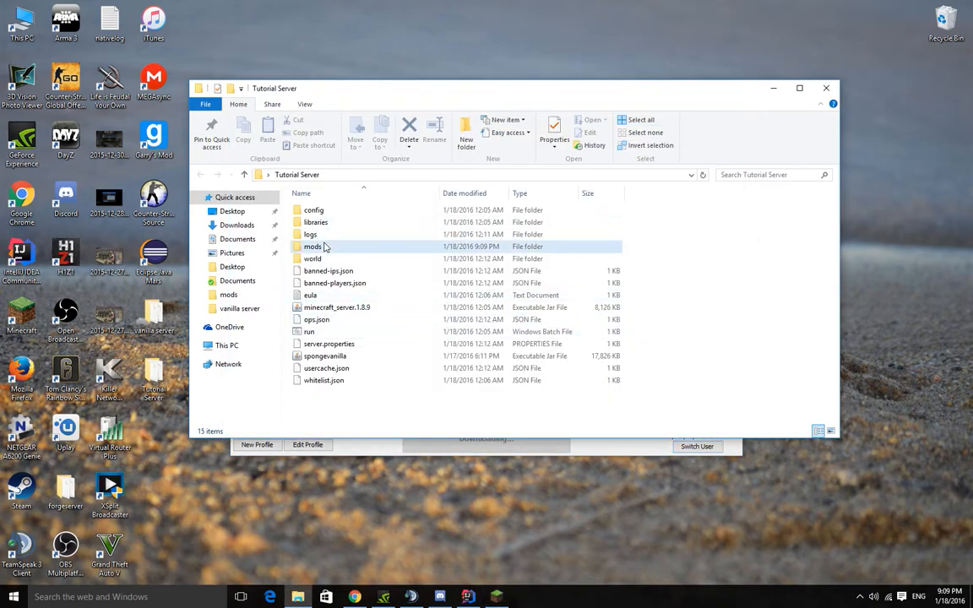
double_click(313, 246)
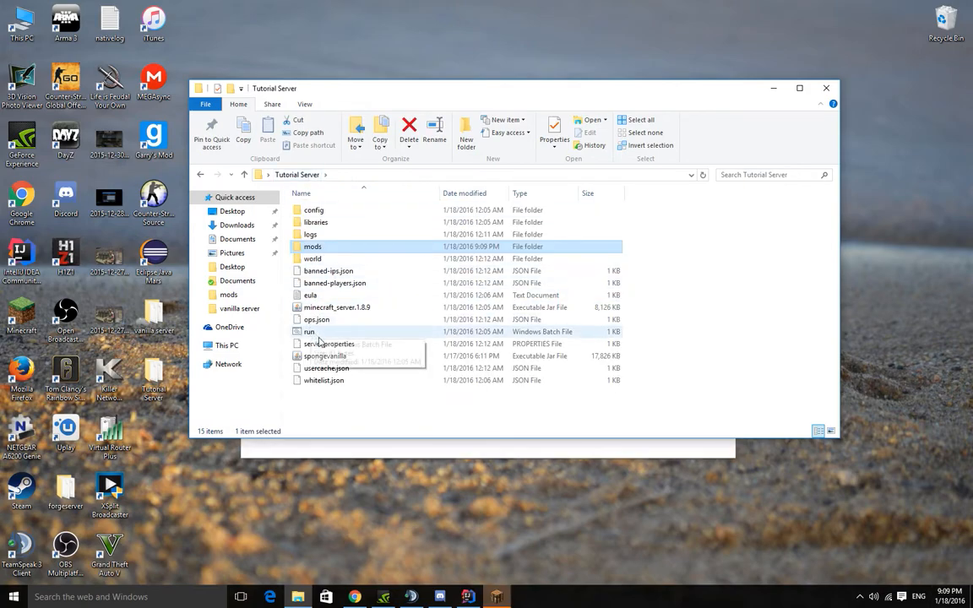
double_click(310, 331)
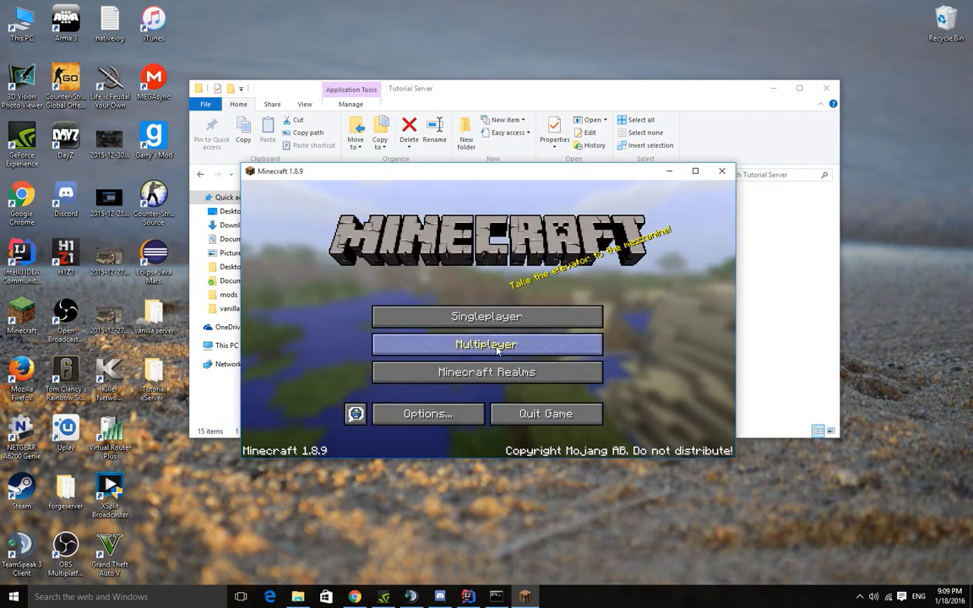
Refresh the Multiplayer list and join the SpongeVanilla Minecraft Server
click(486, 343)
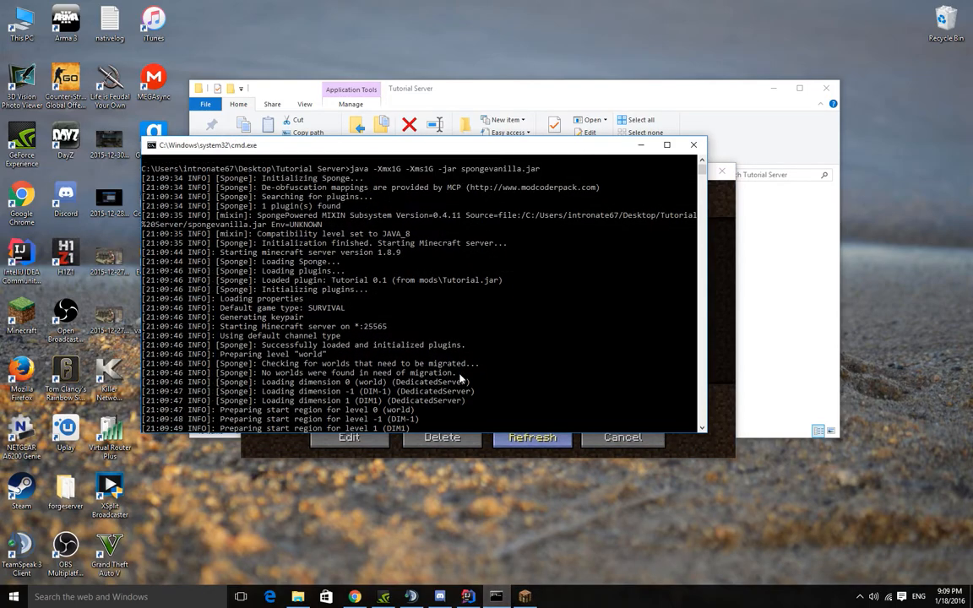
mouse_move(428, 327)
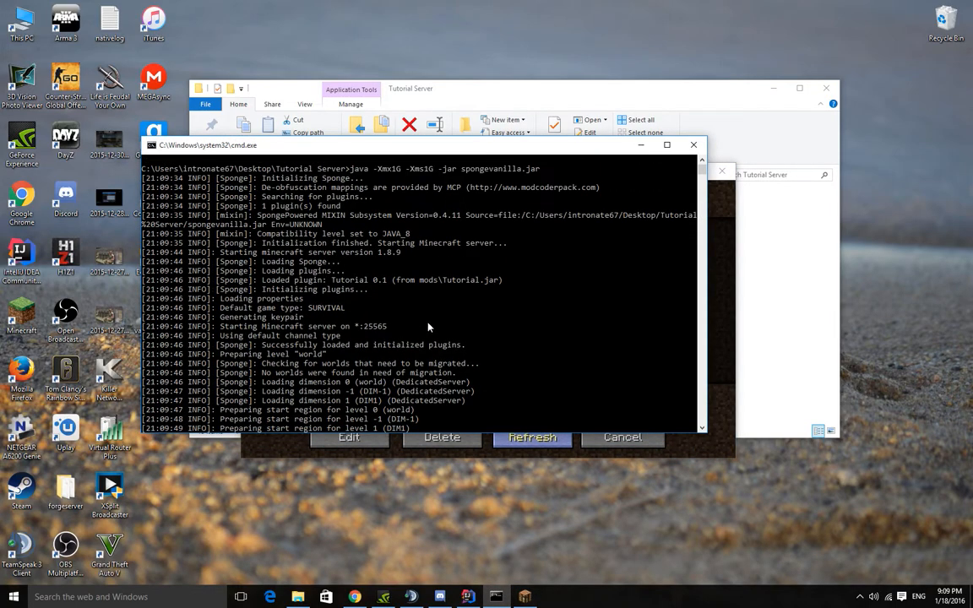
mouse_move(717, 303)
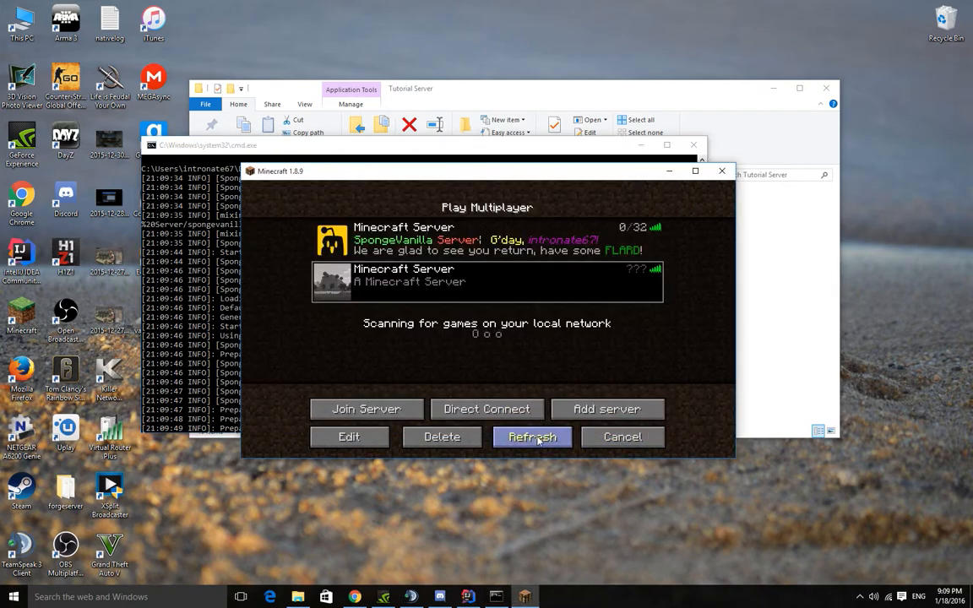
click(366, 409)
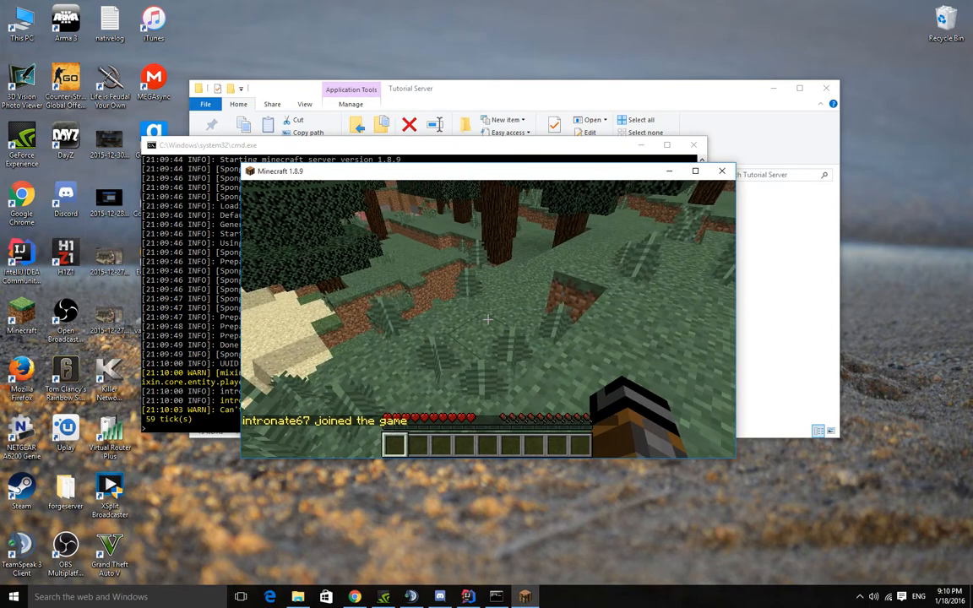
From the server console, op intronate67 and set gamemode 1, then run tut to get Hello Console!
text(/gamemode 1)
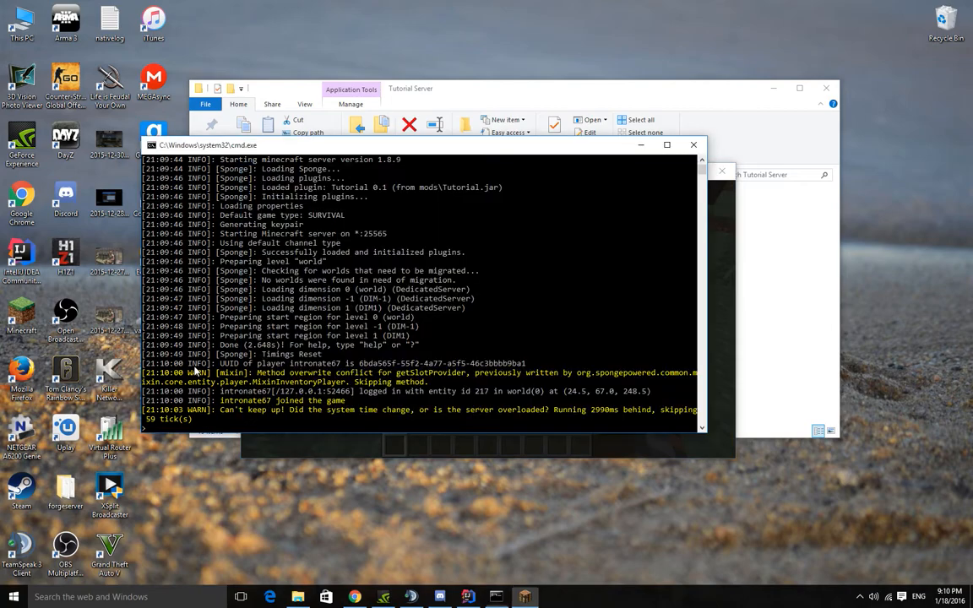
text(opti)
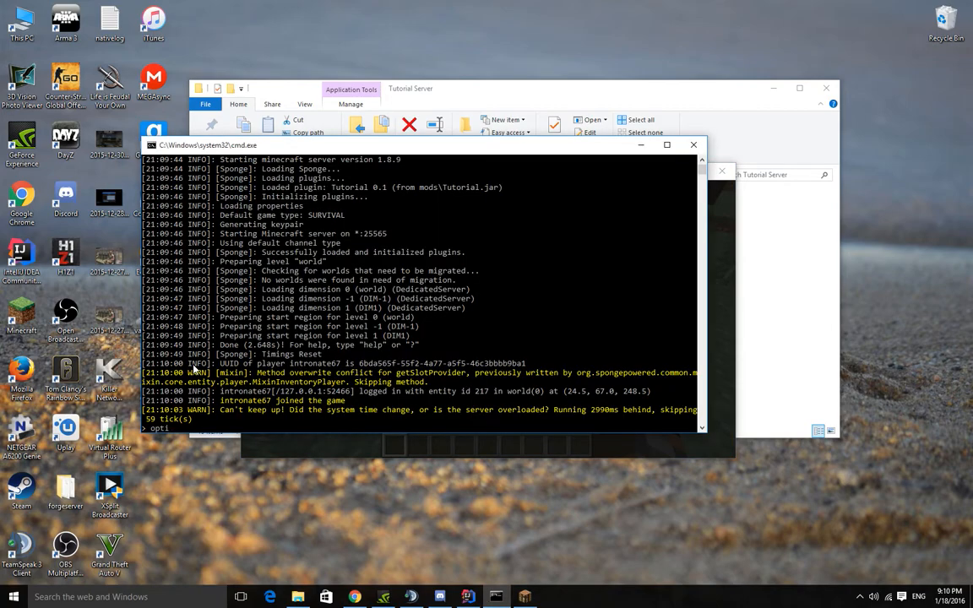
key(Return)
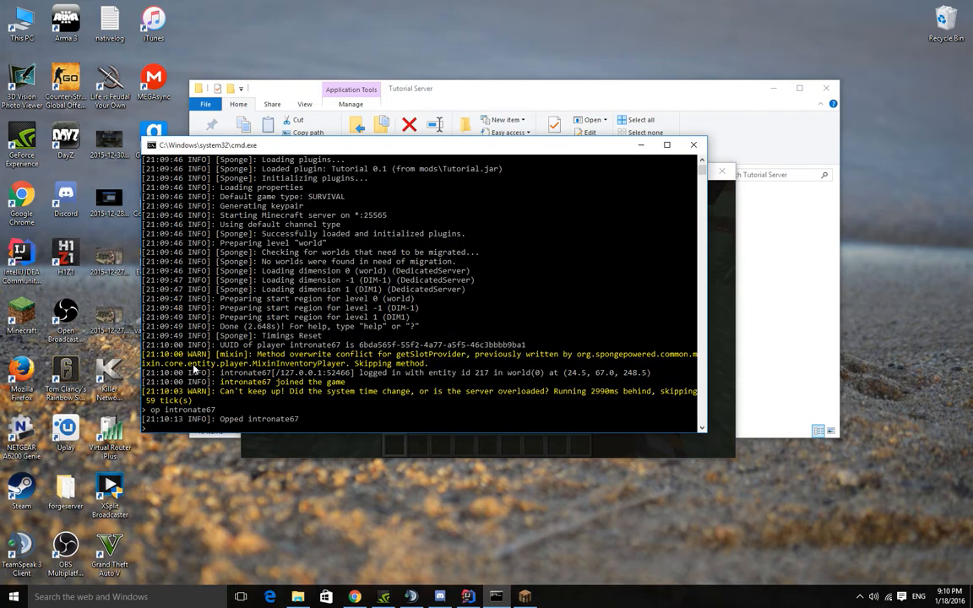
text(gamemode)
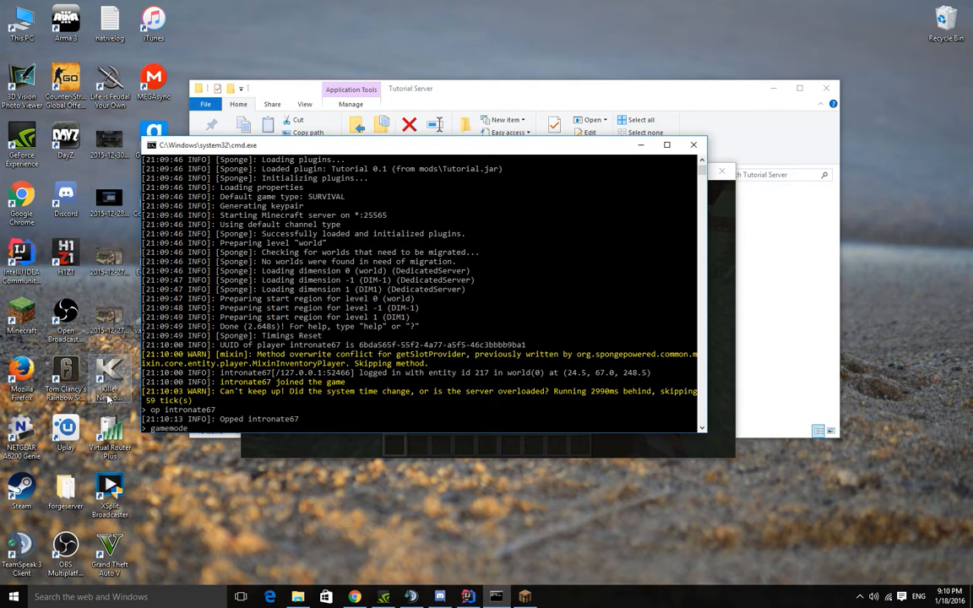
key(Return)
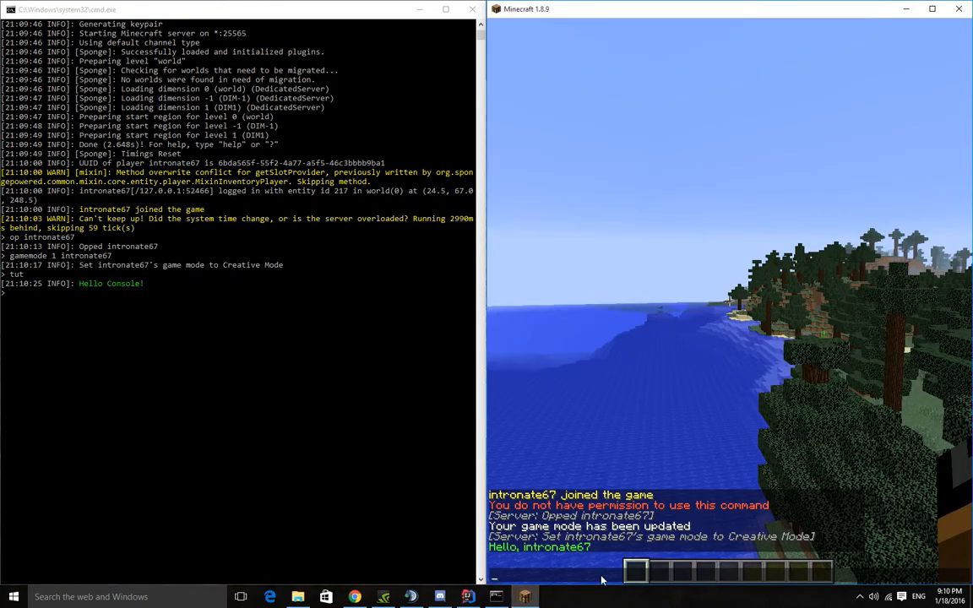
mouse_move(667, 466)
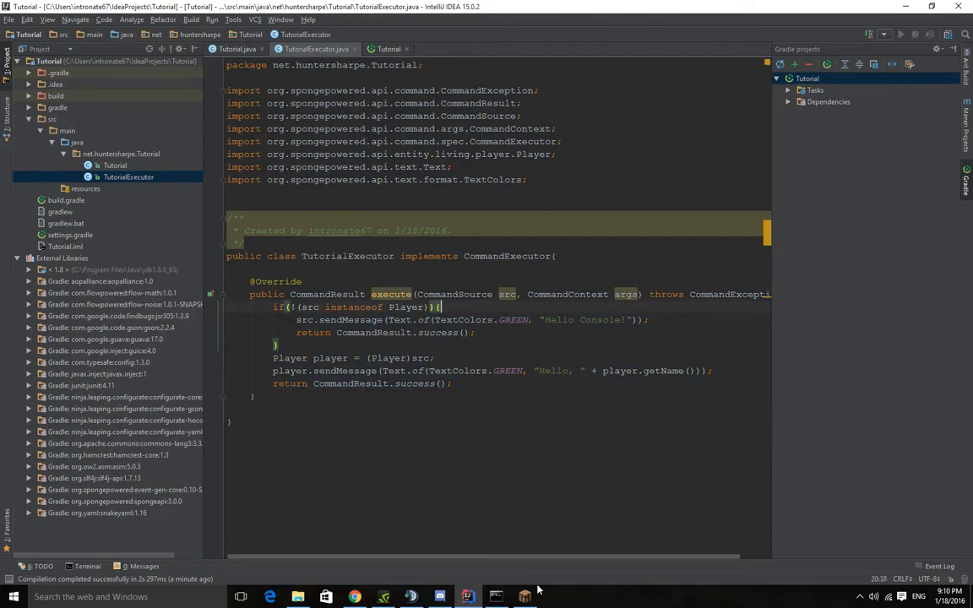
Disconnect from the server, drop the greeting line and make the console reply a red "Only players can run this command!"
click(496, 596)
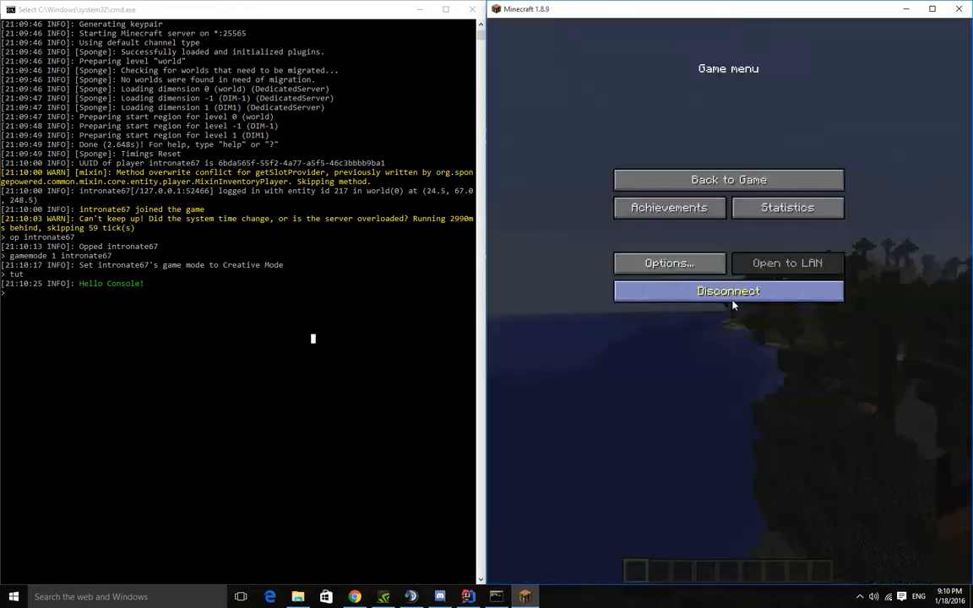
click(728, 290)
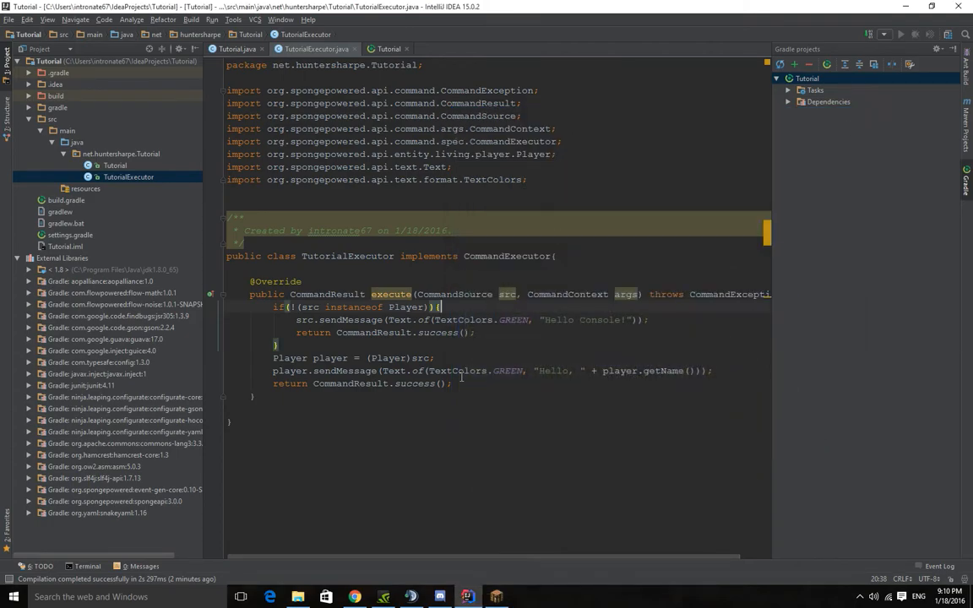
mouse_move(513, 361)
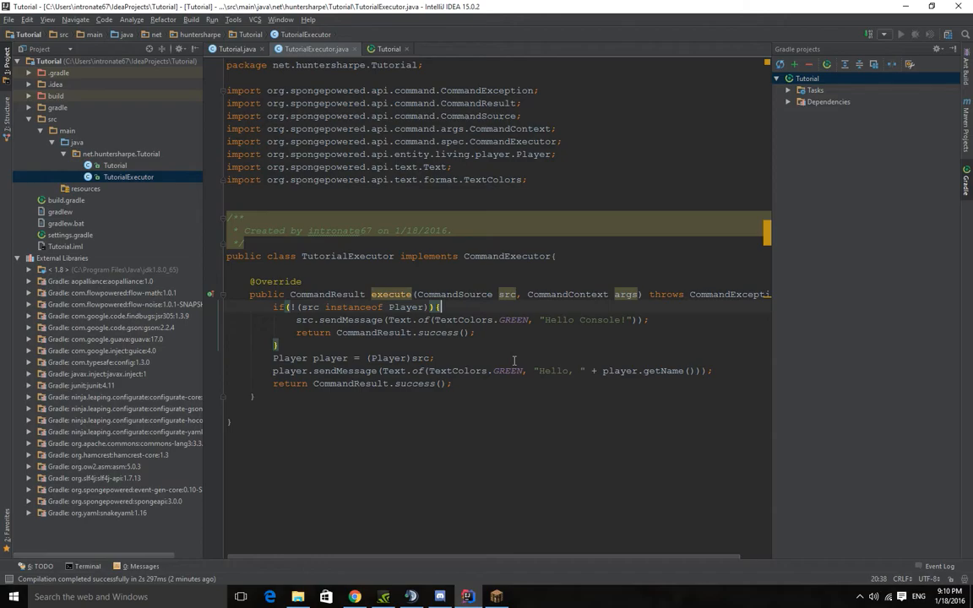
drag(273, 357, 711, 370)
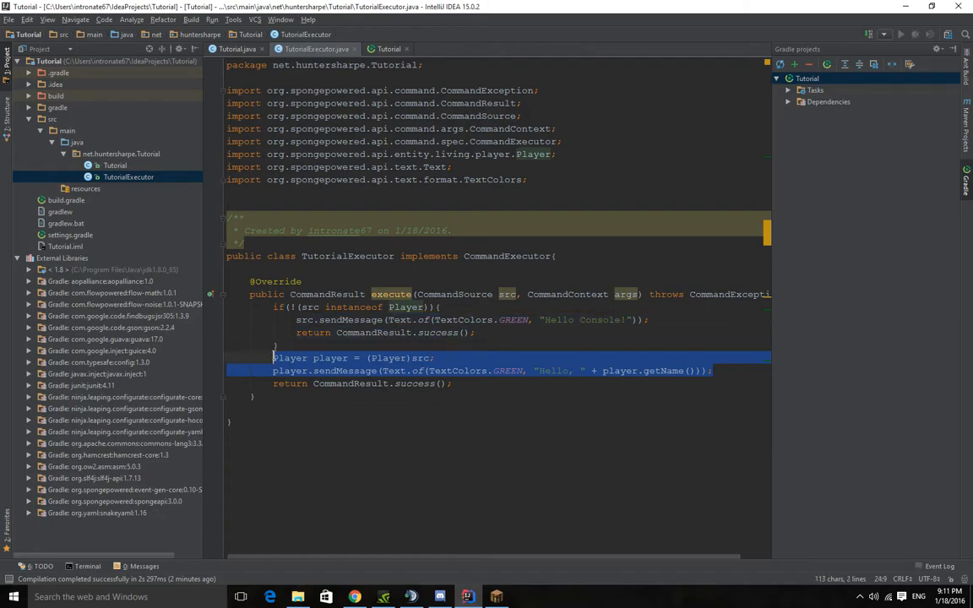
double_click(552, 371)
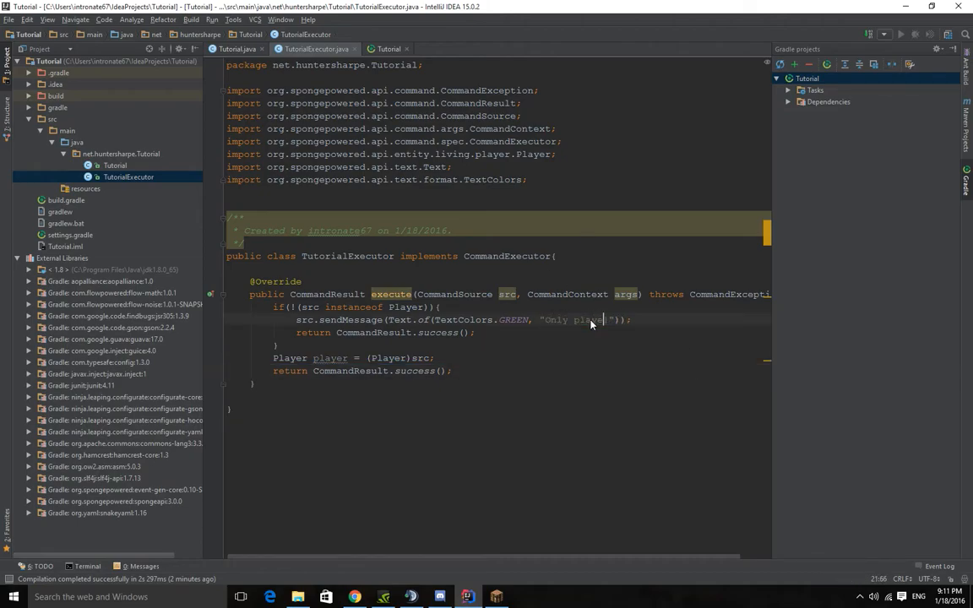
text(can run this)
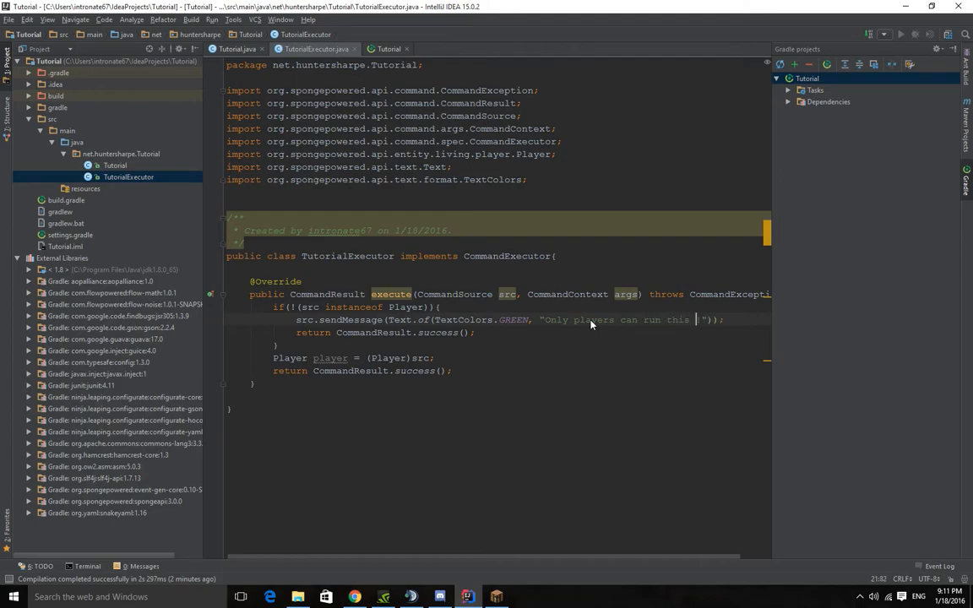
text(command!)
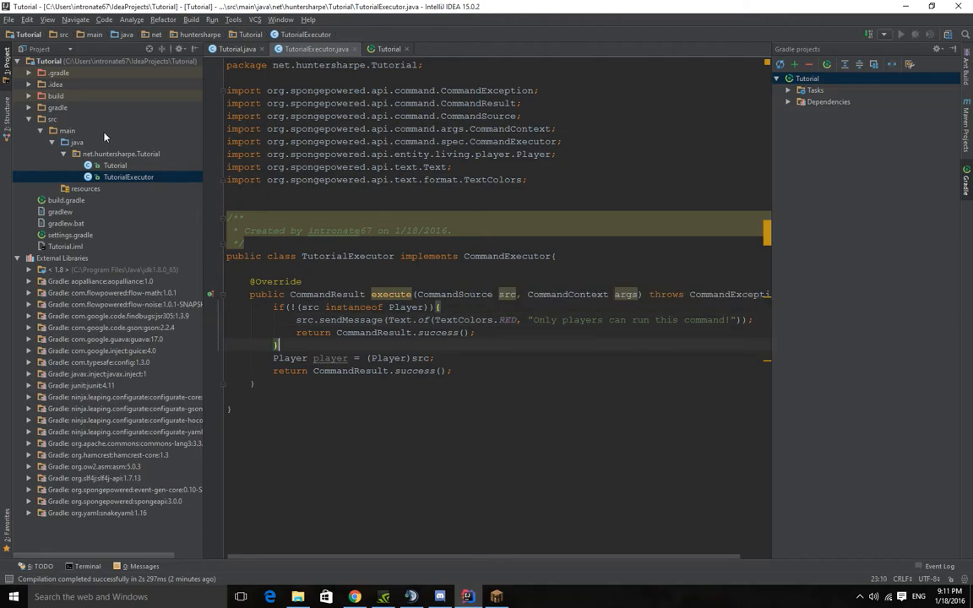
In Tutorial.java, insert .arguments(GenericArguments.) into the tutorialCmd builder with GenericArguments auto-imported
click(115, 166)
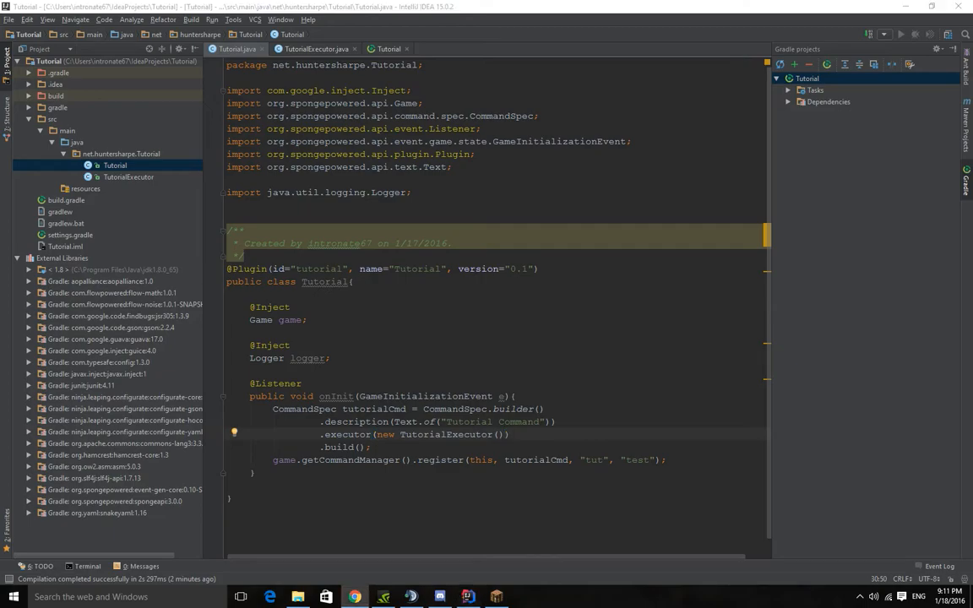
mouse_move(857, 290)
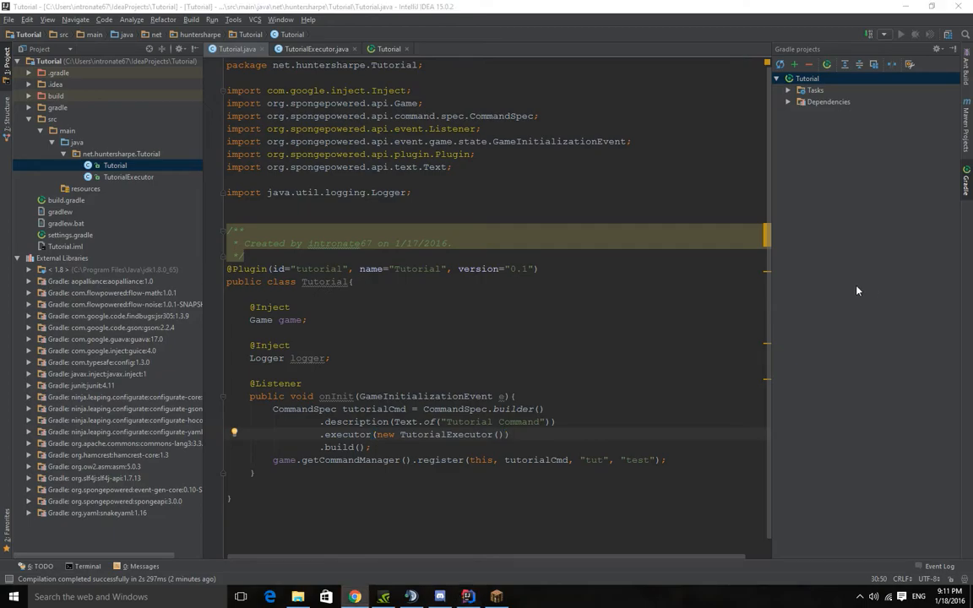
mouse_move(847, 324)
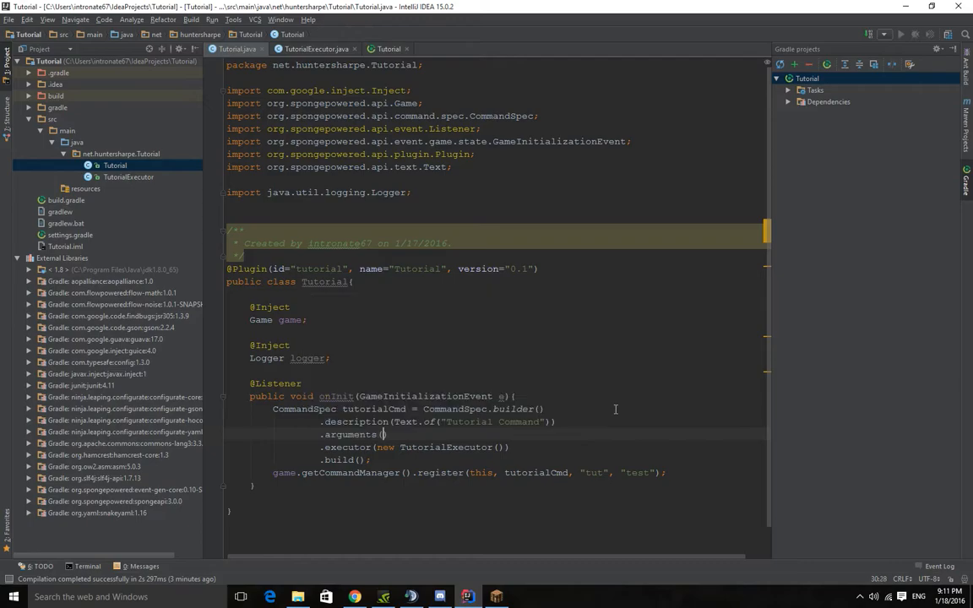
text(Generic)
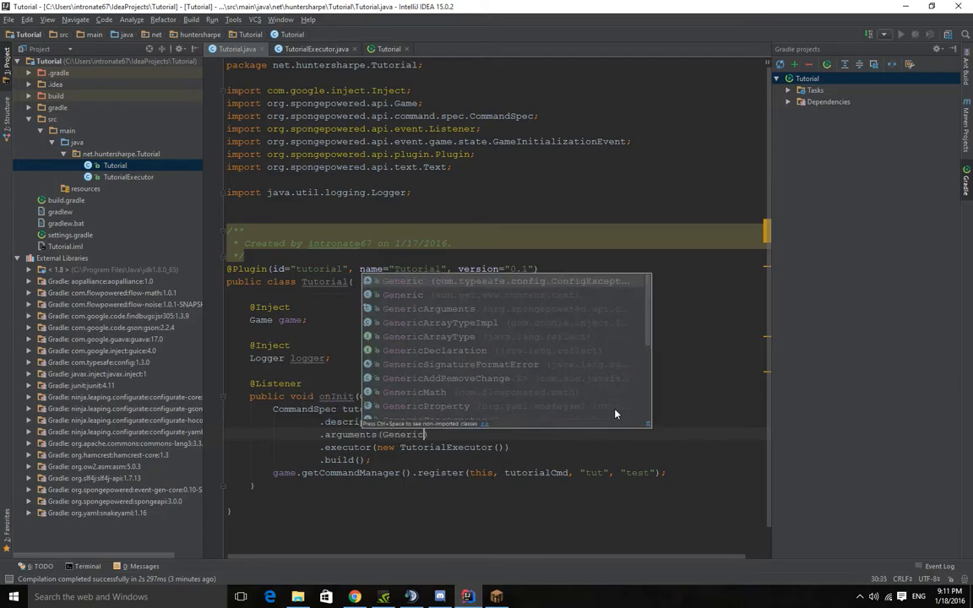
click(428, 308)
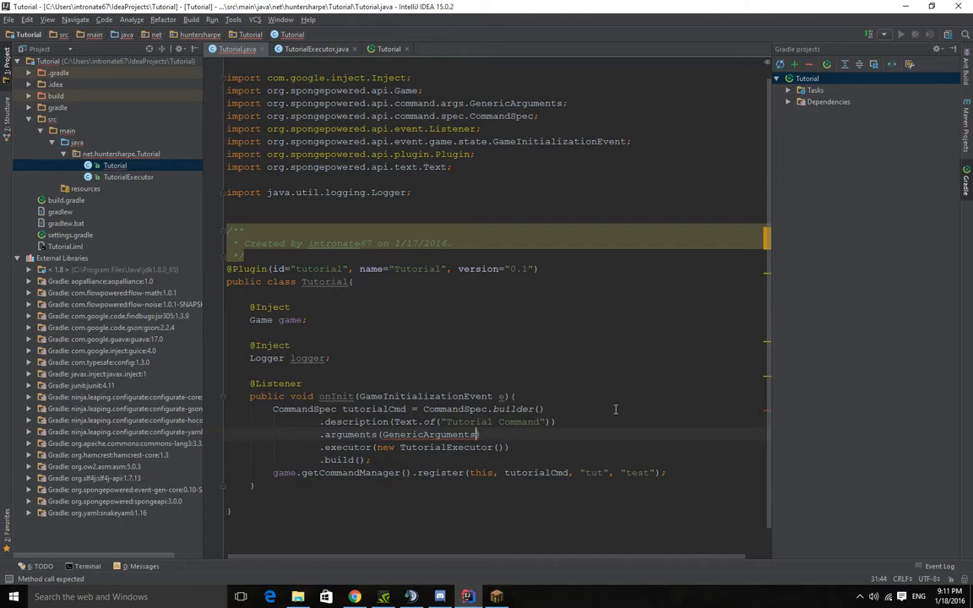
text(.)
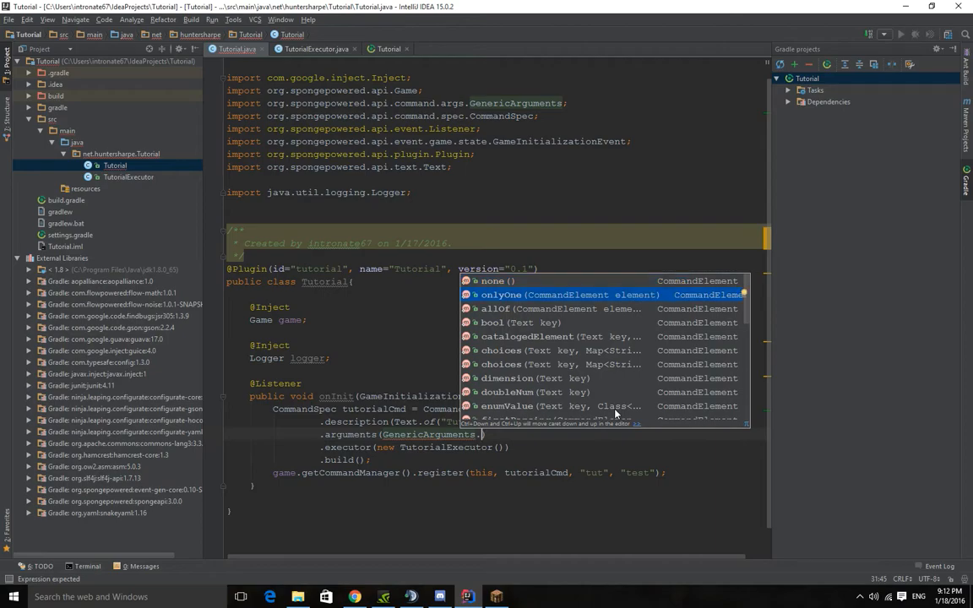
key(down)
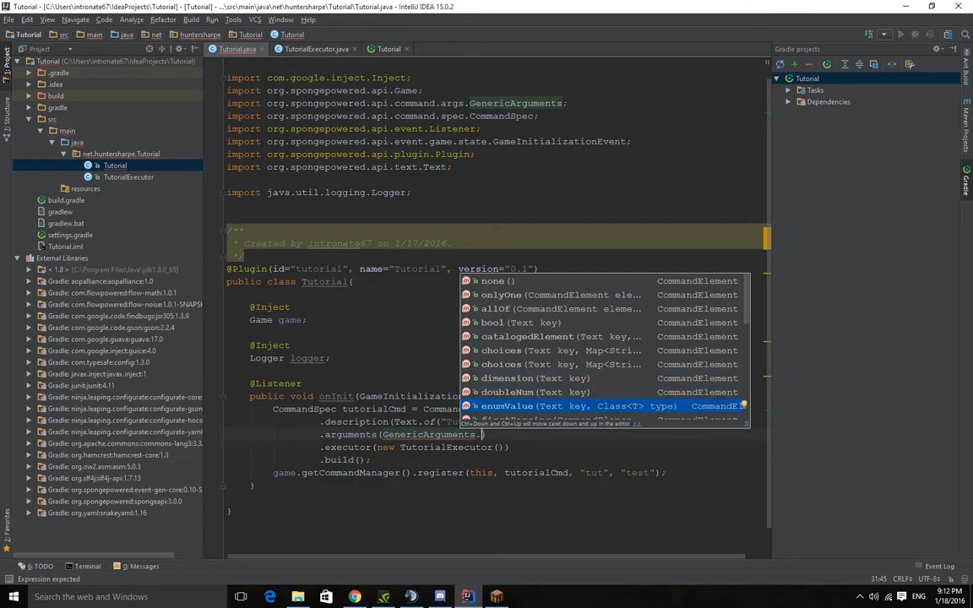
scroll(down, 3)
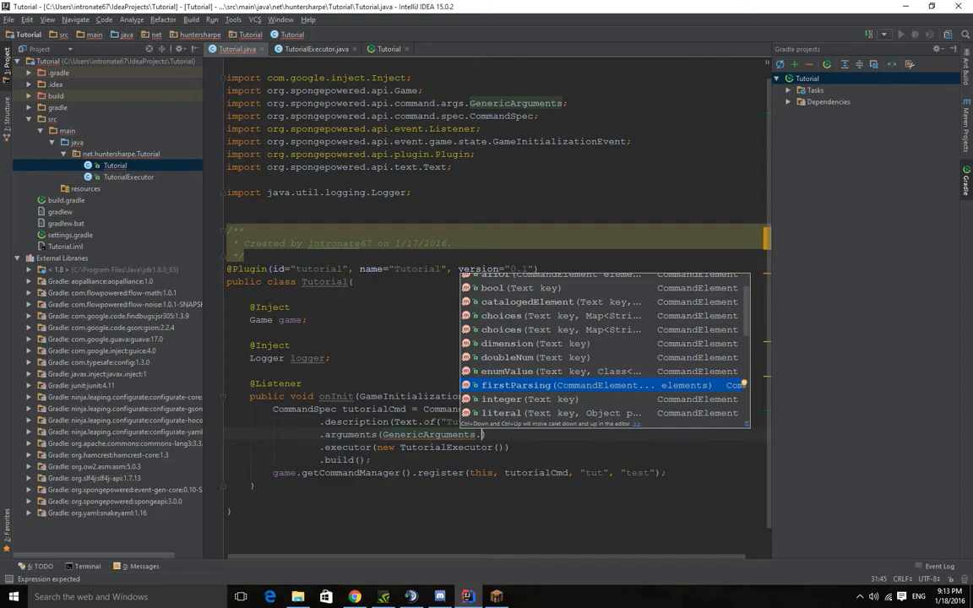
key(Down)
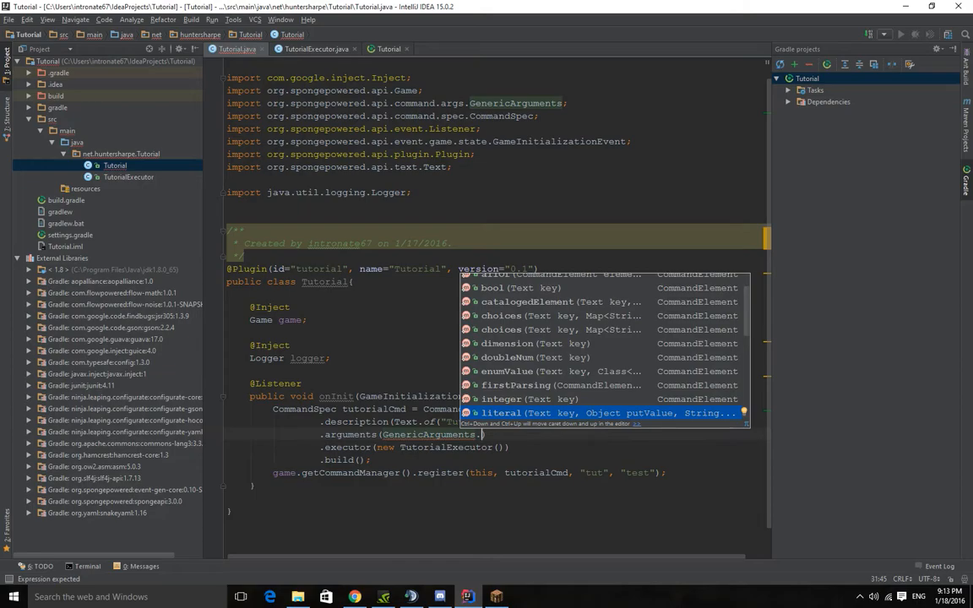
scroll(down, 3)
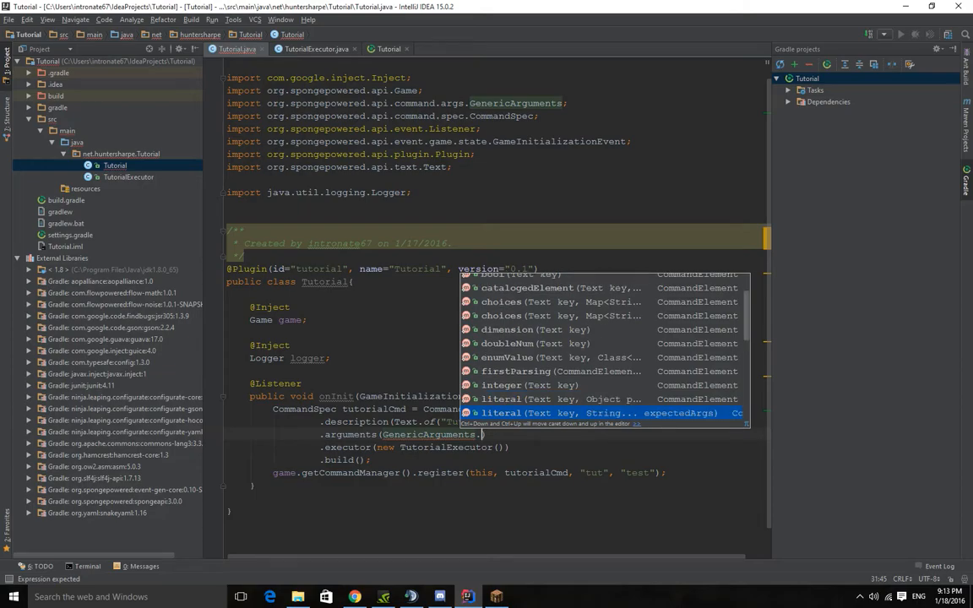
scroll(down, 3)
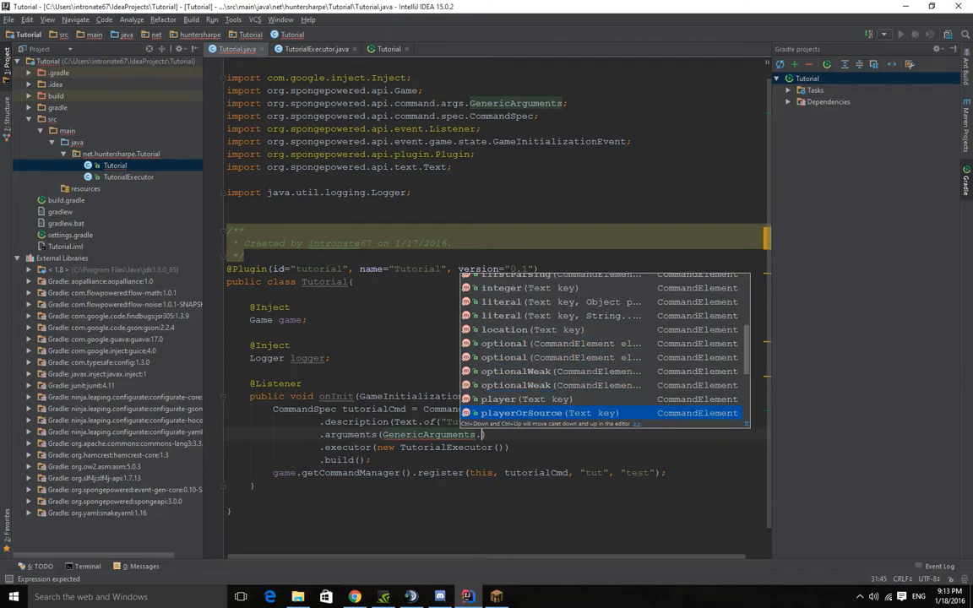
scroll(down, 3)
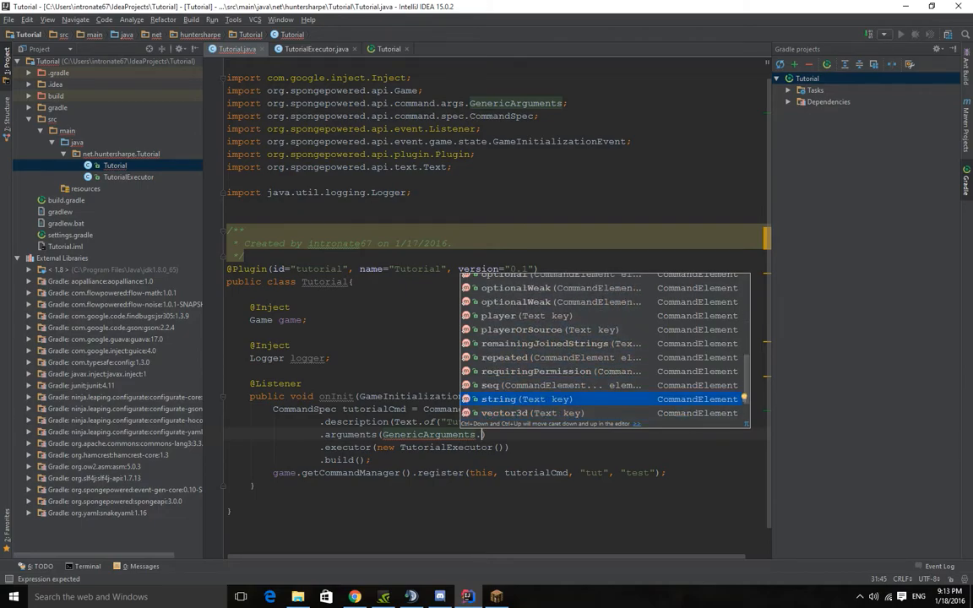
scroll(down, 3)
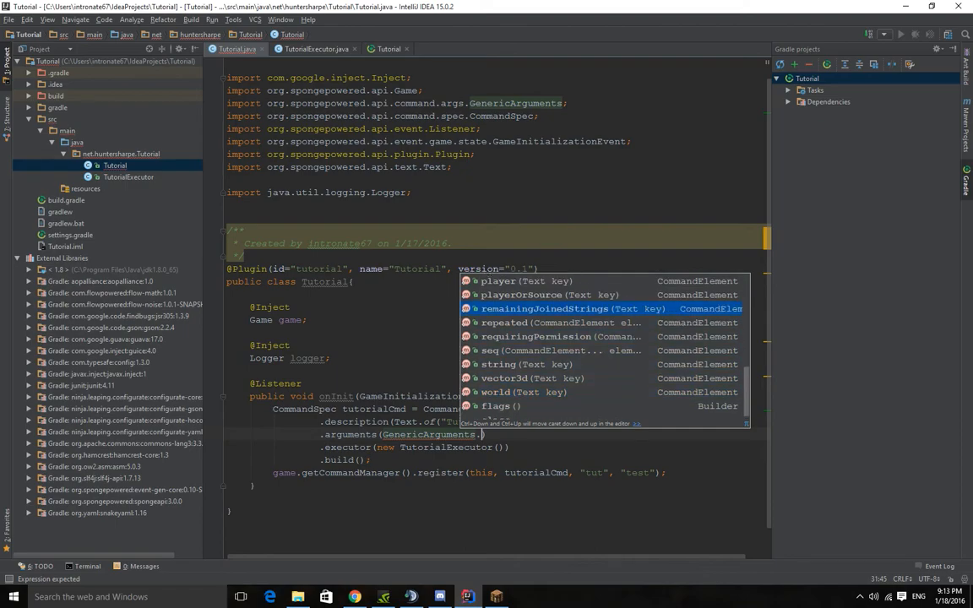
scroll(up, 3)
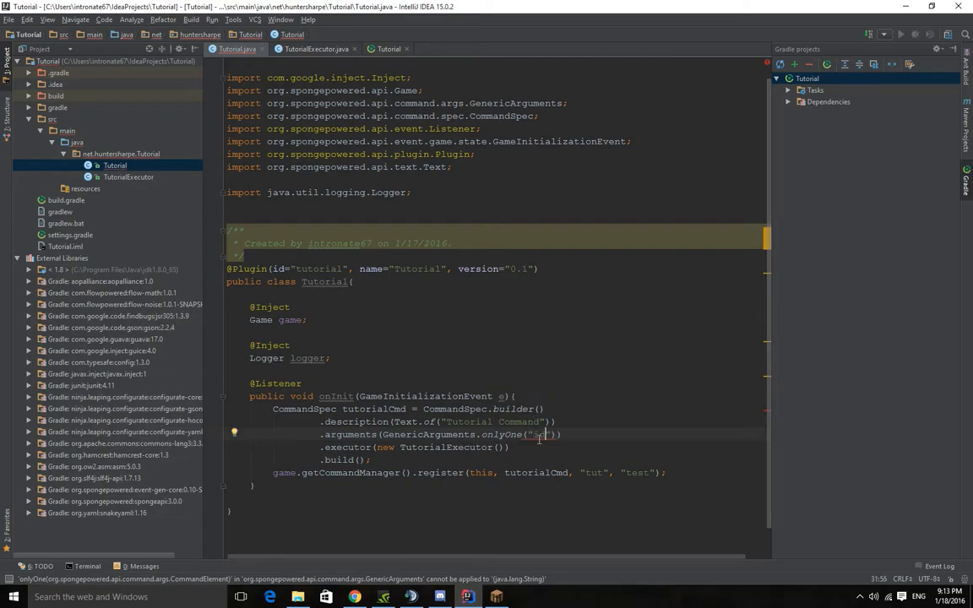
mouse_move(541, 434)
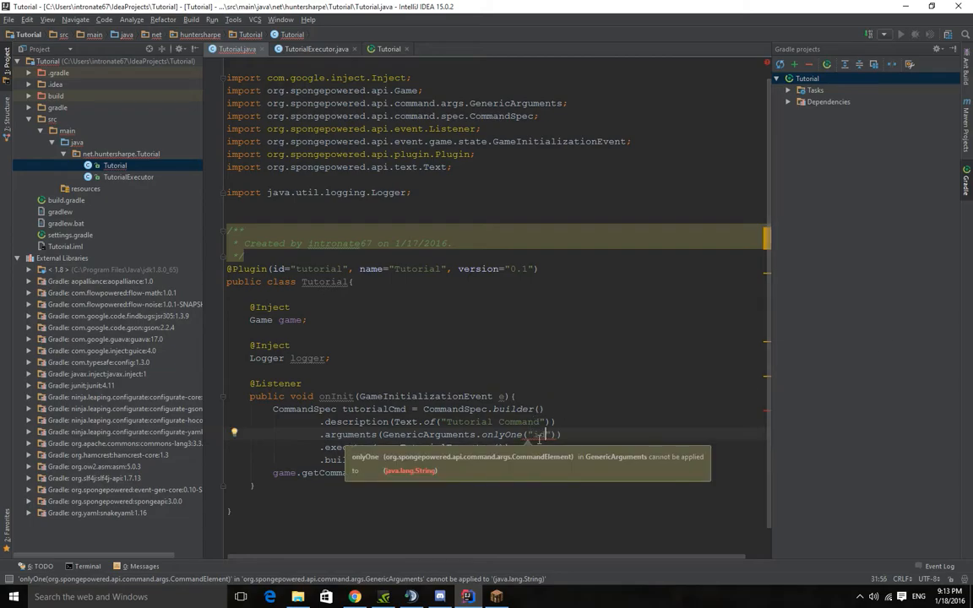
Complete the call as GenericArguments.onlyOne(GenericArguments.string(Text.of("id")))
text(id)
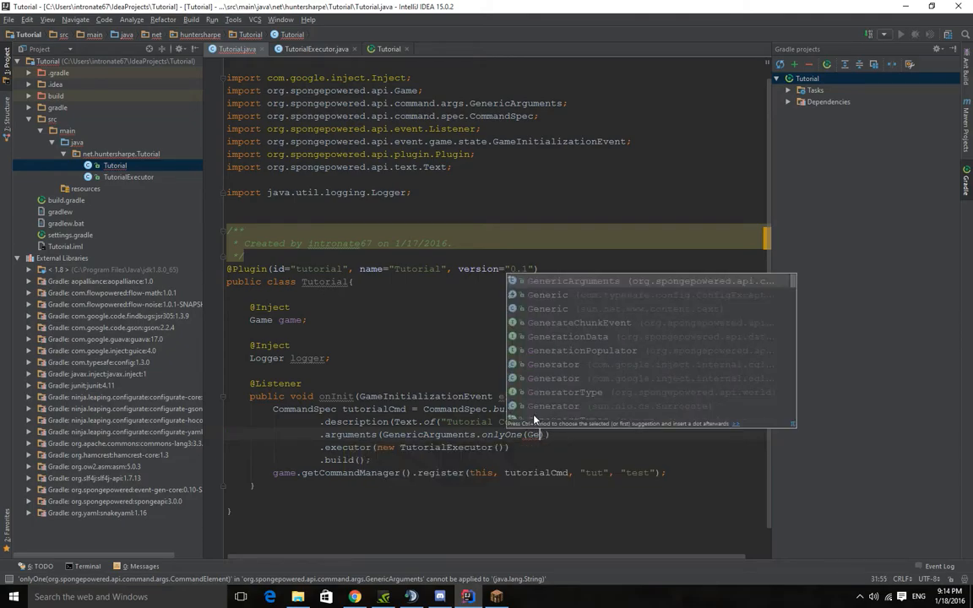
text(GenericArguments.string(")
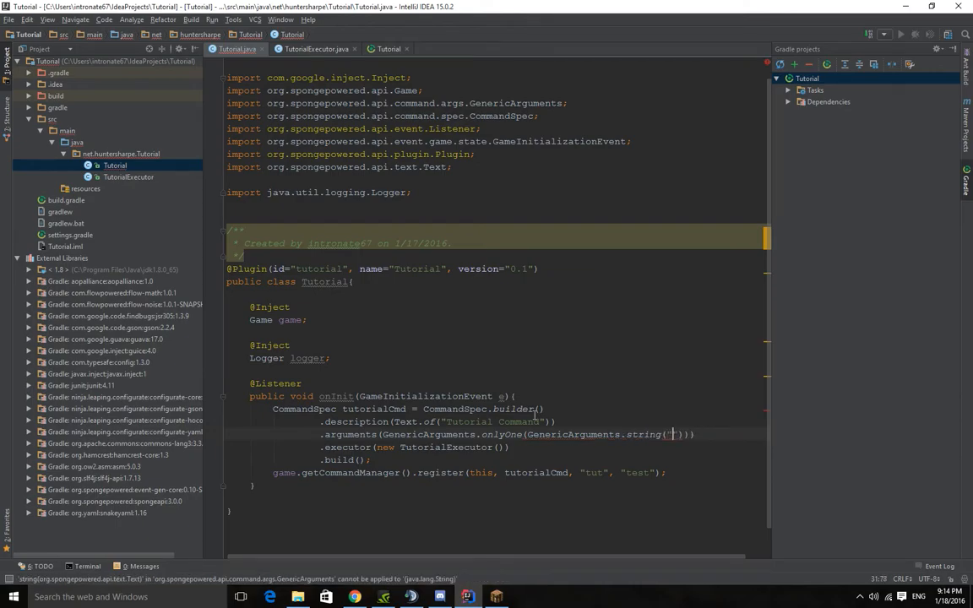
text(Test)
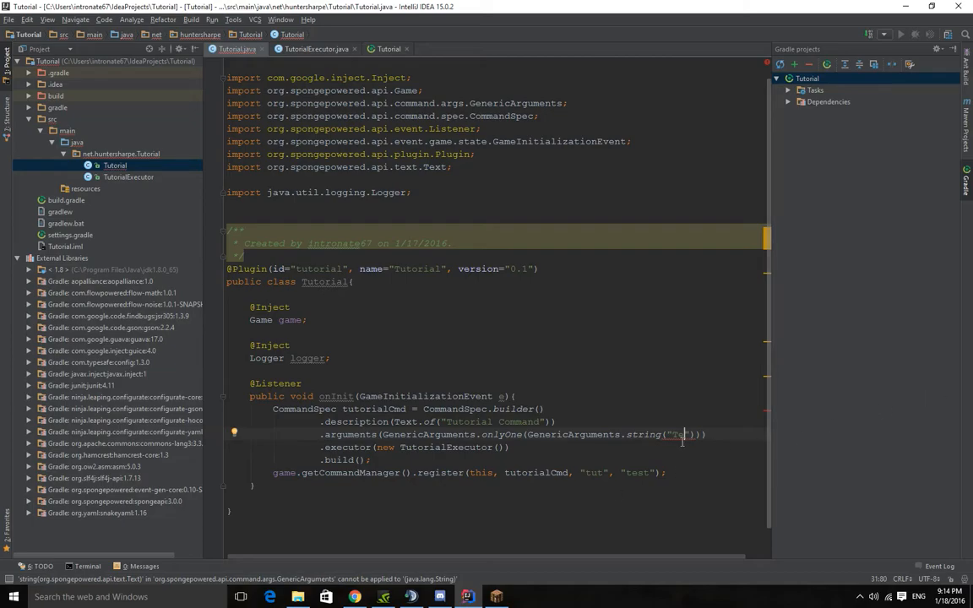
mouse_move(680, 434)
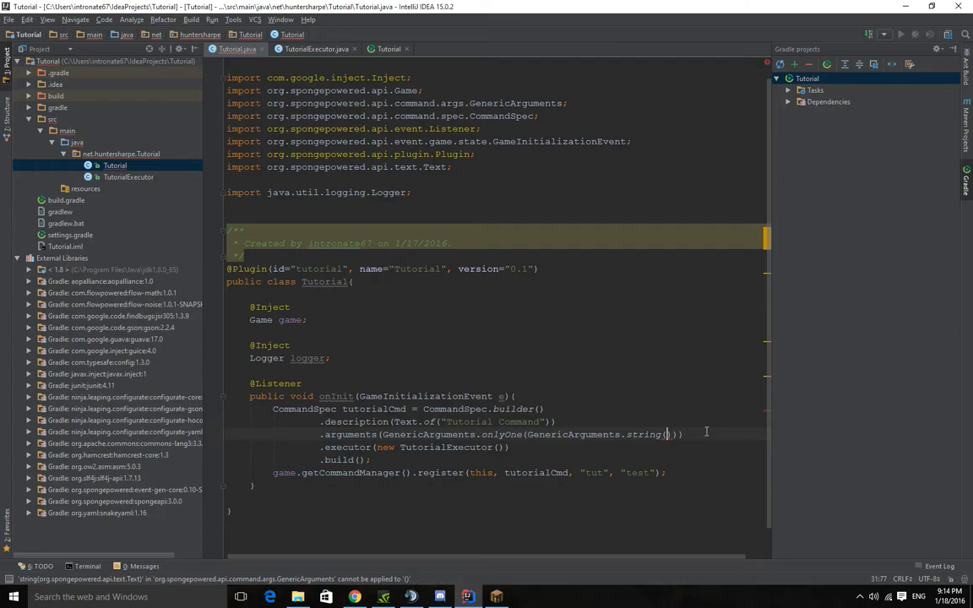
text(Text.of())
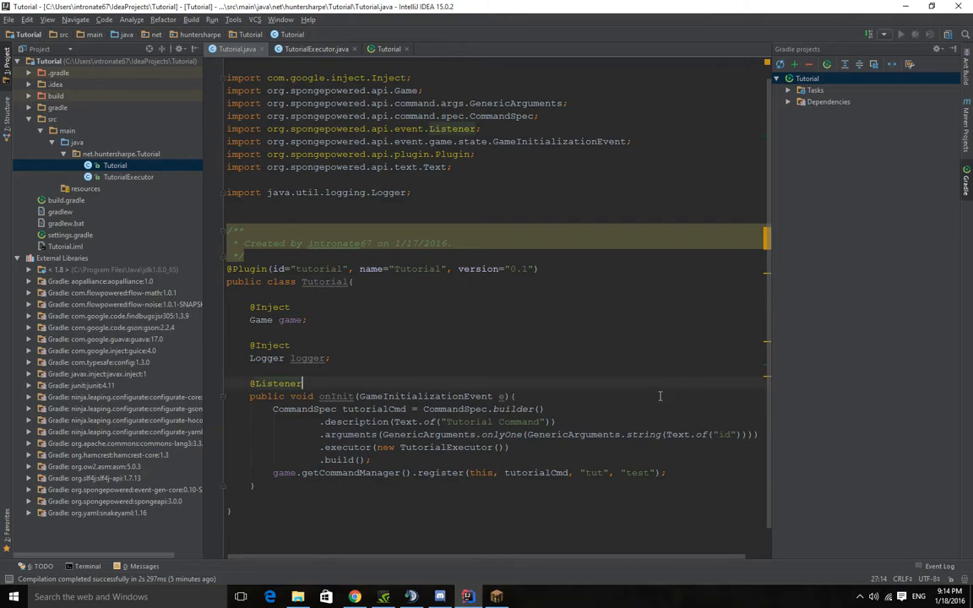
mouse_move(615, 373)
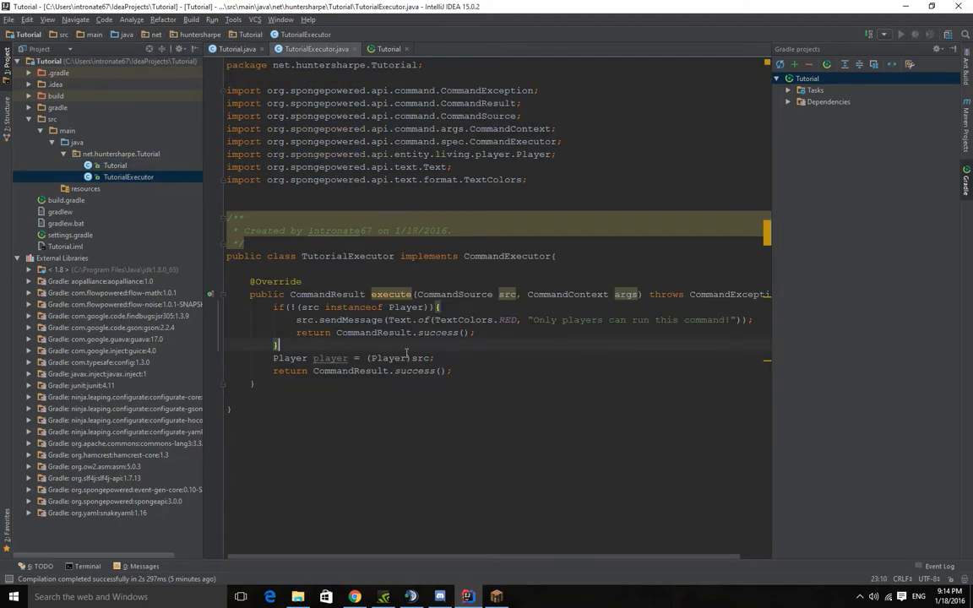
Add String text = args.getOne("id").get().toString(); and a fresh line after the player cast
text(args.getOne(")
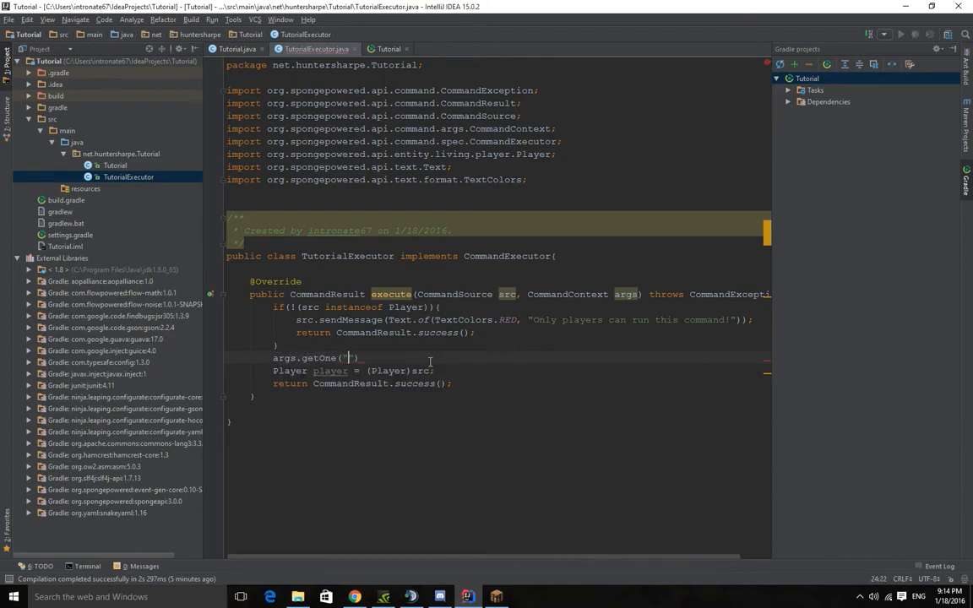
text(id)
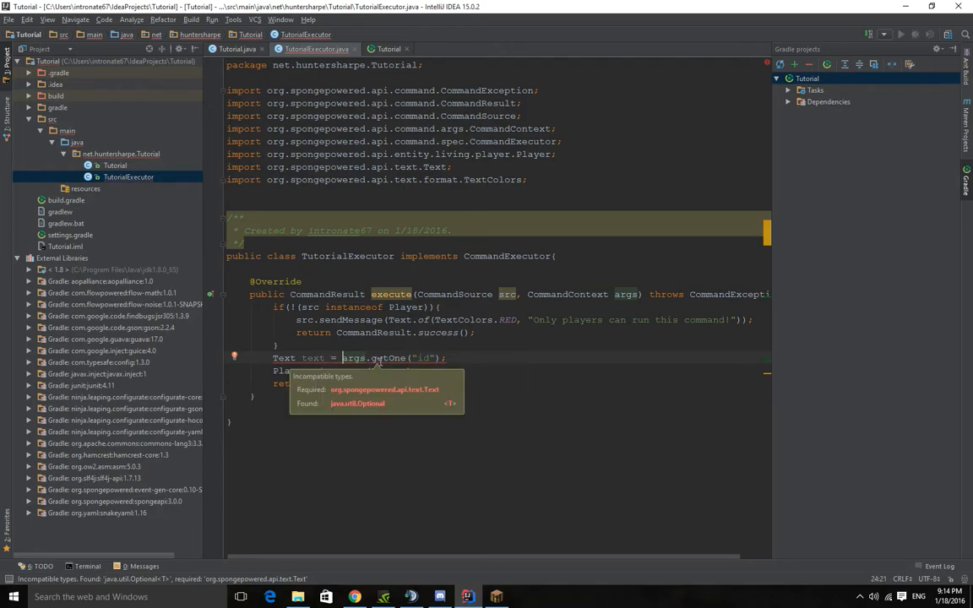
text(.get()
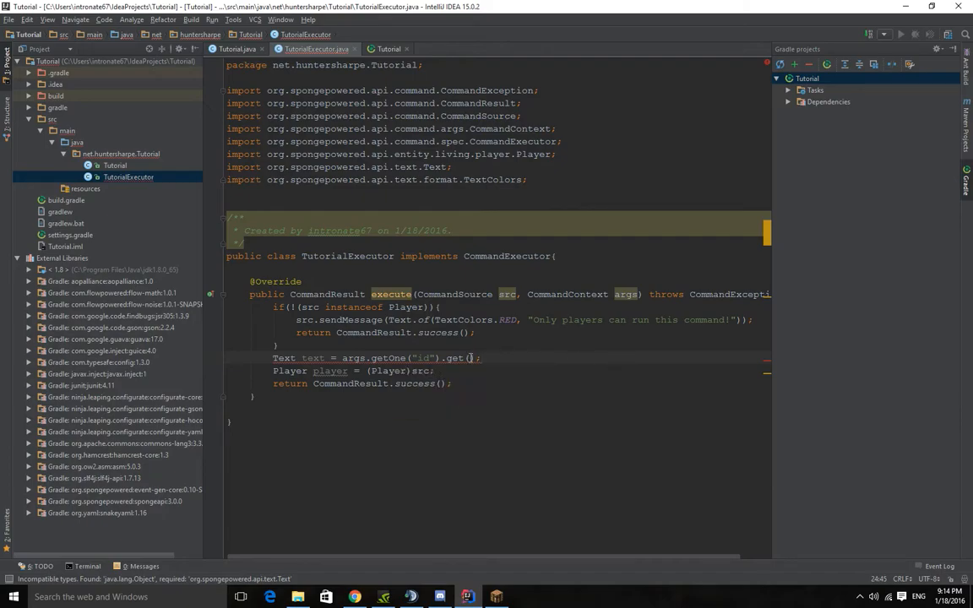
text(.toString()
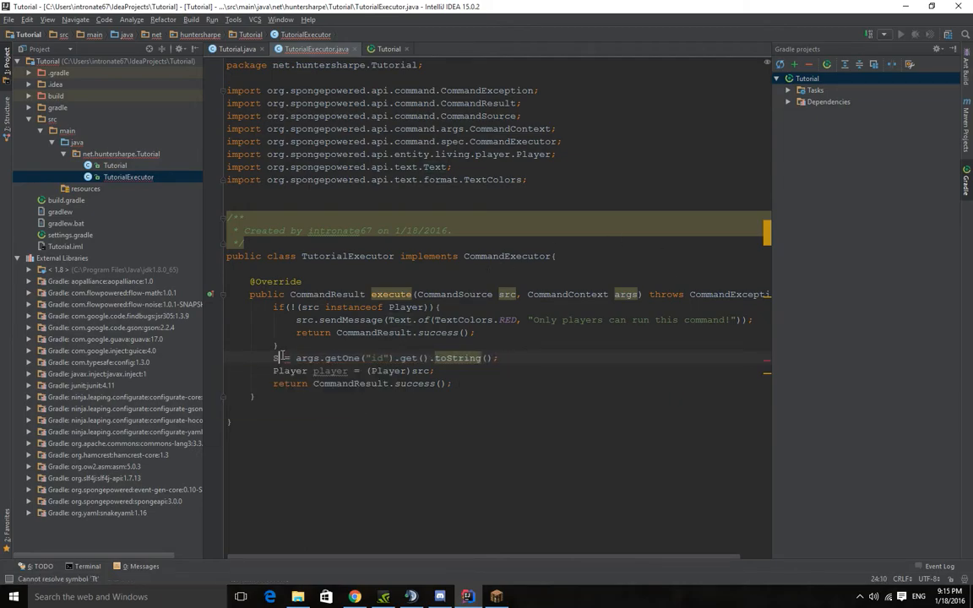
text(String tet)
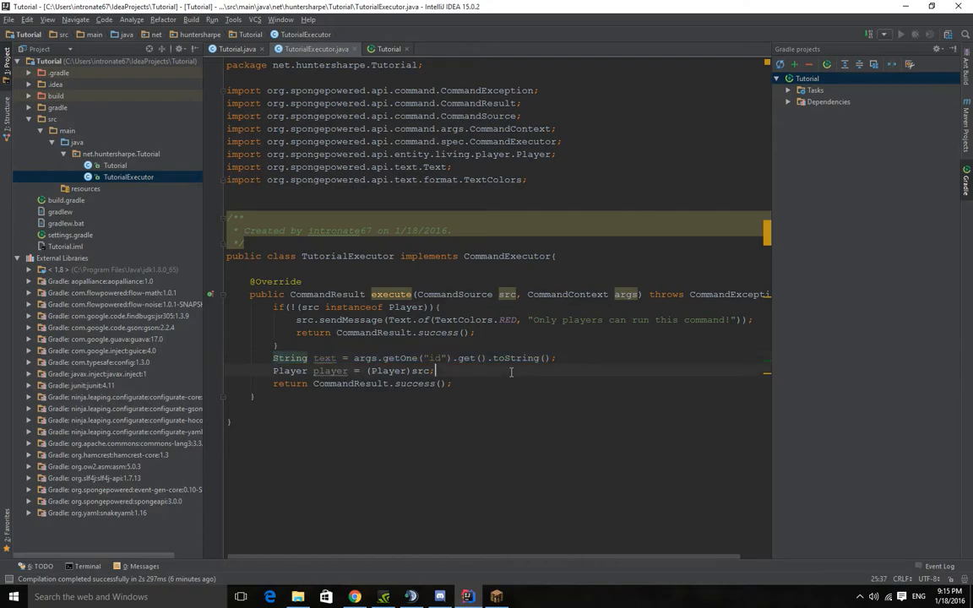
key(enter)
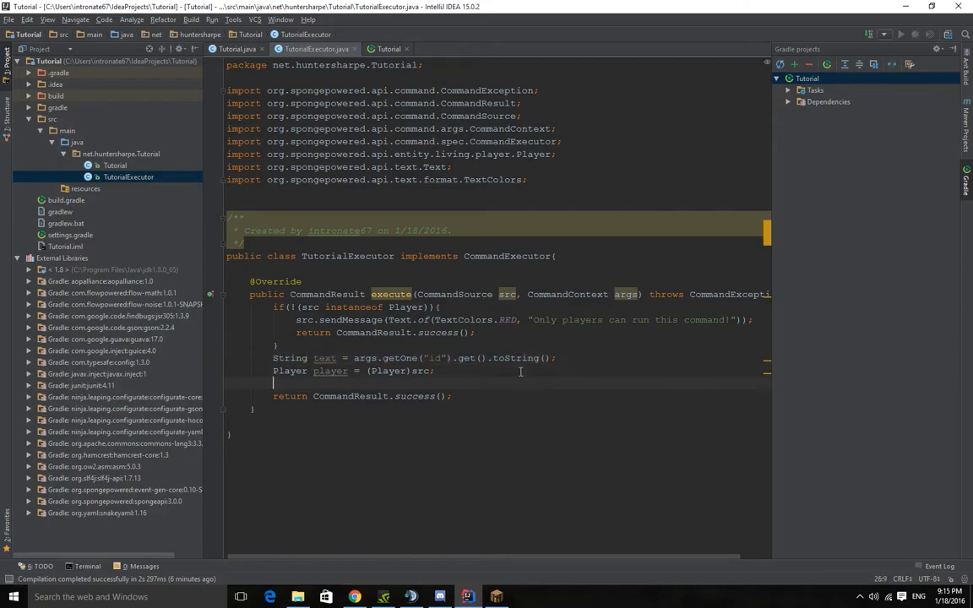
Write player.sendMessage(Text.of(TextColors.AQUA, "You said: ", text)); before the return
text(player.sendMessage(Text.of());)
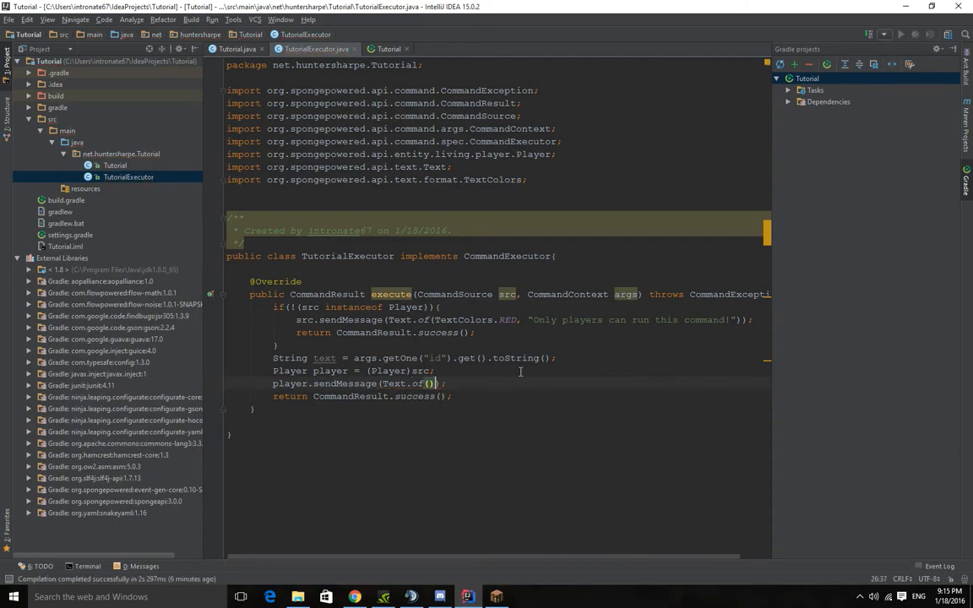
text(TextColors.AQUA, ")
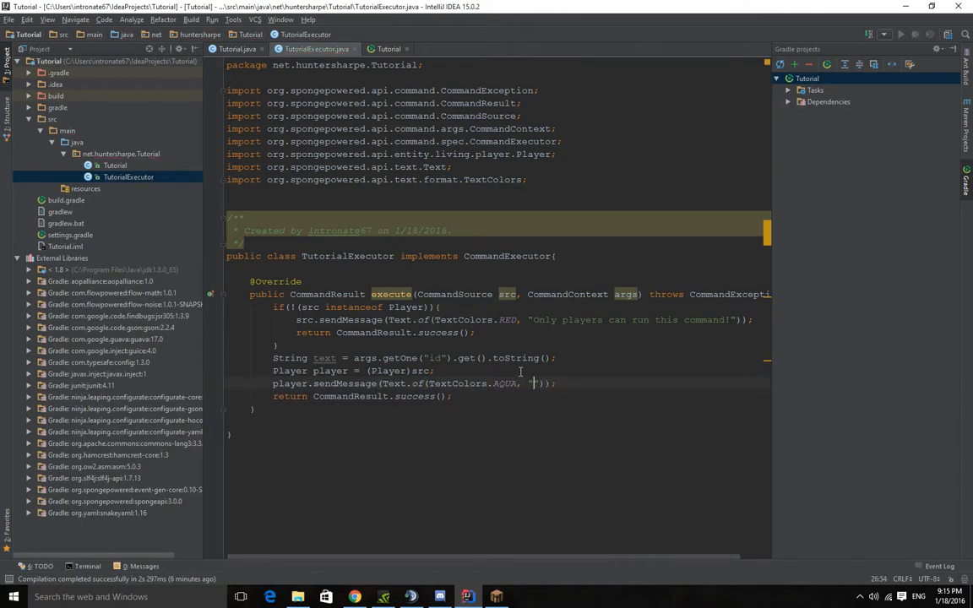
text(You said:)
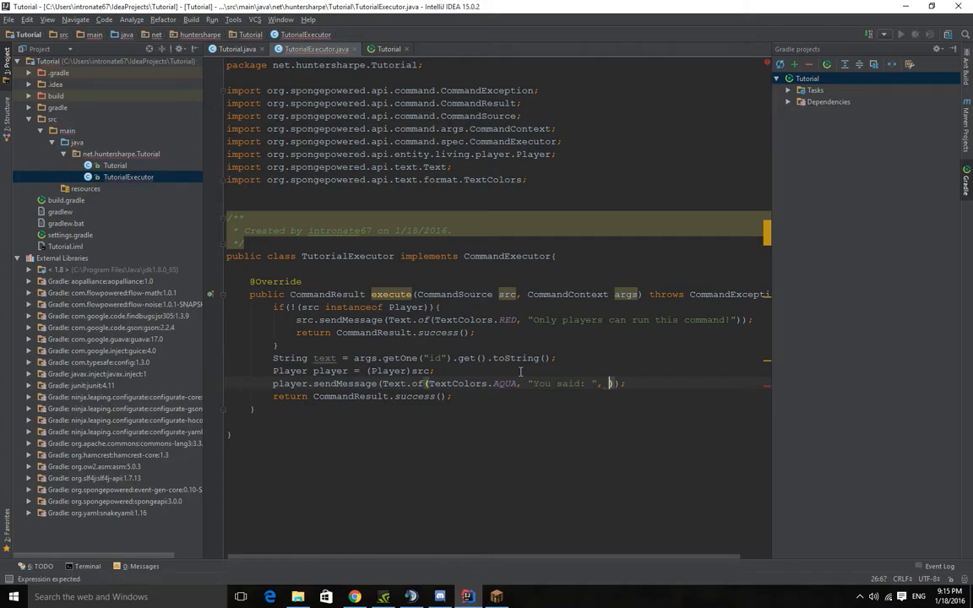
text(text)
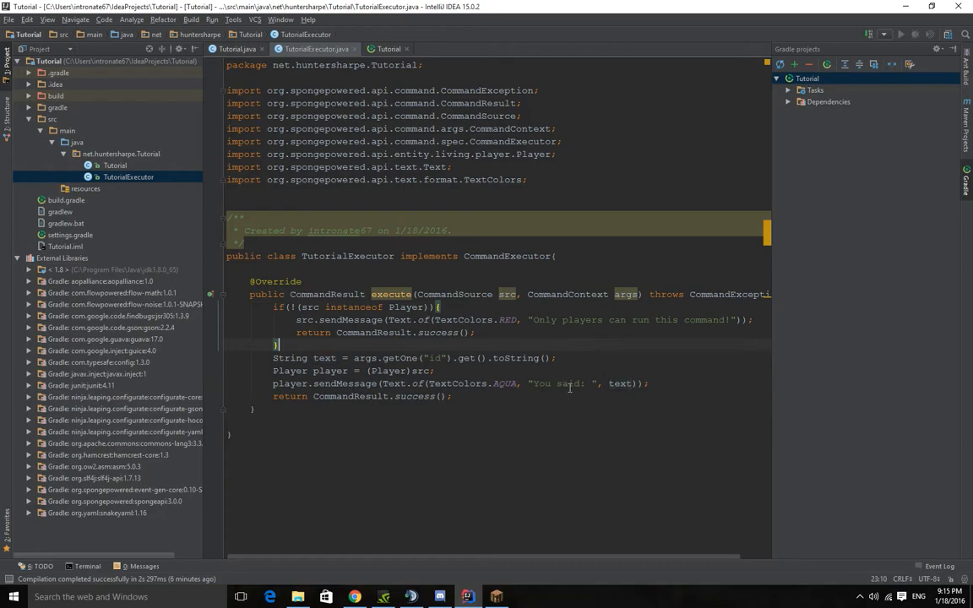
mouse_move(239, 28)
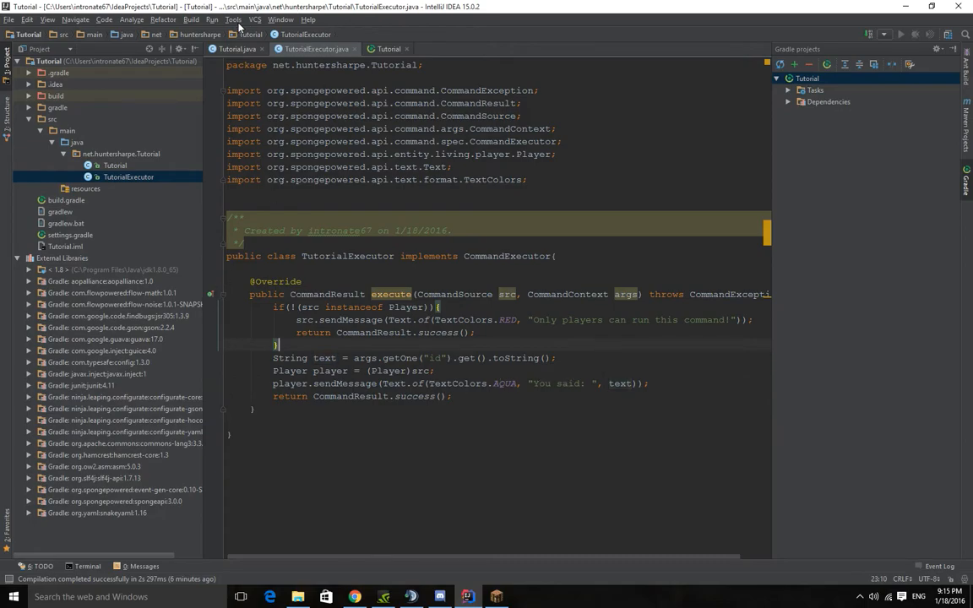
Run Make Project from Tutorial.java and bring up the Tutorial Server folder
click(389, 48)
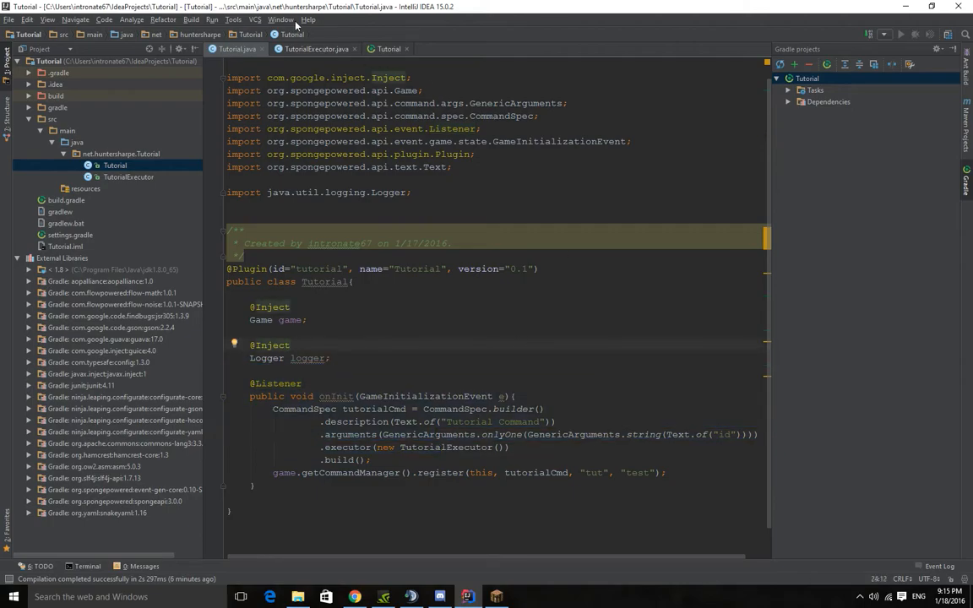
click(191, 20)
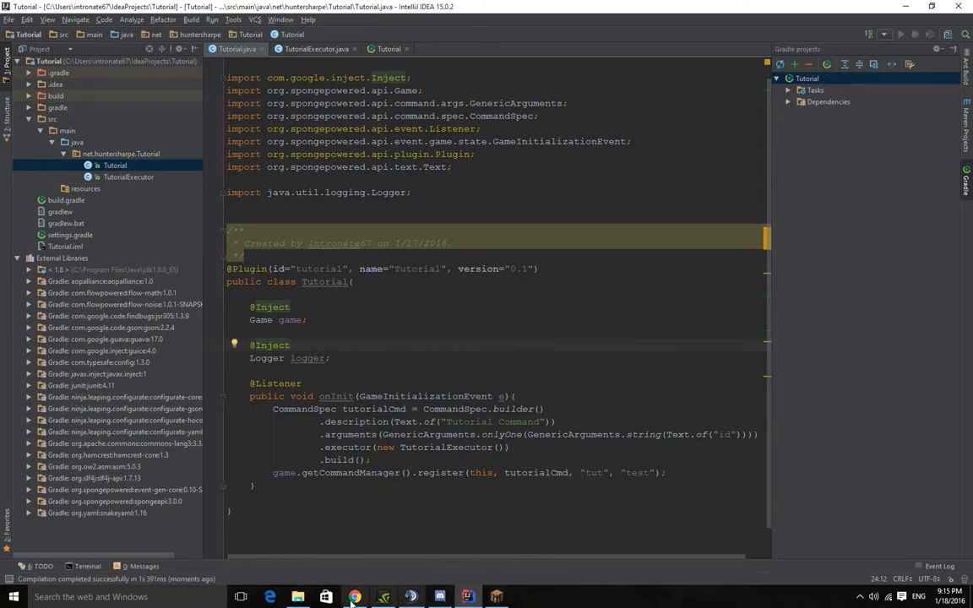
click(297, 597)
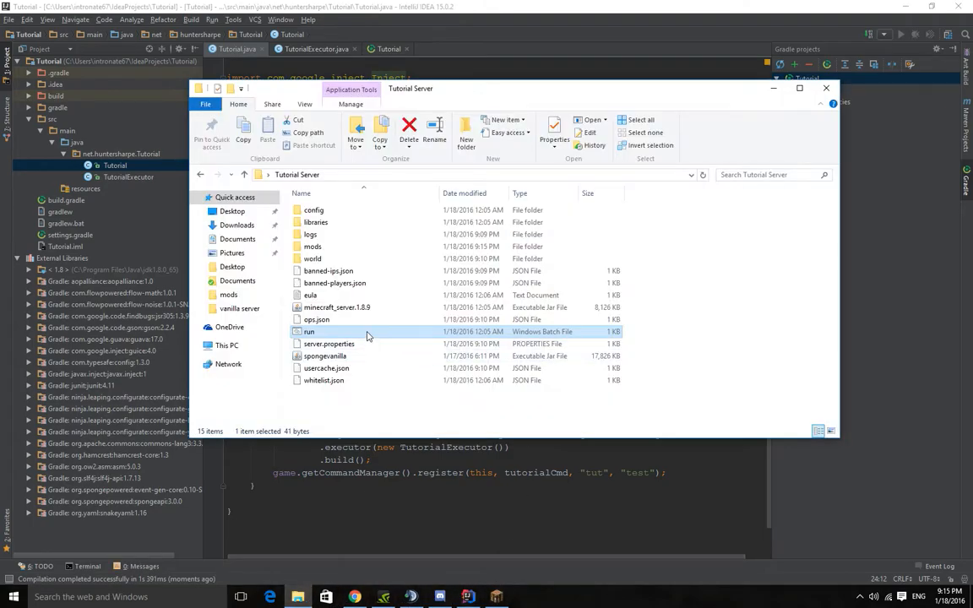
Launch run.bat and join the local server from Minecraft's Multiplayer list
double_click(309, 331)
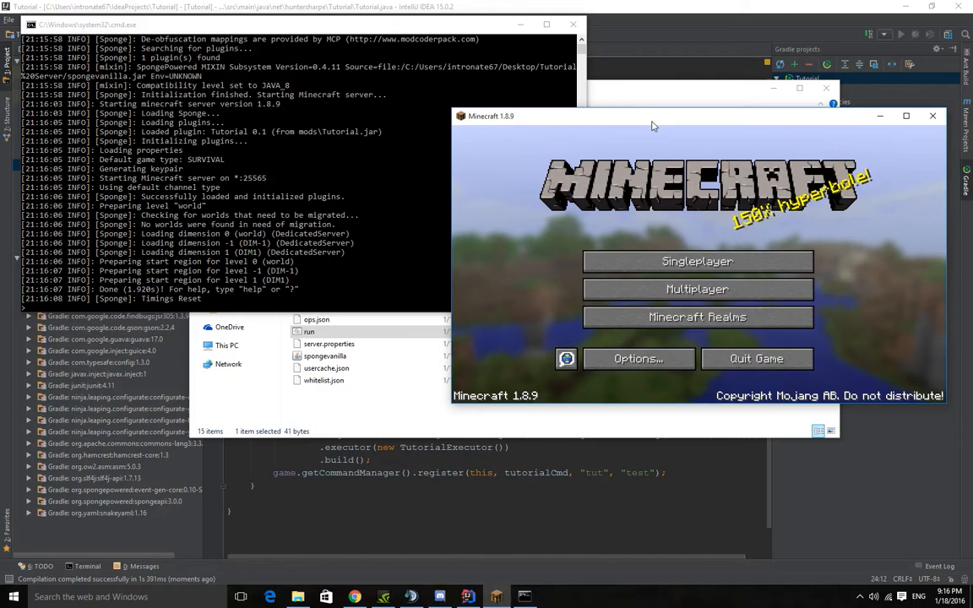
click(697, 288)
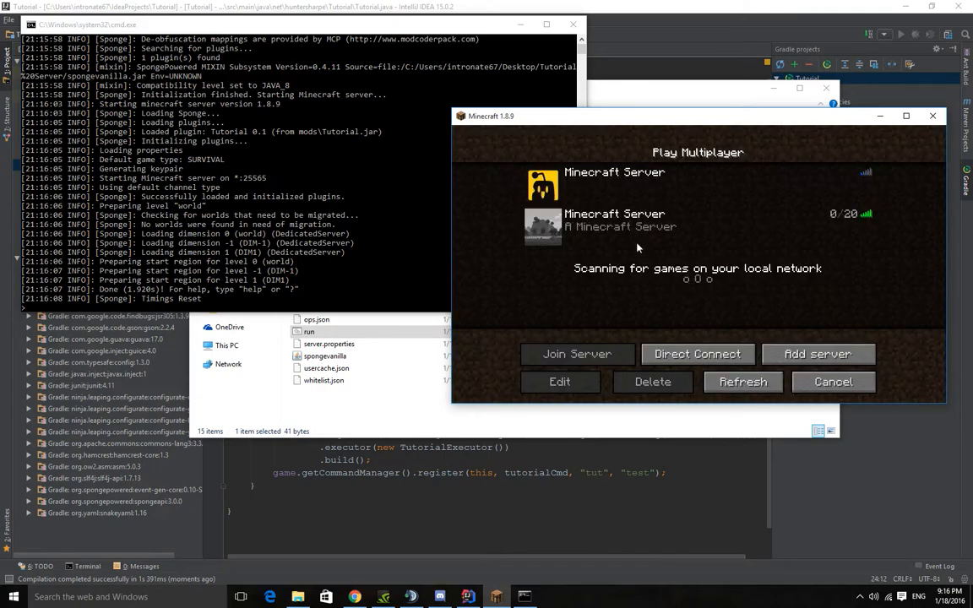
click(576, 354)
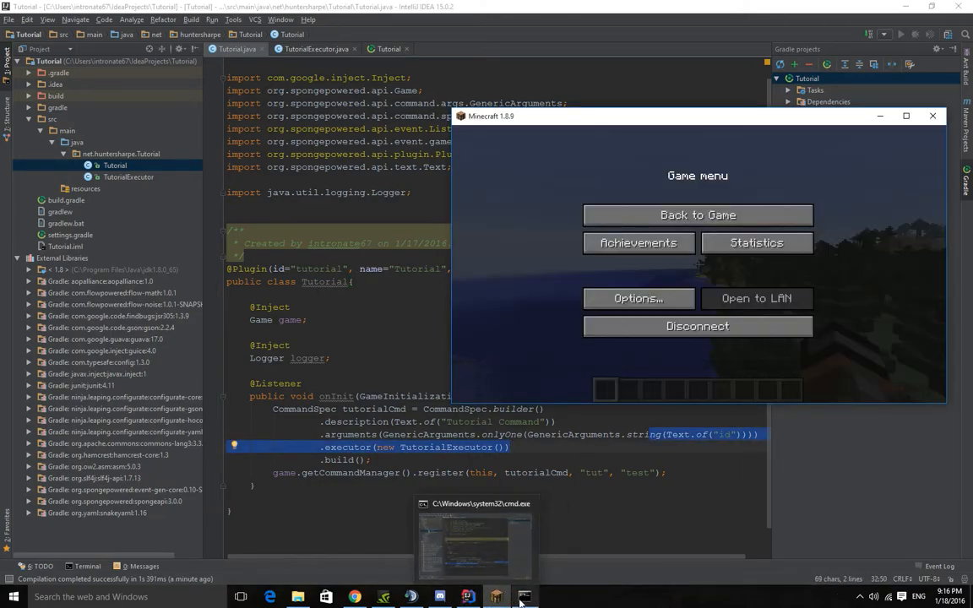
In chat, try /tut with two words (rejected) and /tut ILoveCookies, echoed as "You said: ILoveCookies"
click(473, 541)
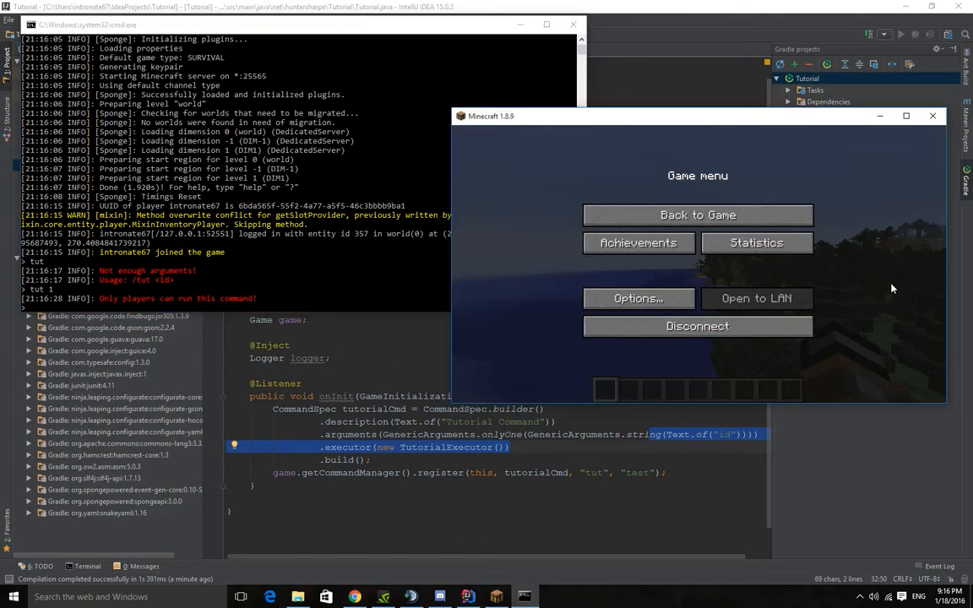
click(698, 215)
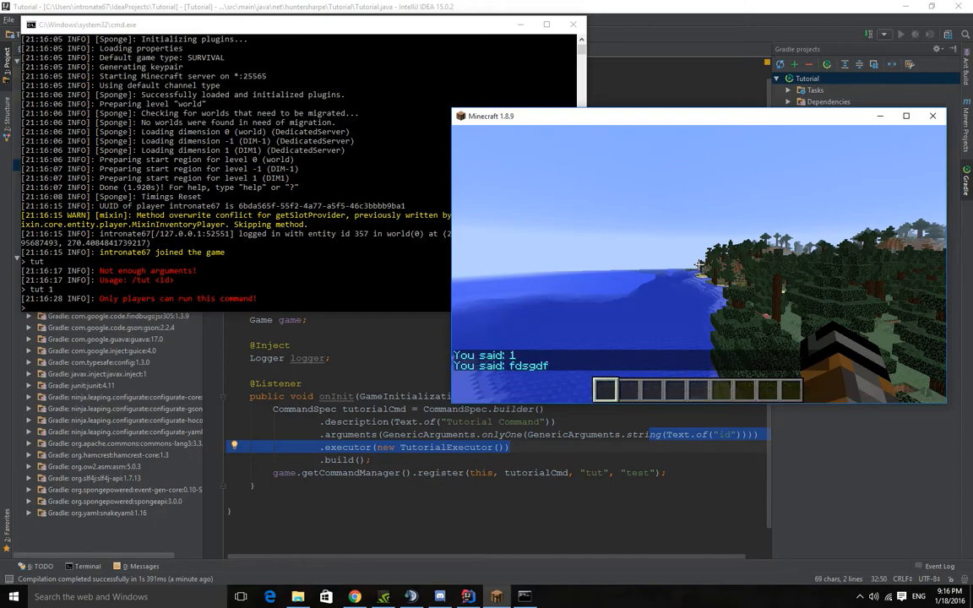
text(/tut fdsgdf gfdfdfd)
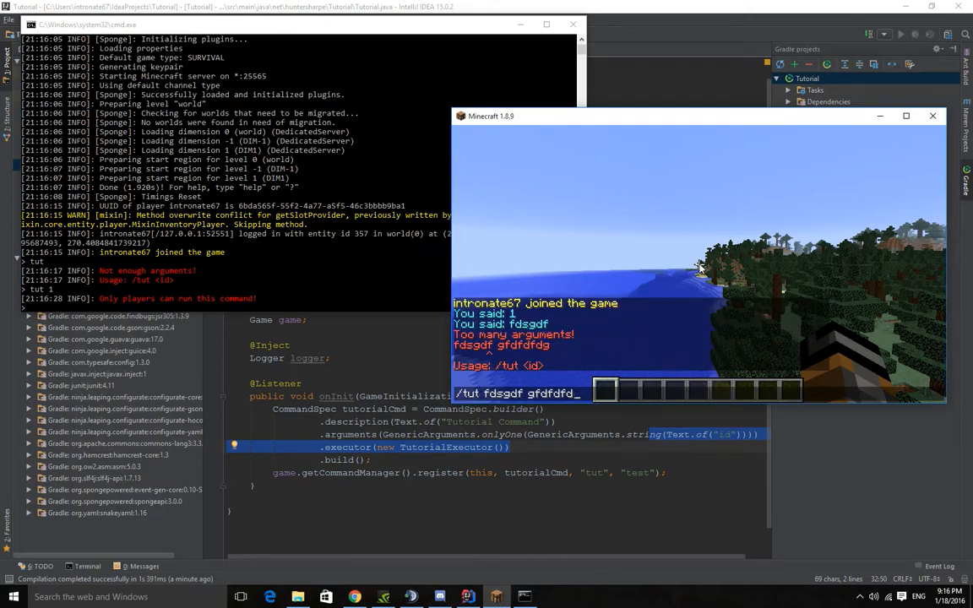
text(/tut ILoveCook)
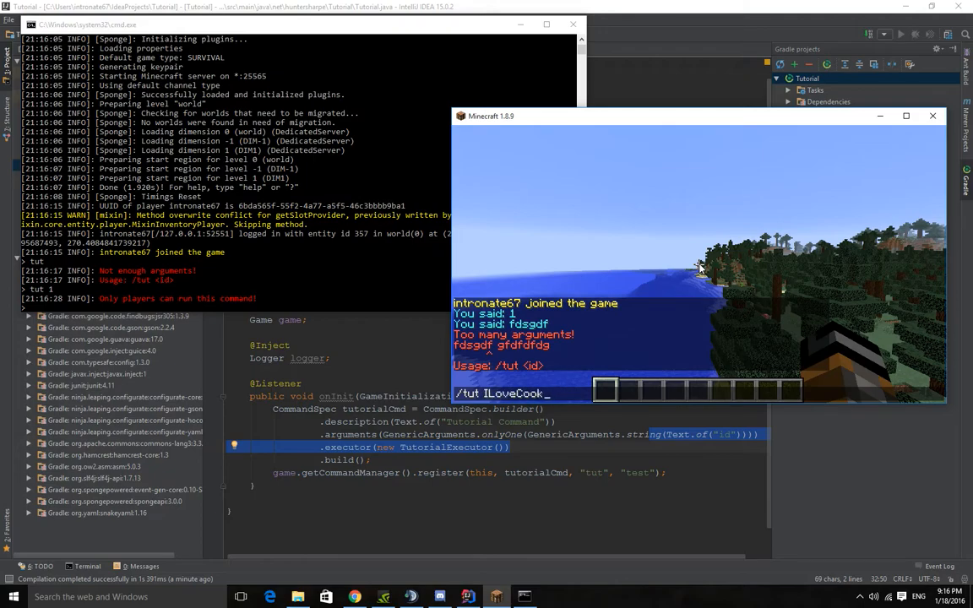
key(Return)
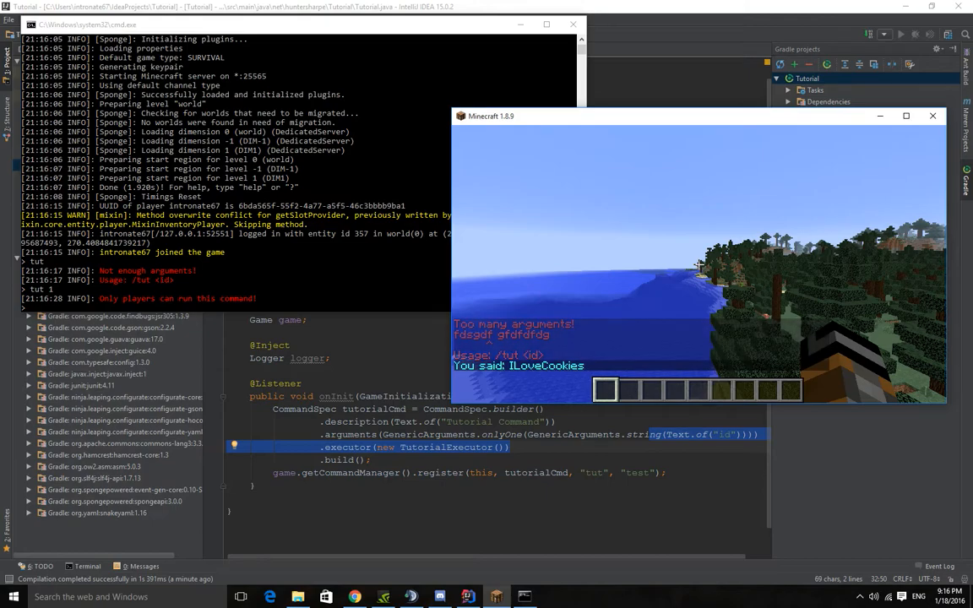